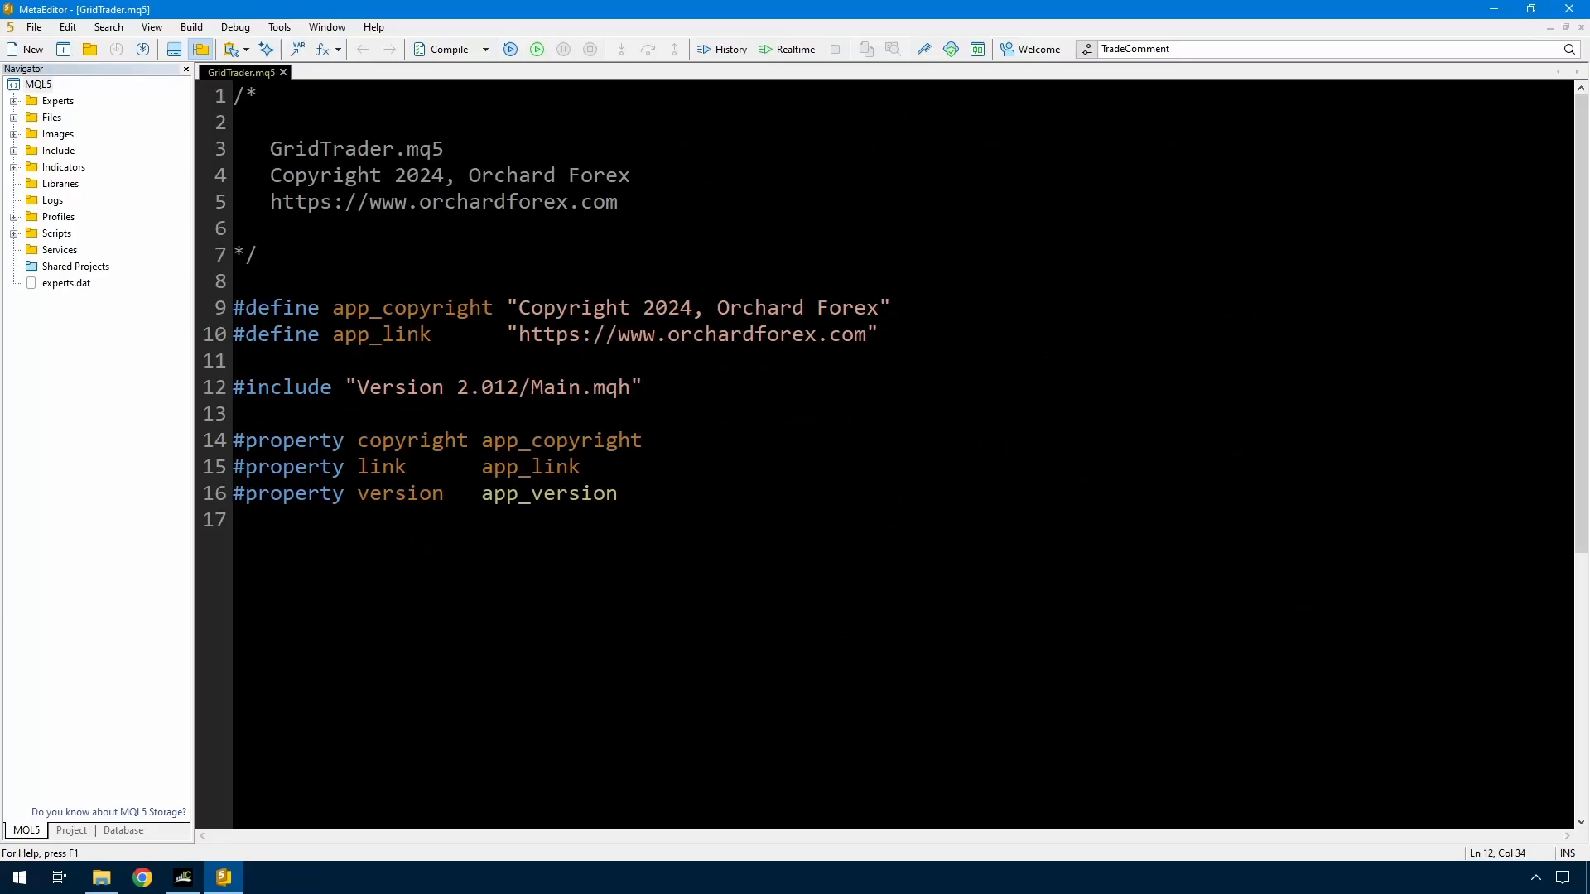
Go to the Version 2.013 include and bring up its Main.mqh from the Navigator tree
double_click(484, 387)
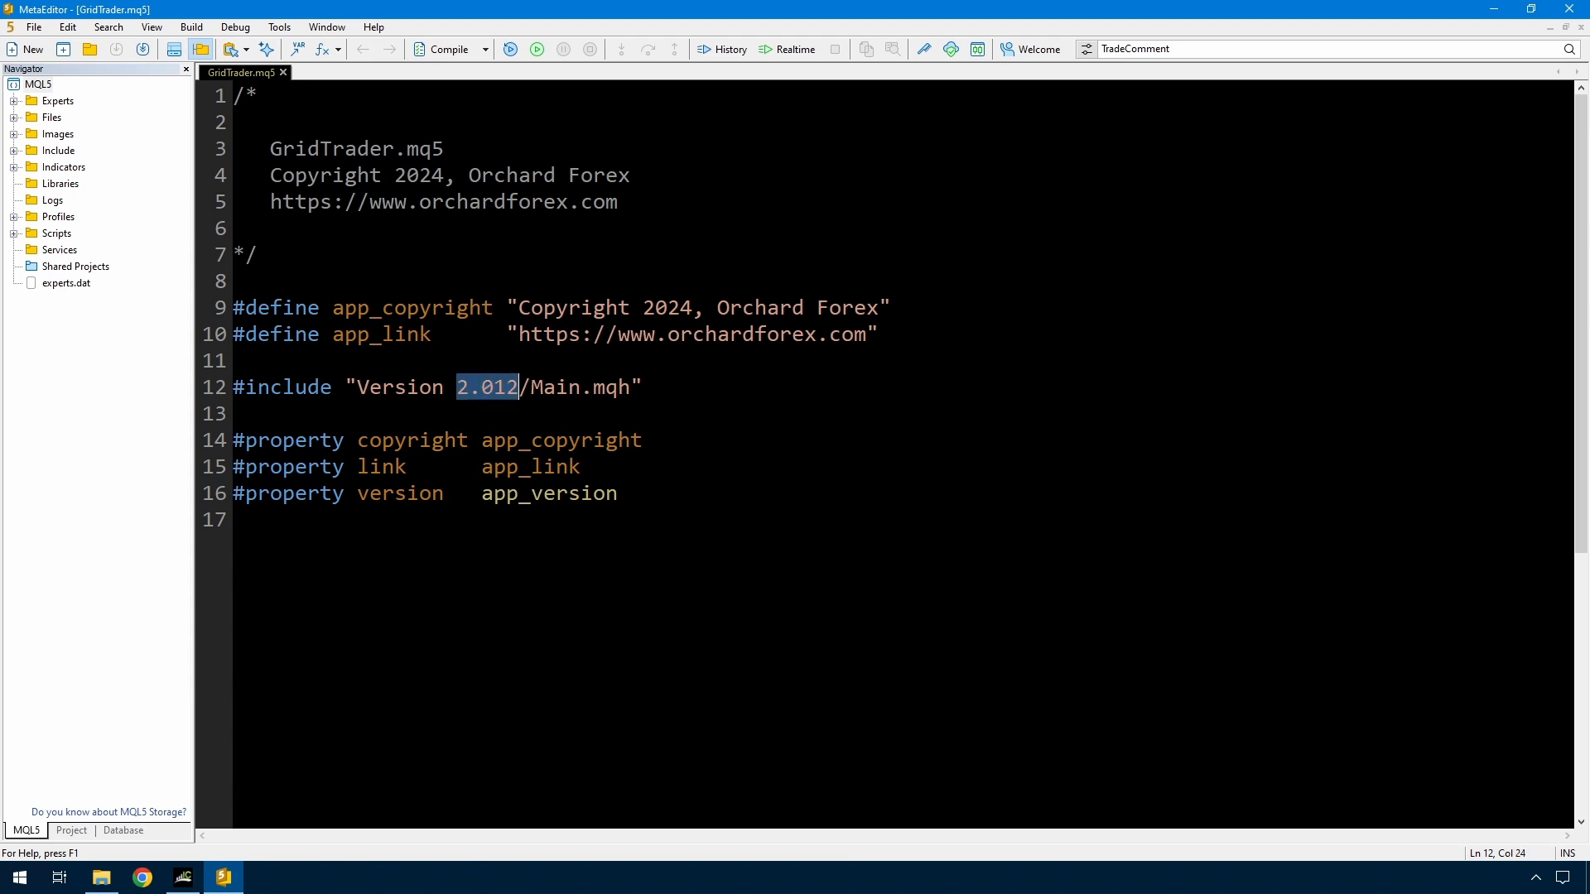
left_click(10, 116)
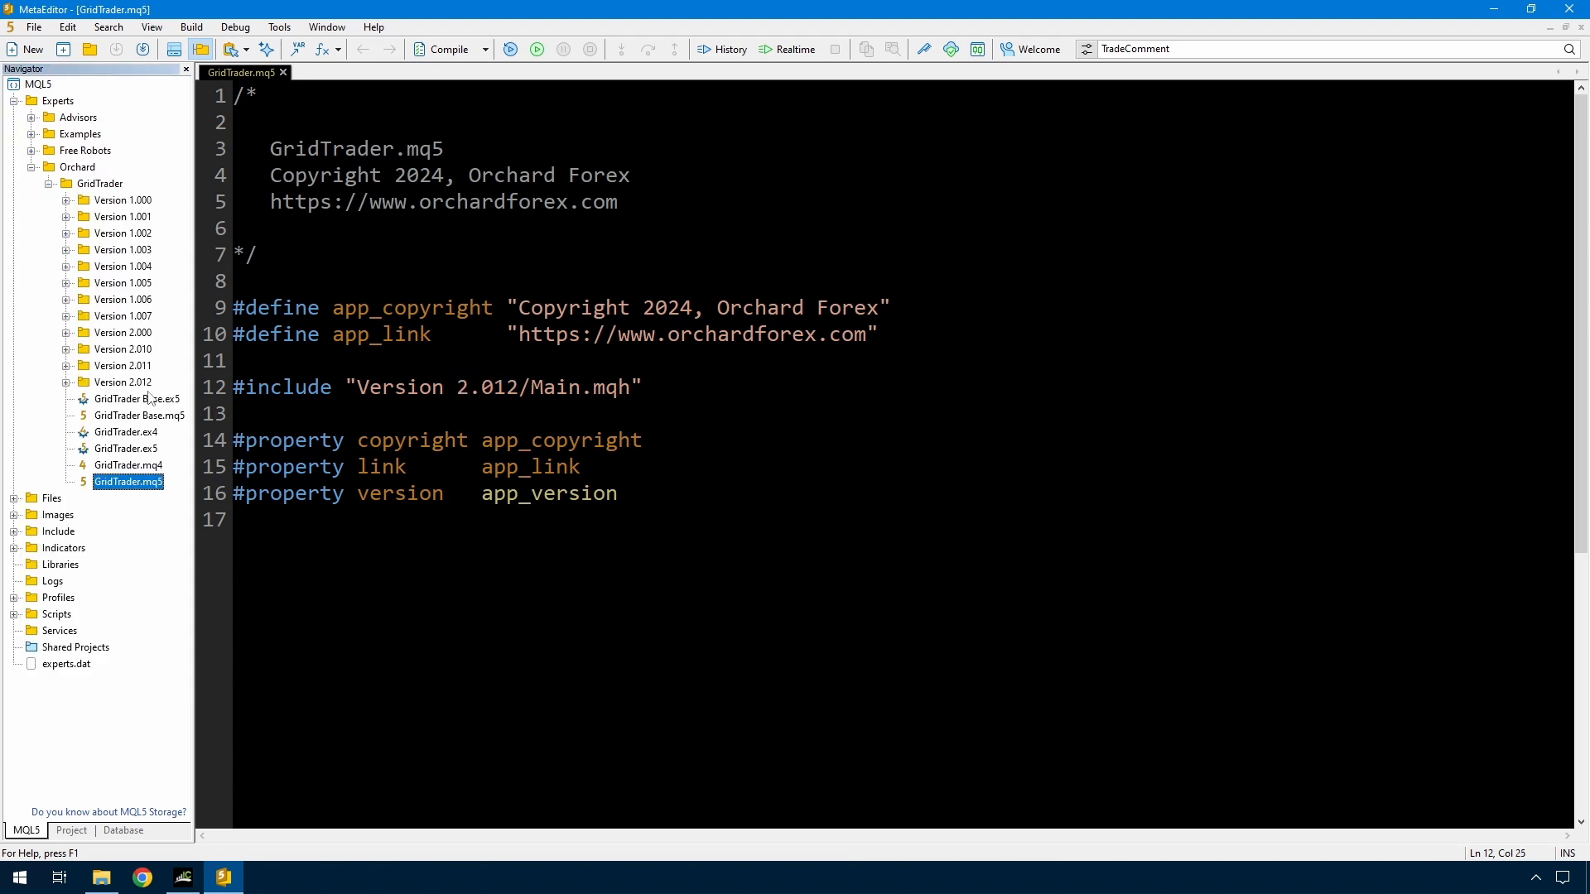
left_click(121, 381)
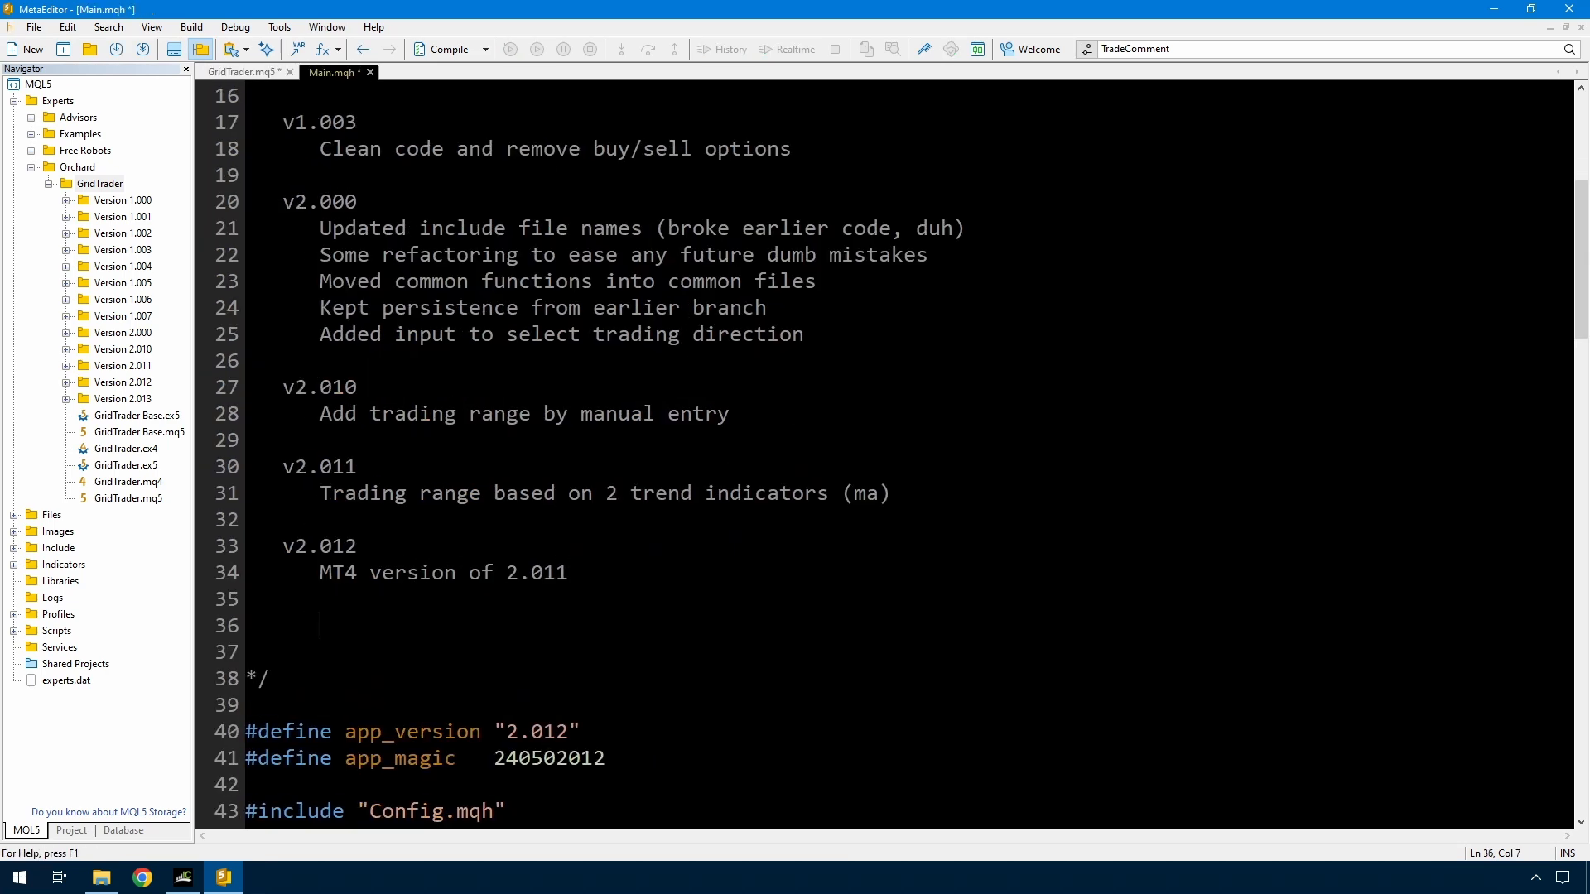
Add a v2.013 change-log entry: moving average indicator used to set the range changed to RSI
type("v2.013")
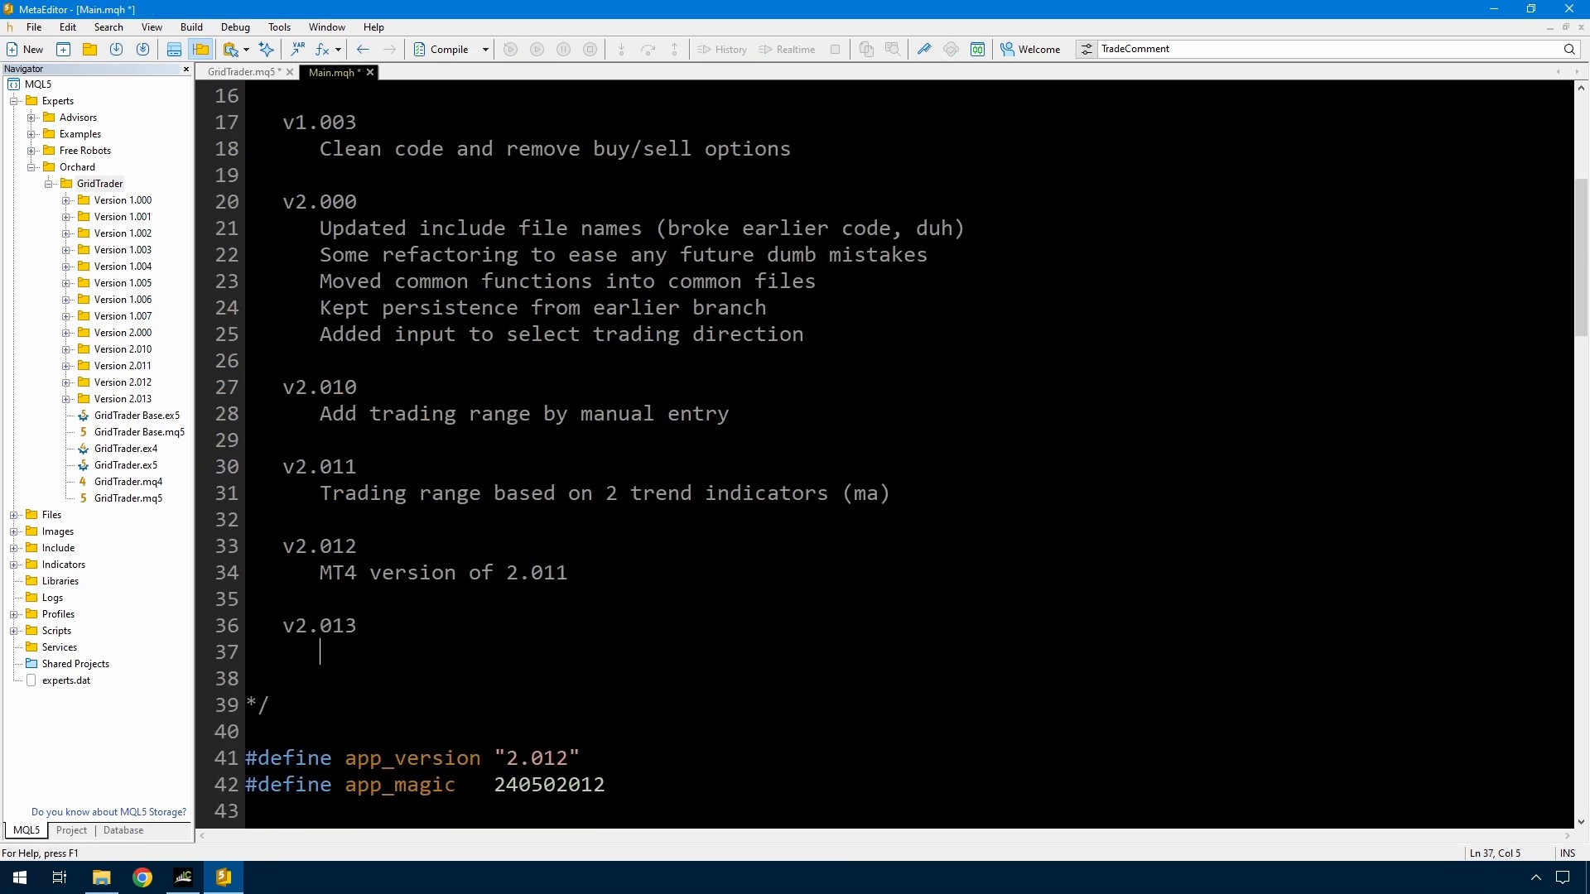
type("Changed the moving average ind")
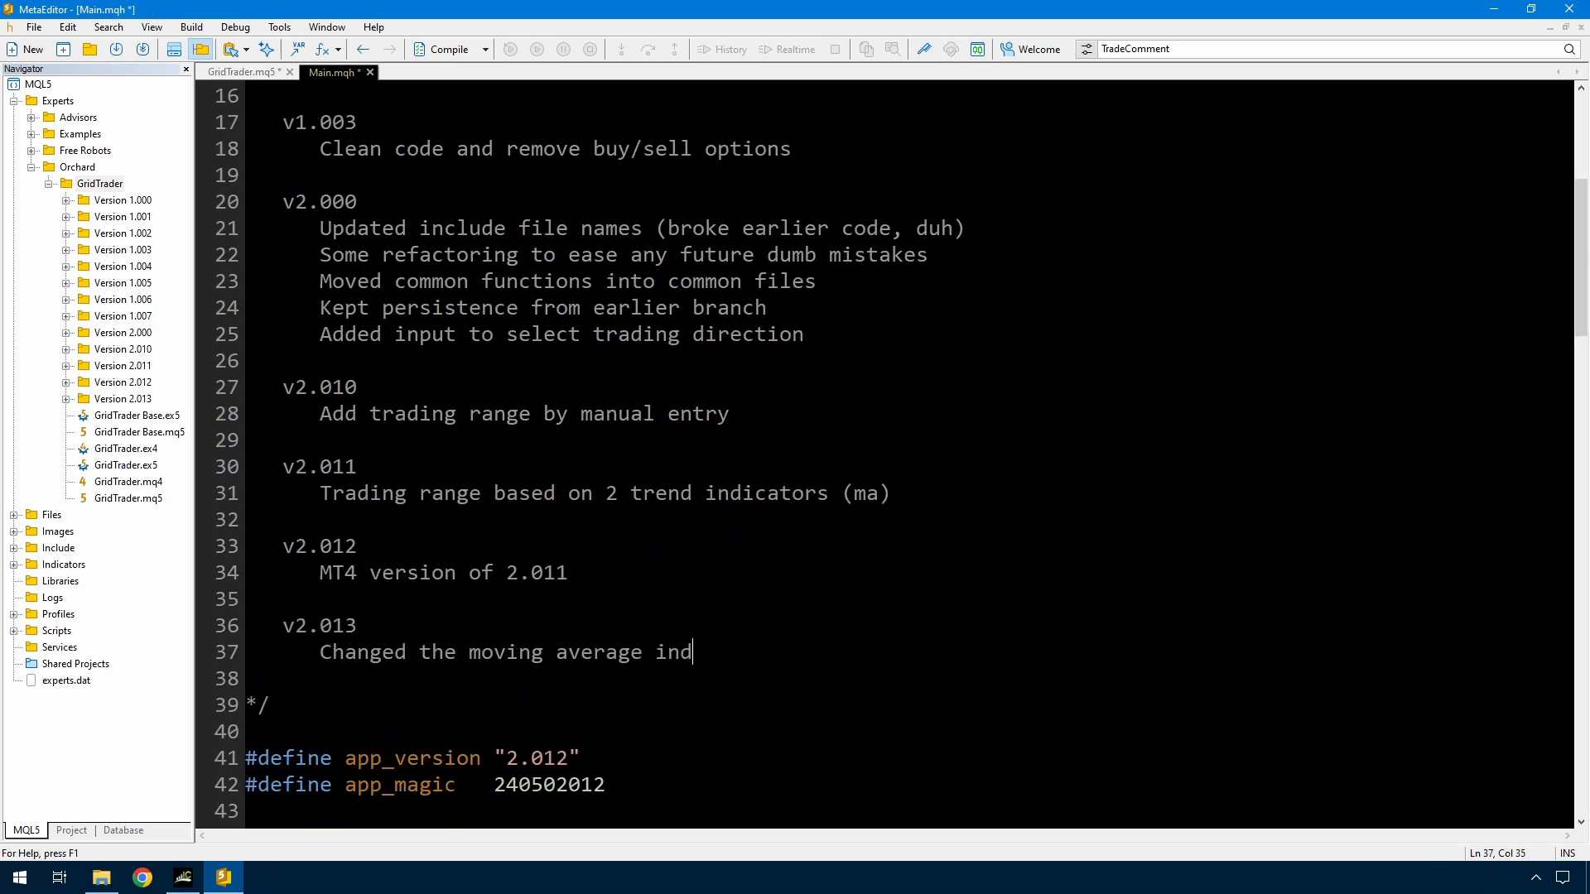
type("icator used to set the range to RSI")
left_click(909, 677)
type("with limits set by input")
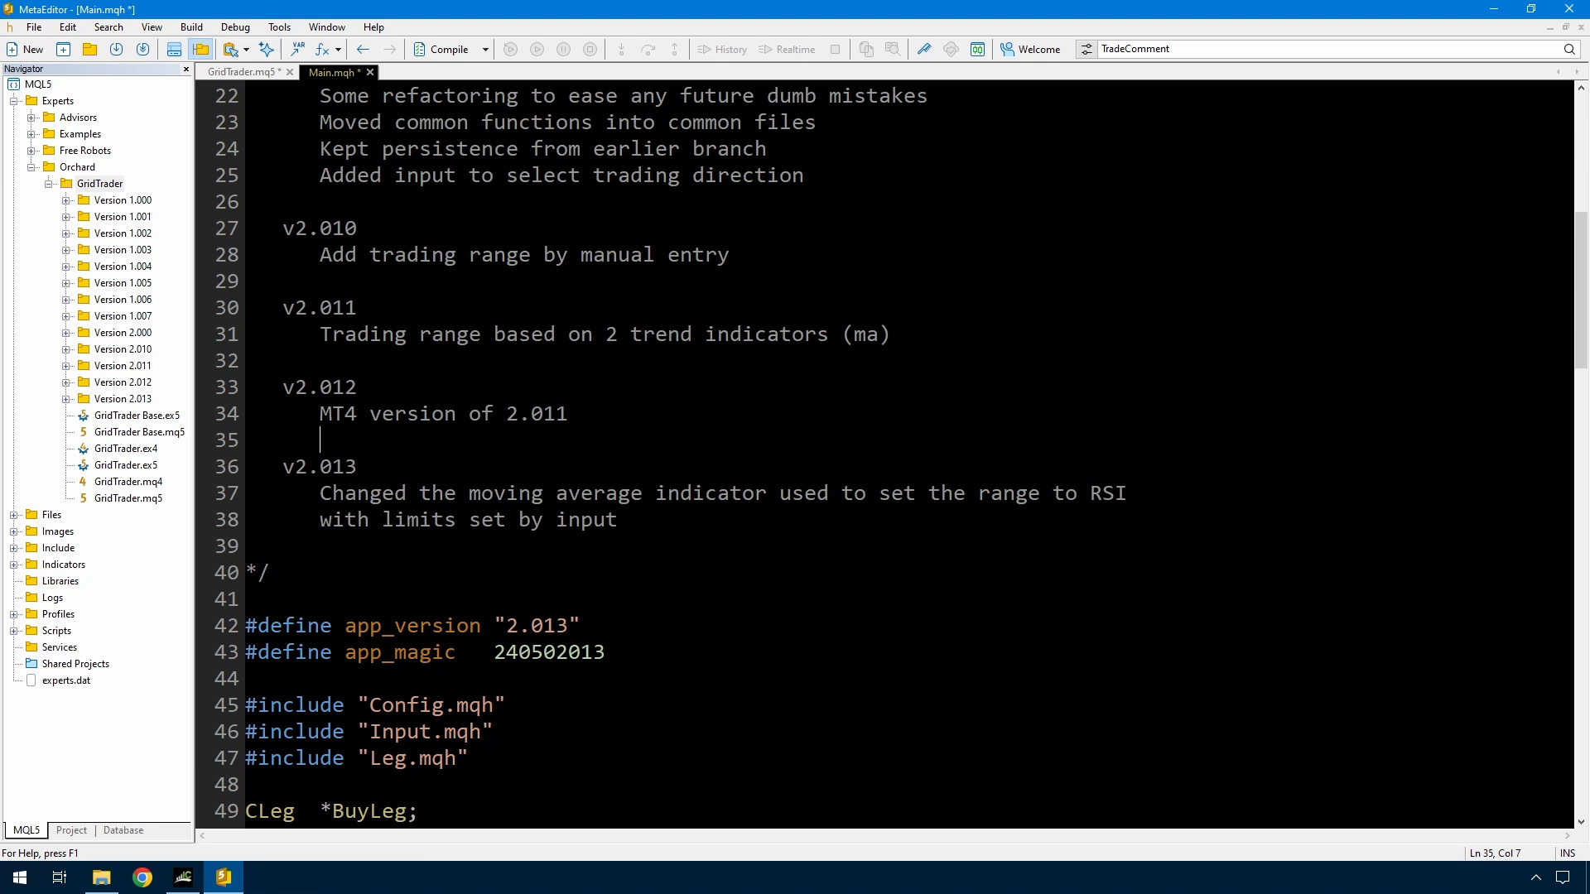
Bring up Input.mqh and change the range period from 200 to 20 with RSI comment labels
right_click(414, 732)
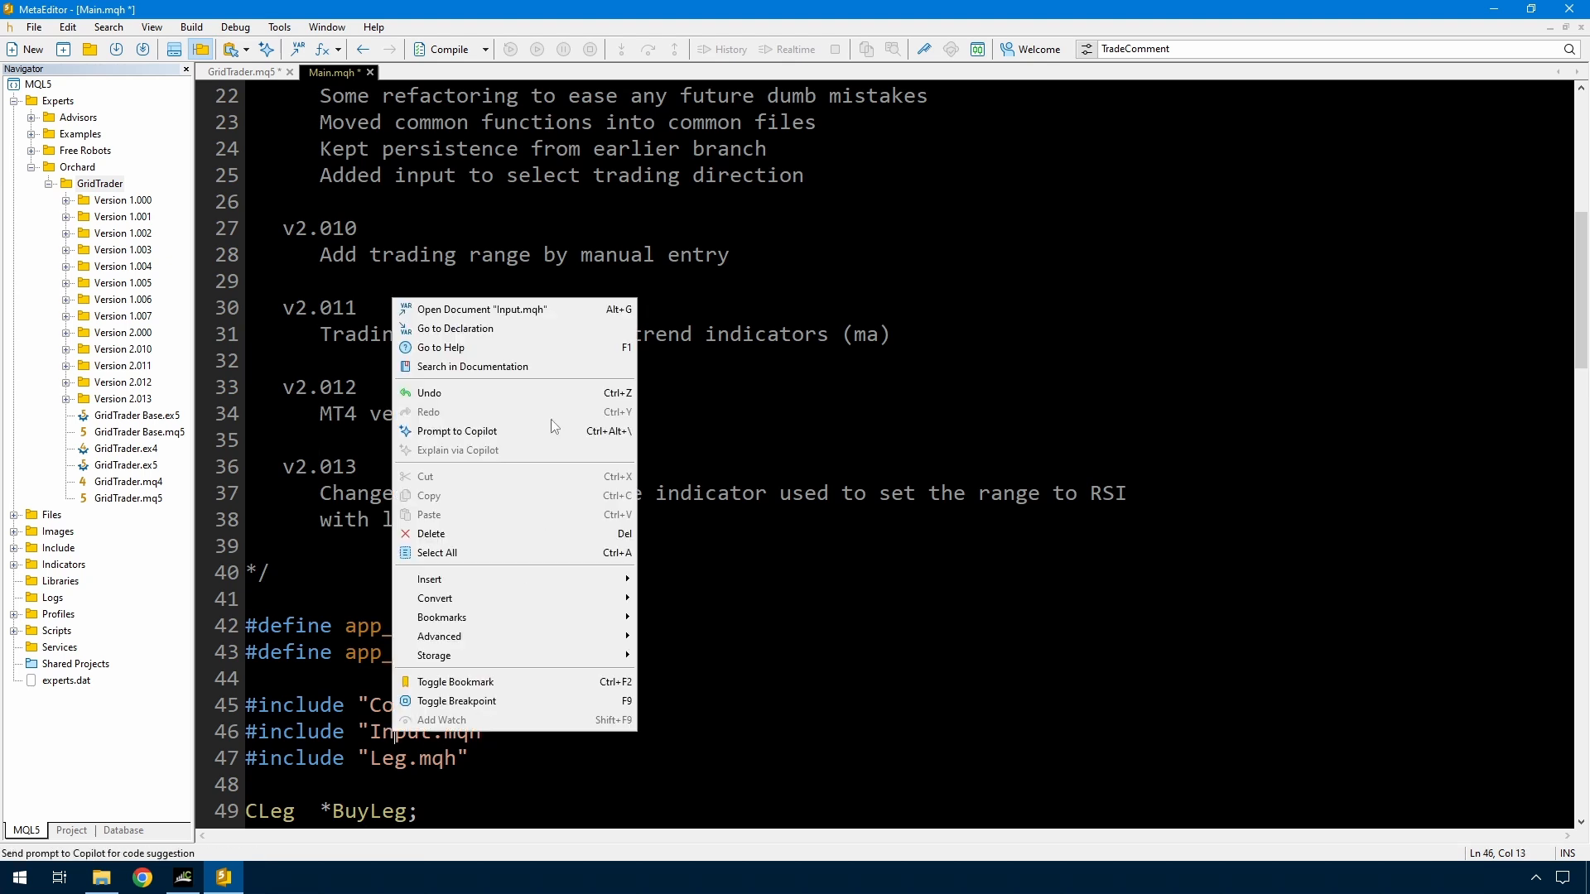
left_click(482, 308)
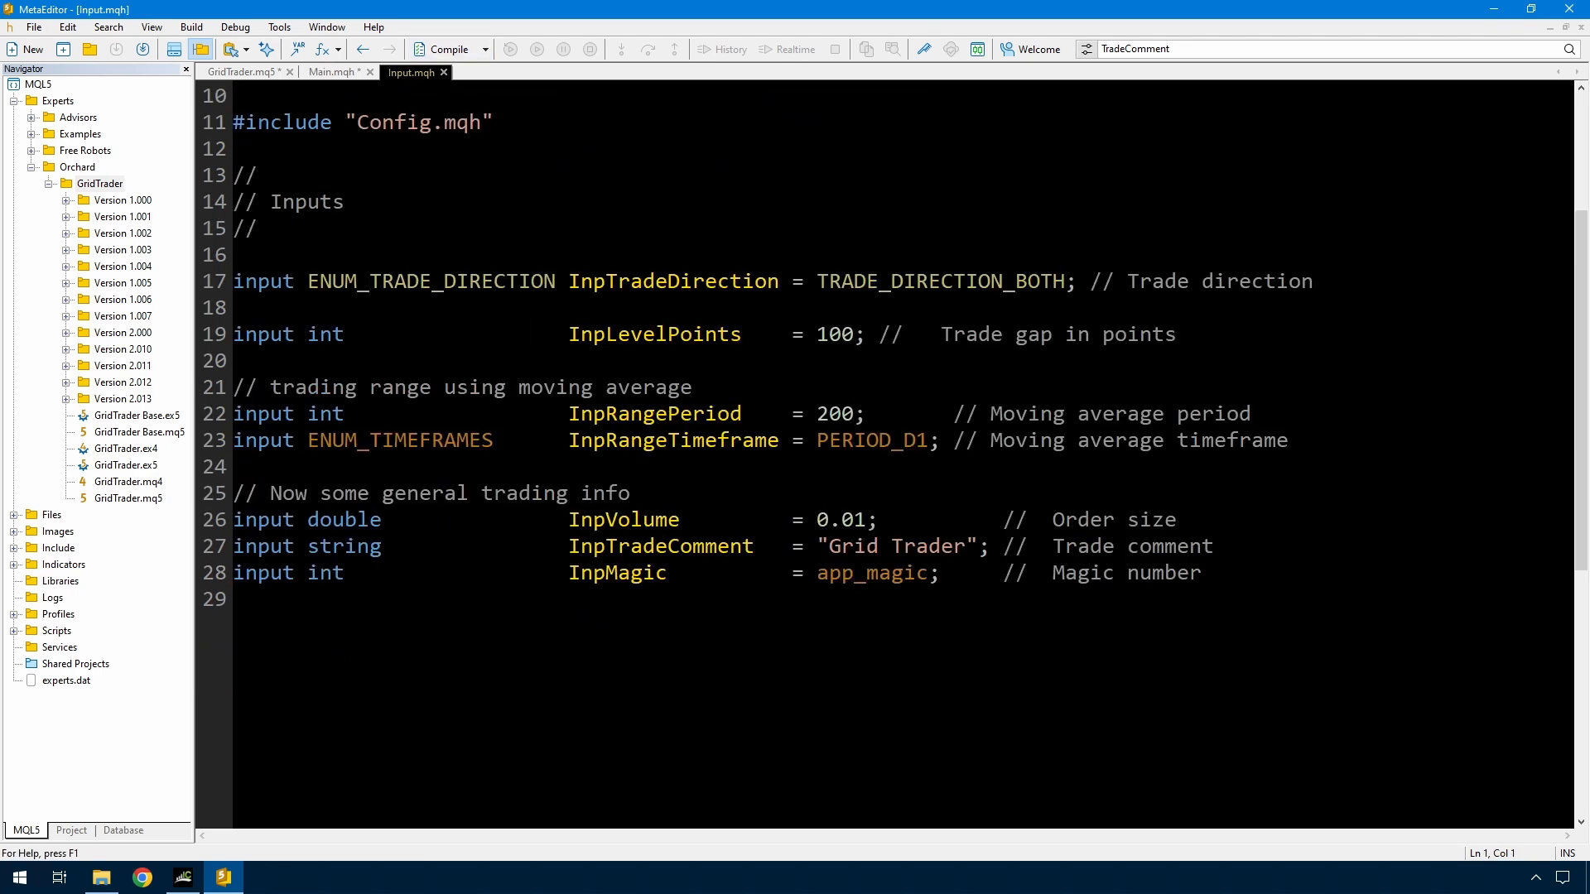
double_click(837, 414)
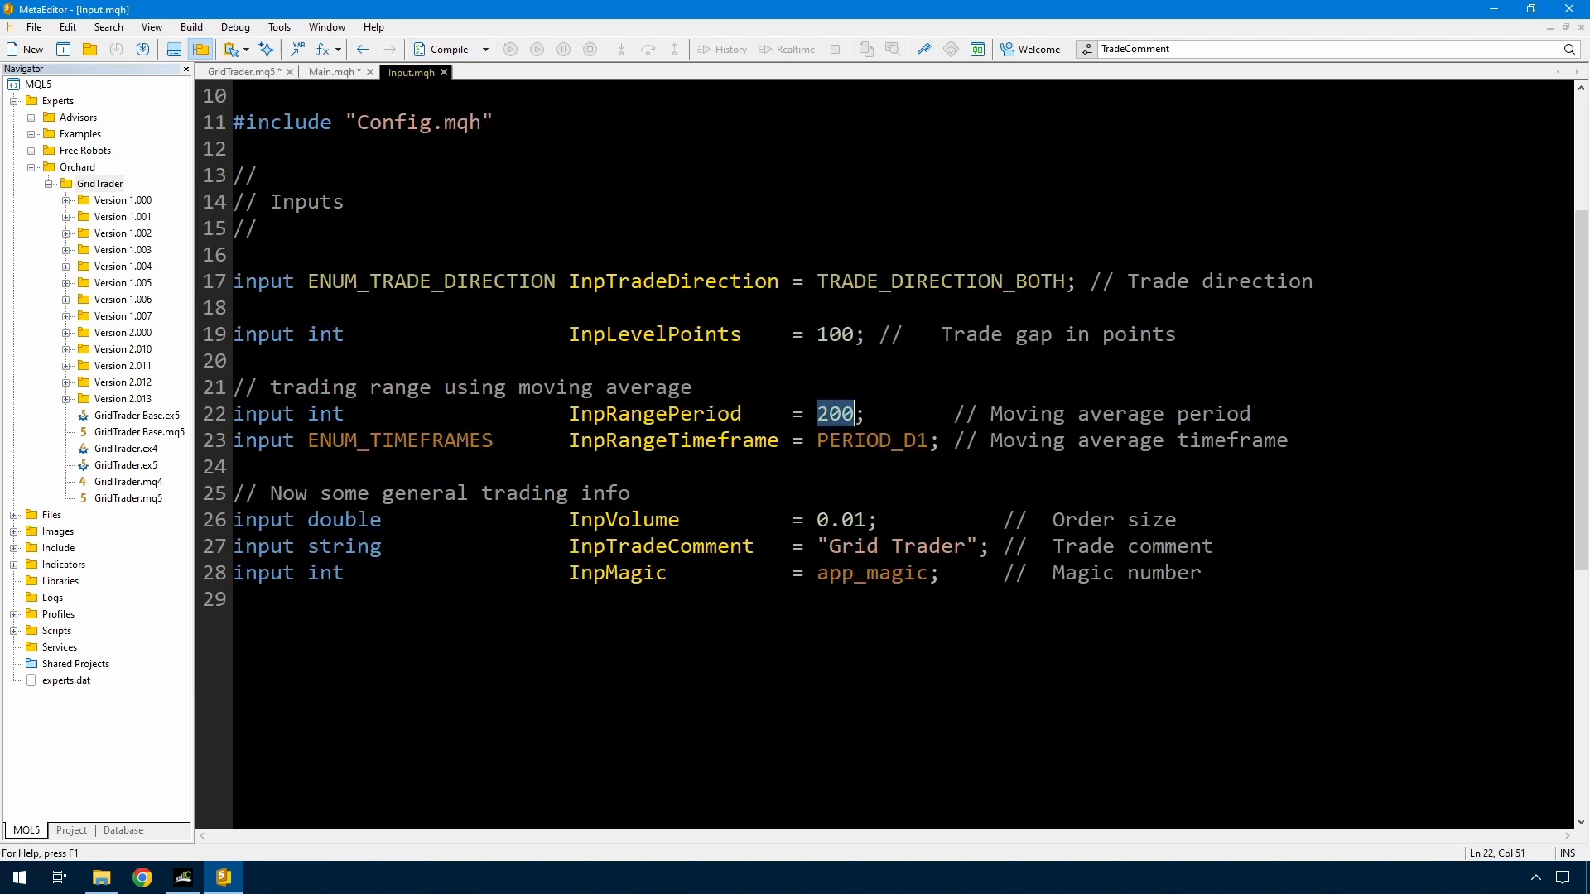
double_click(866, 440)
type("input")
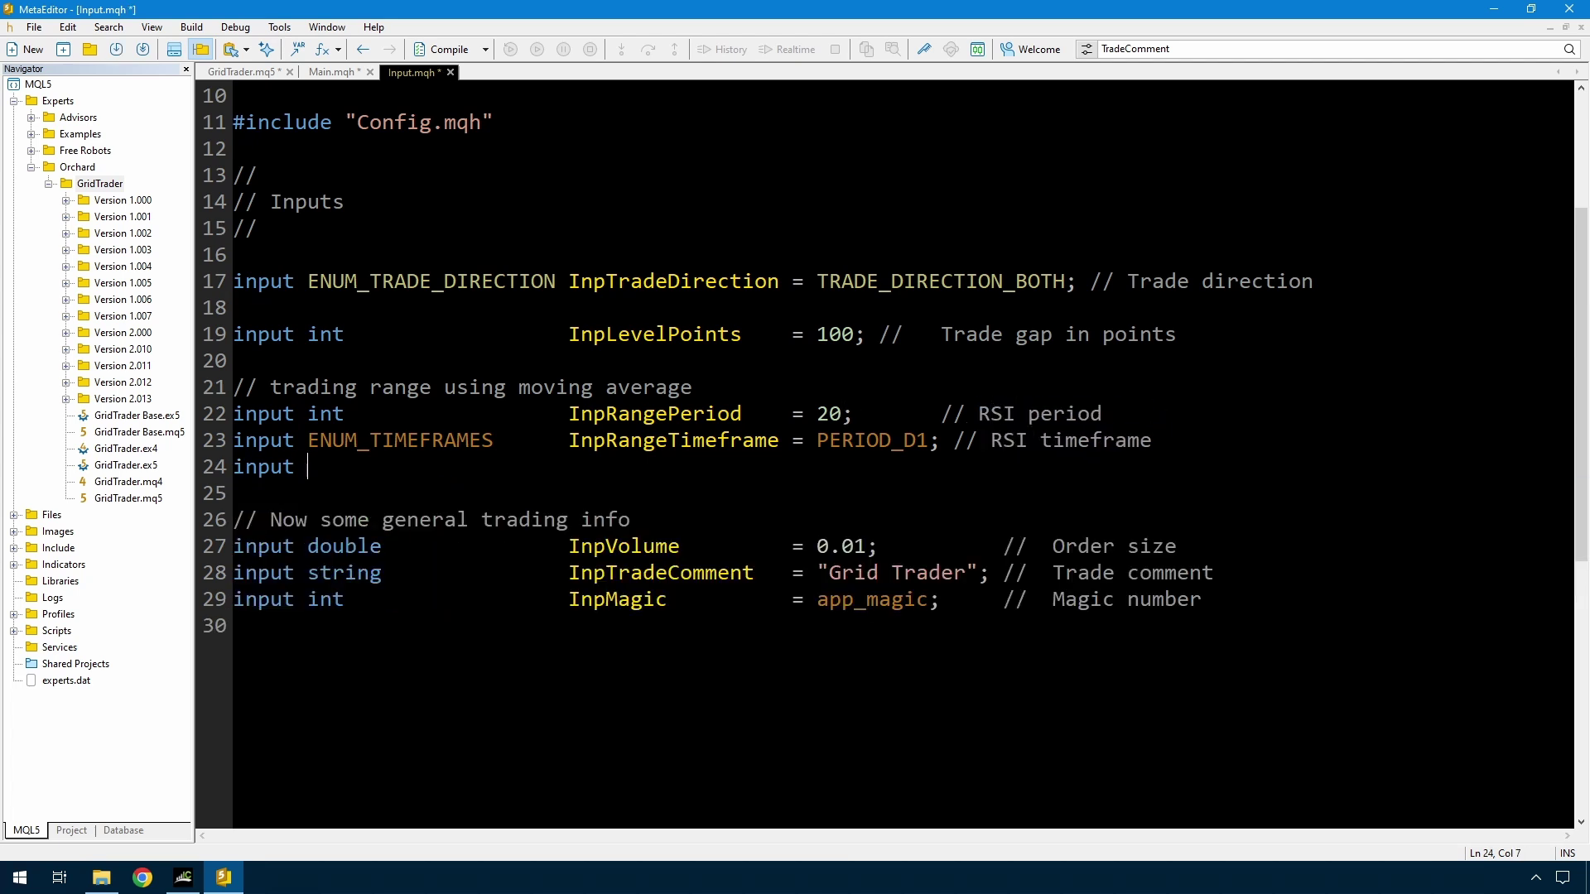
Declare InpRangeAppliedPrice as PRICE and InpRangeHigh = 70 with its comment
type("ENUM_APPLIED_PRICE In")
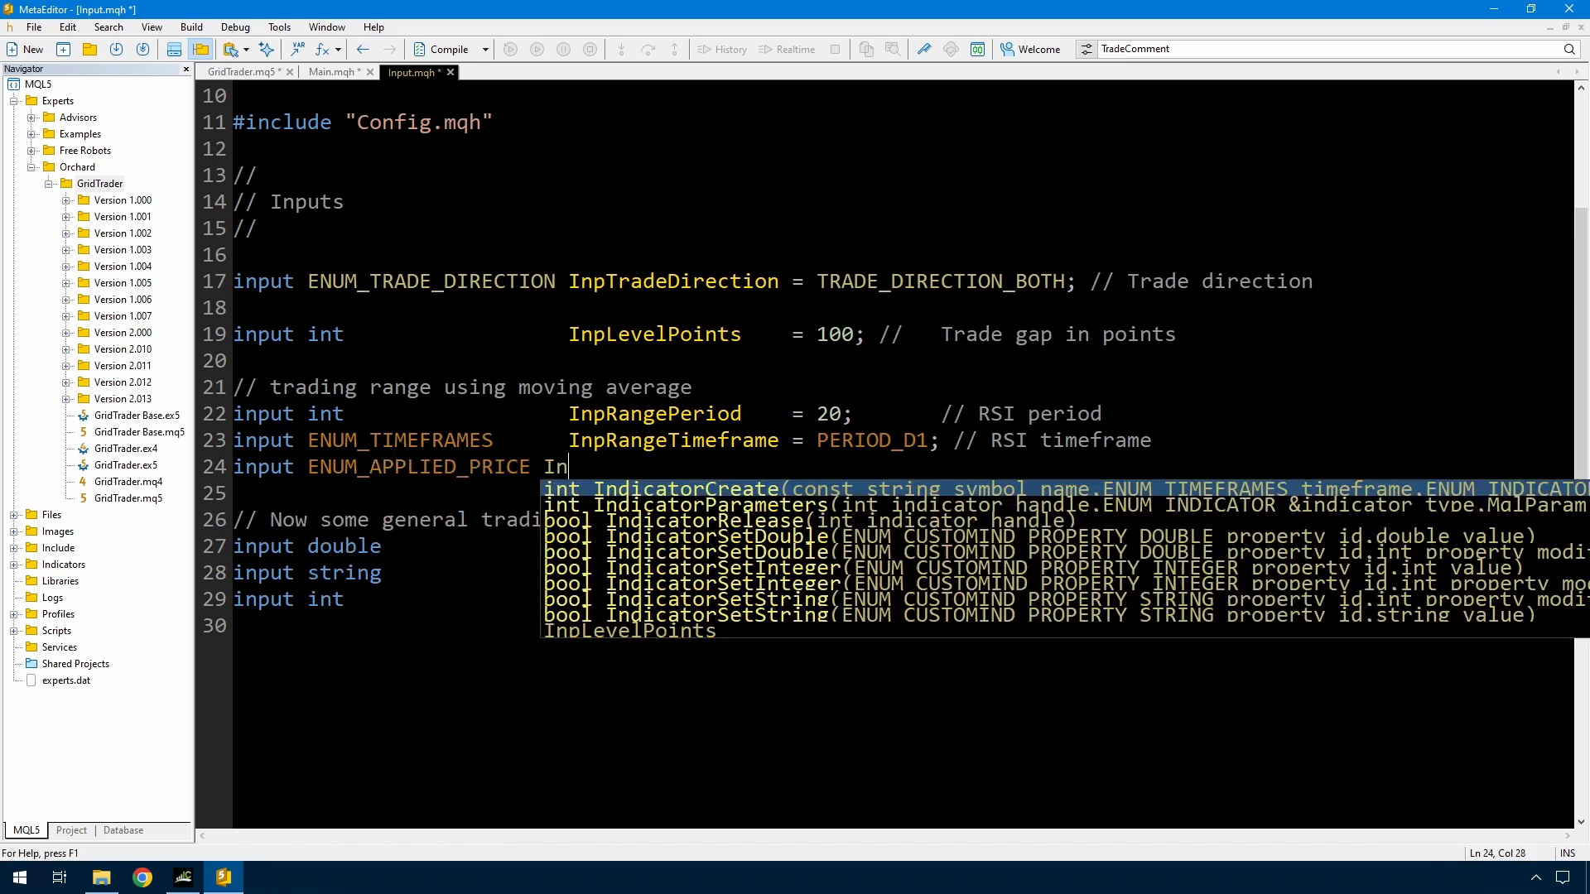
type("pRangeAppliedPrice = PRICE_CLOSEl // RSI applied price")
left_click(887, 492)
type("input double")
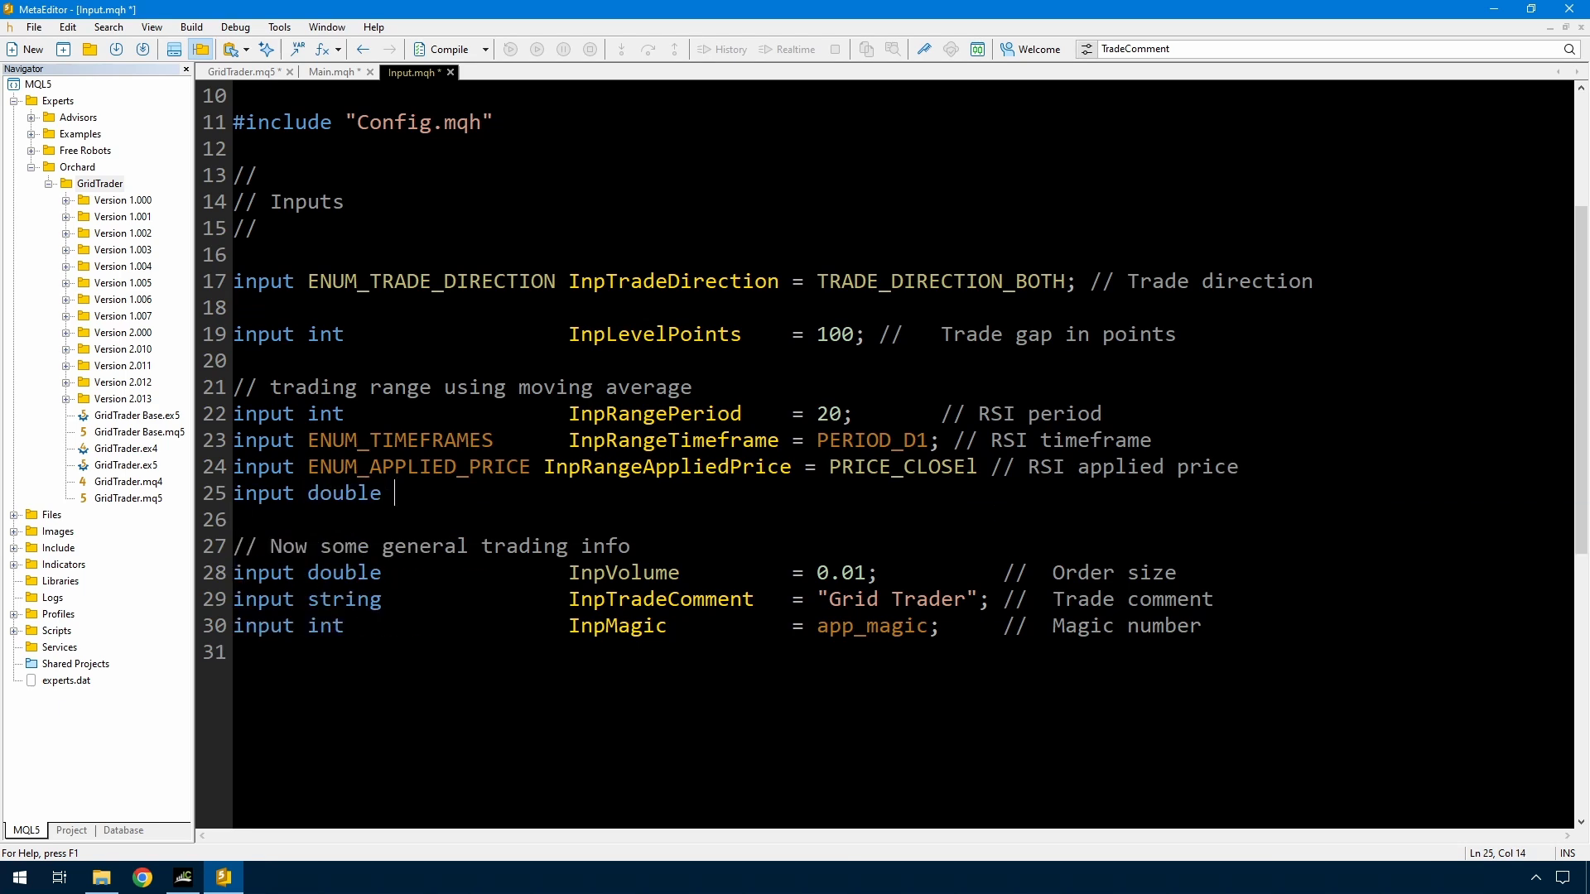
type("InpRangeHigh")
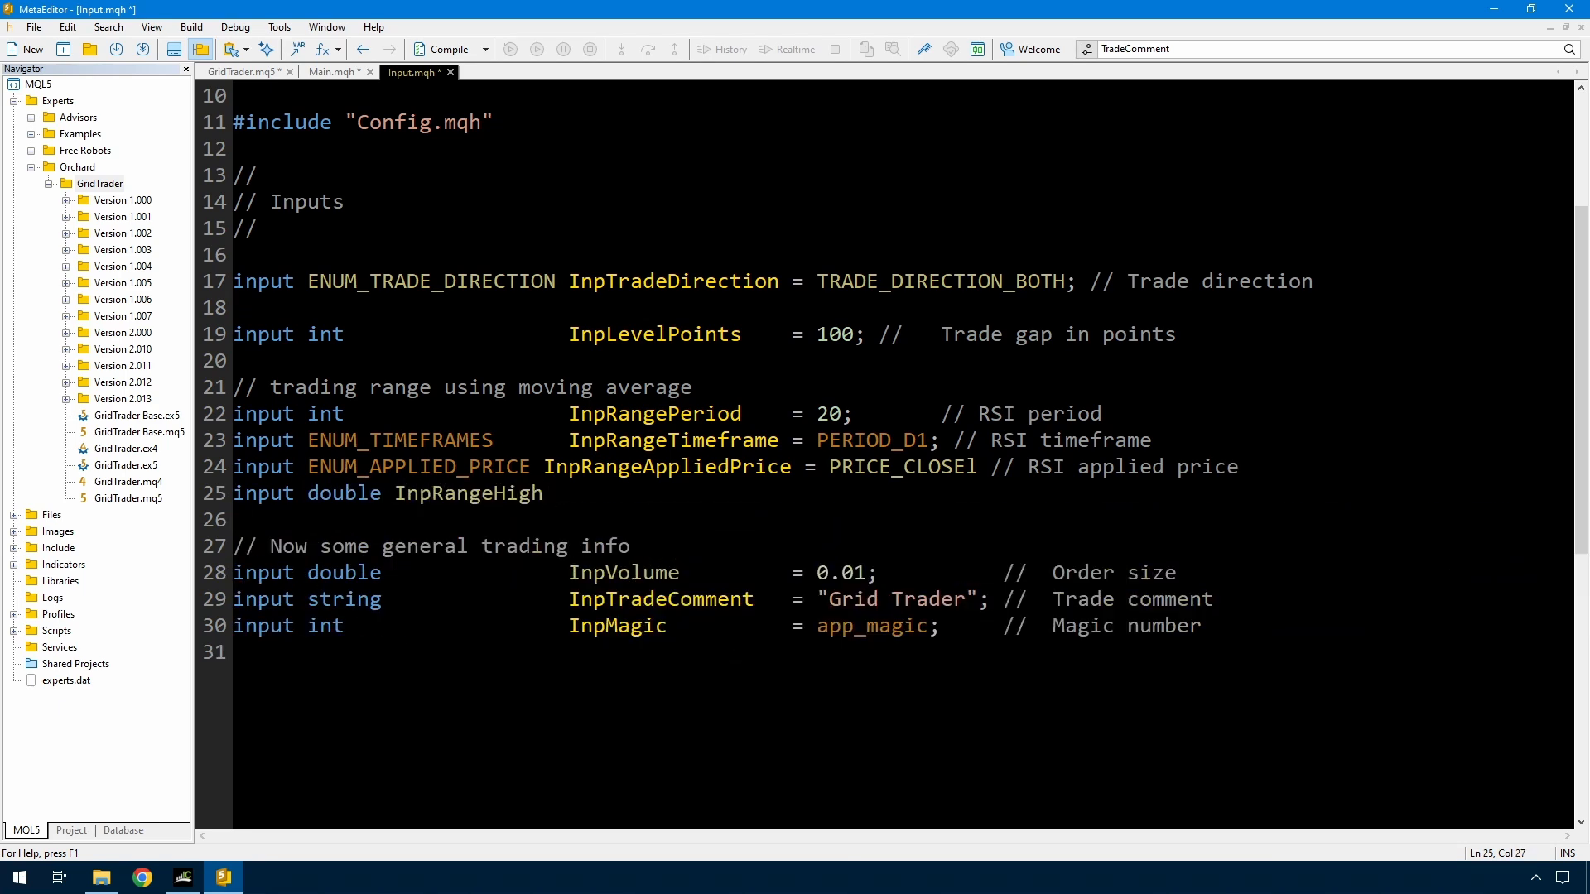
type("= 70; // Range high")
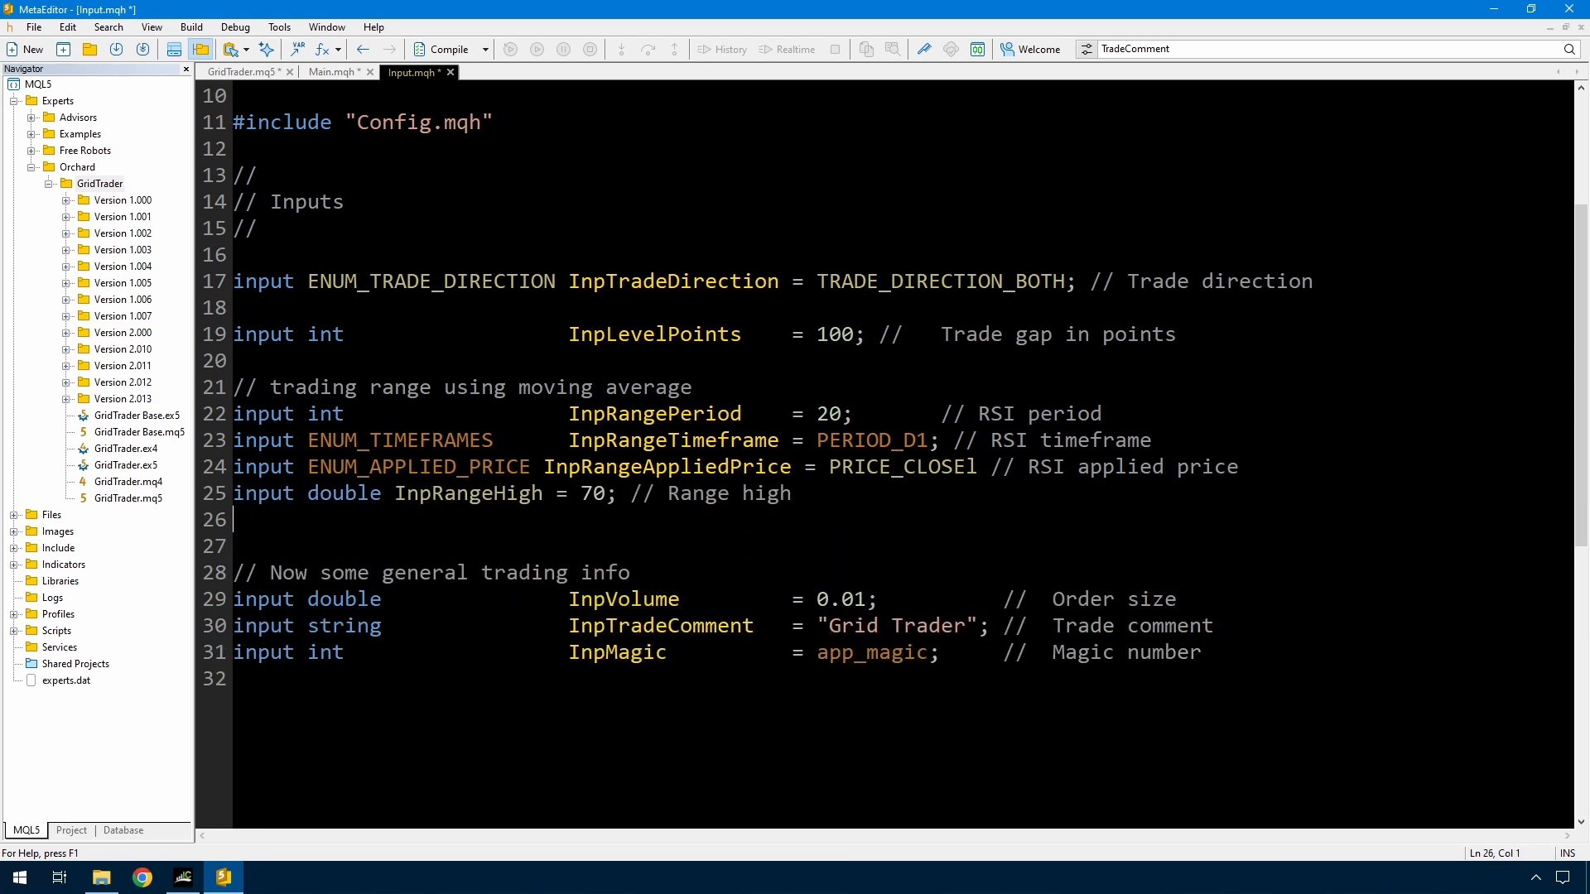
Declare InpRangeLow = 30 and InpRangeIndex = 1, then return to the PRICE_CLOSE line end
type("input double InpRangeLow =")
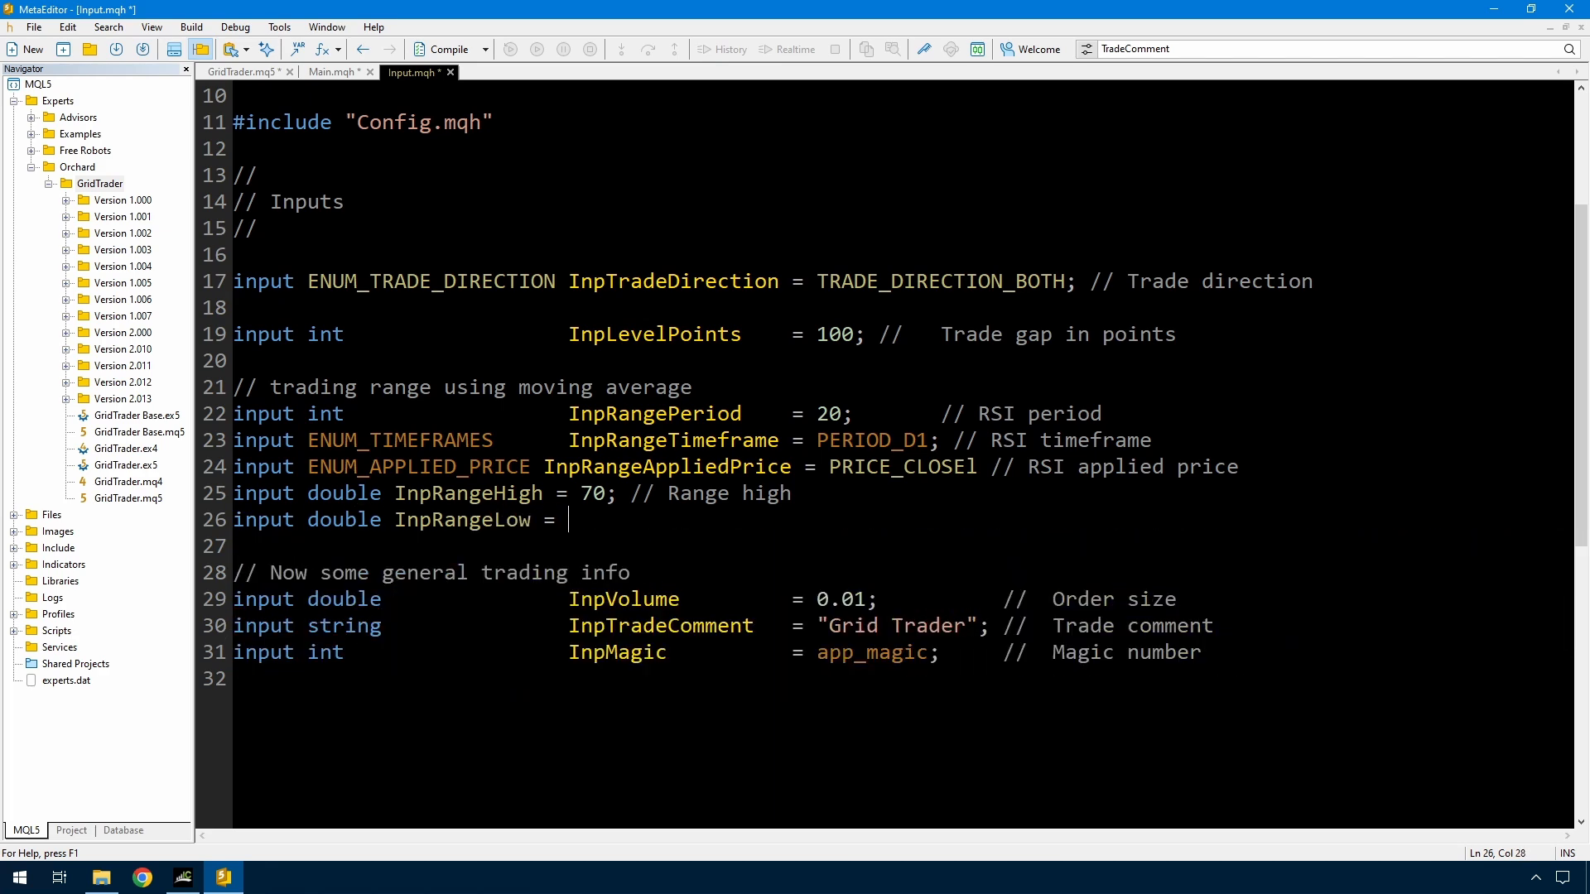
type("30; // Range low")
type("input int Imp")
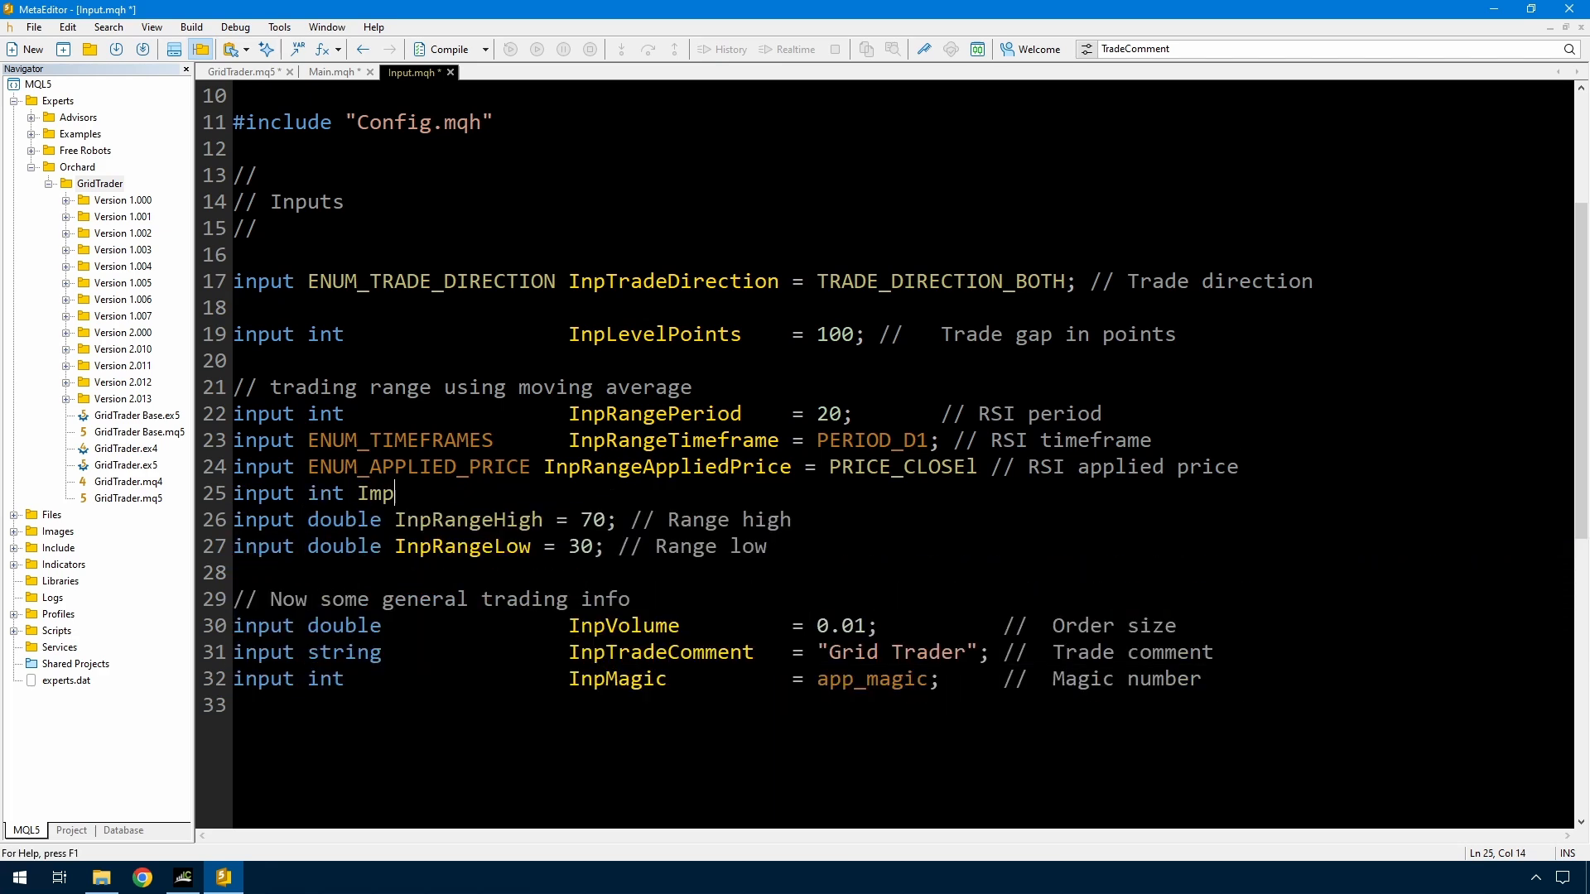
type("RangeIndex = 1; // Range index")
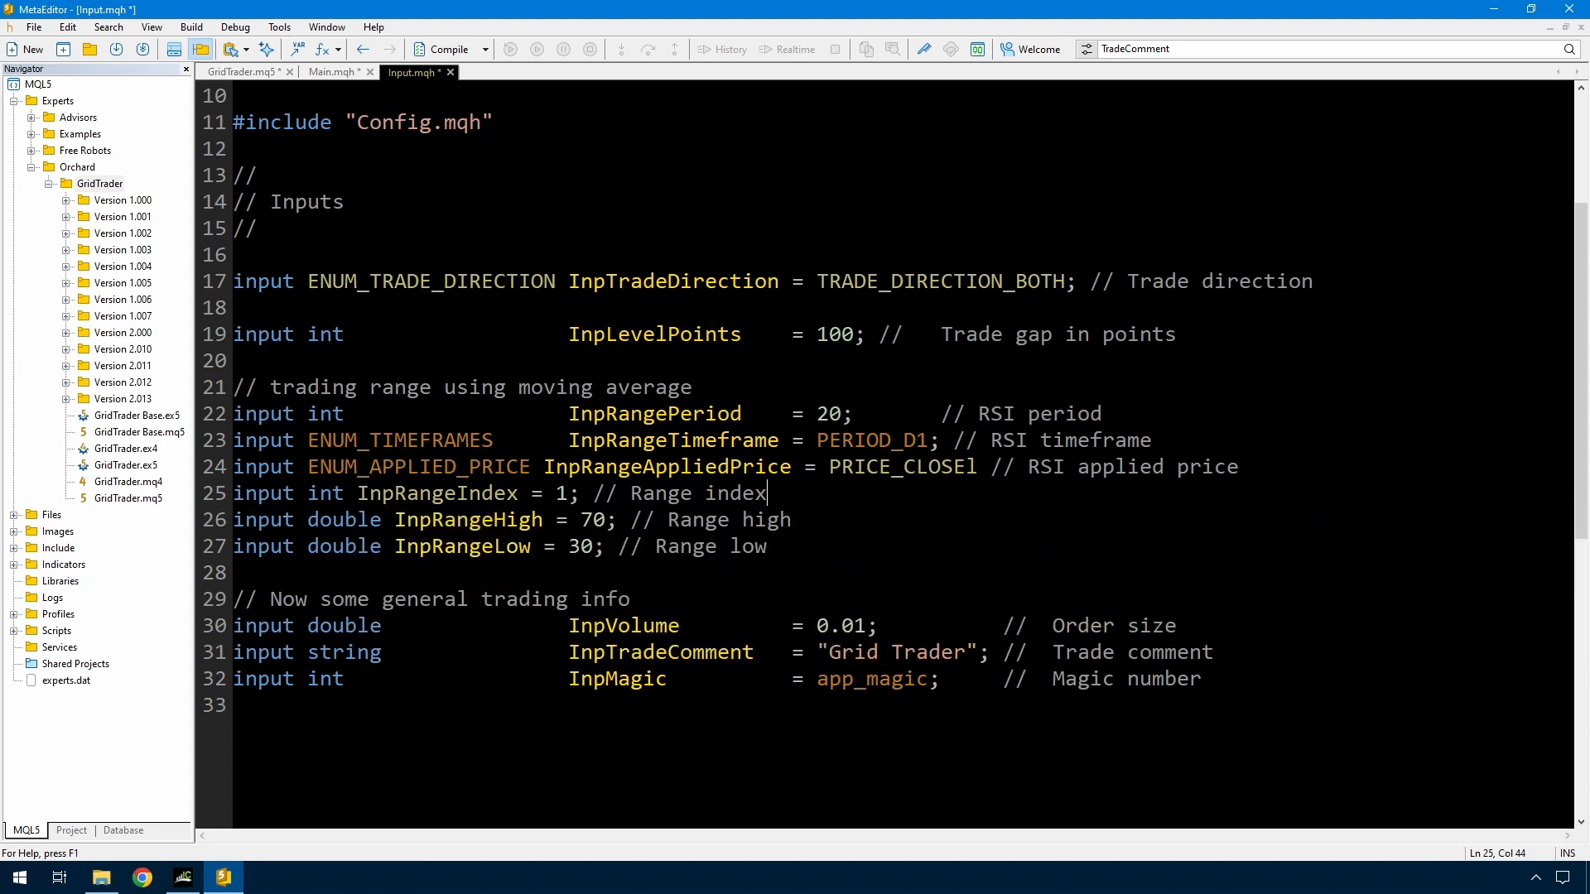
double_click(437, 494)
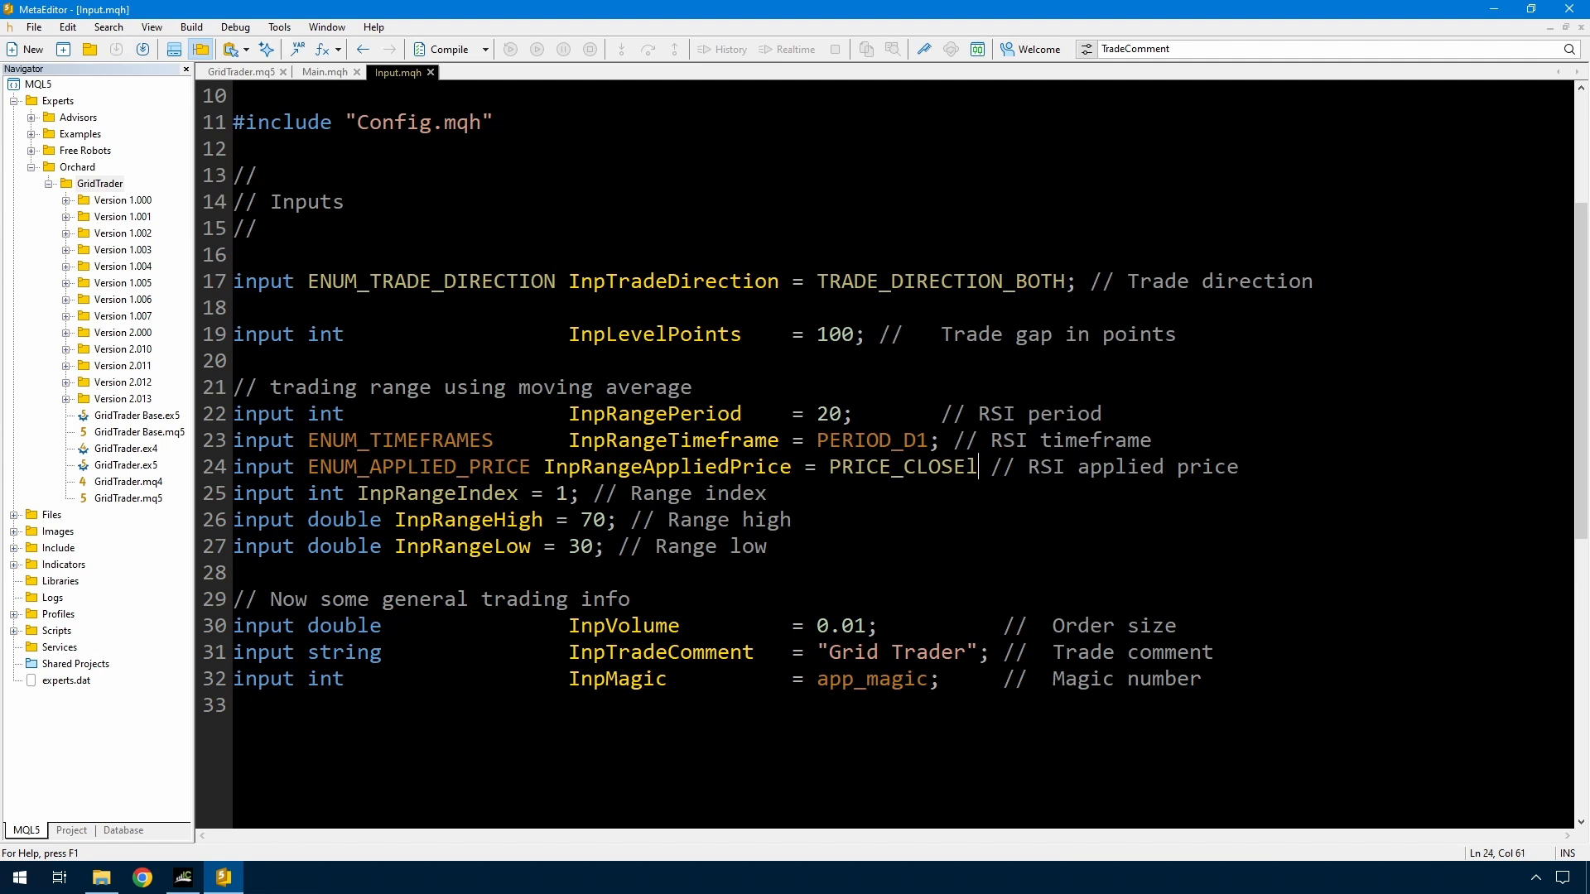
Add the missing semicolon after PRICE_CLOSE and bring up Config.mqh from Main.mqh
type(";")
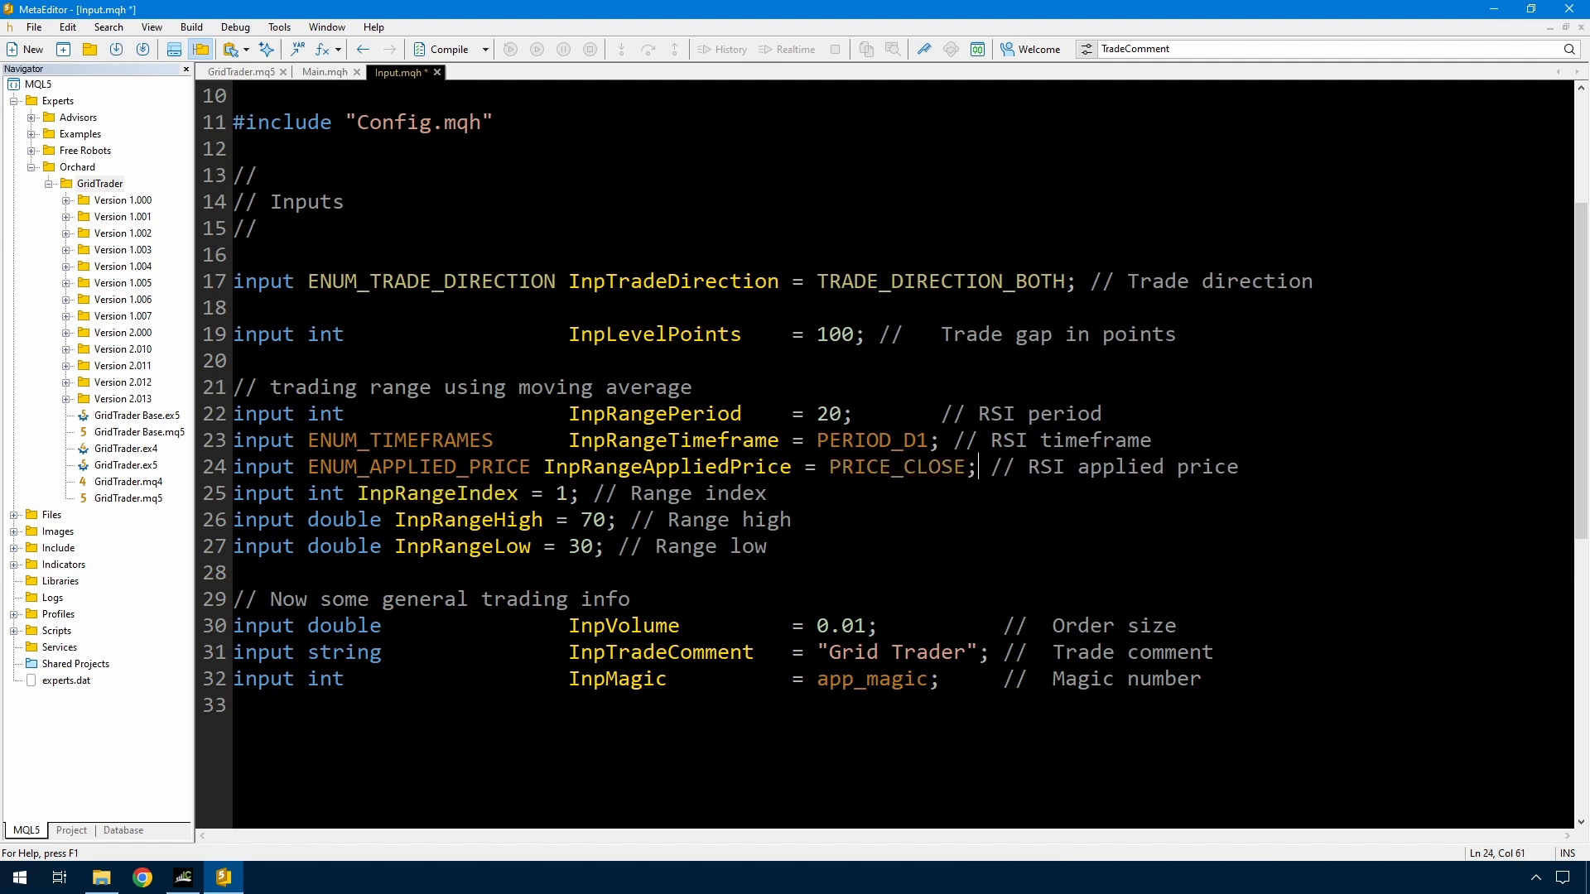
left_click(325, 71)
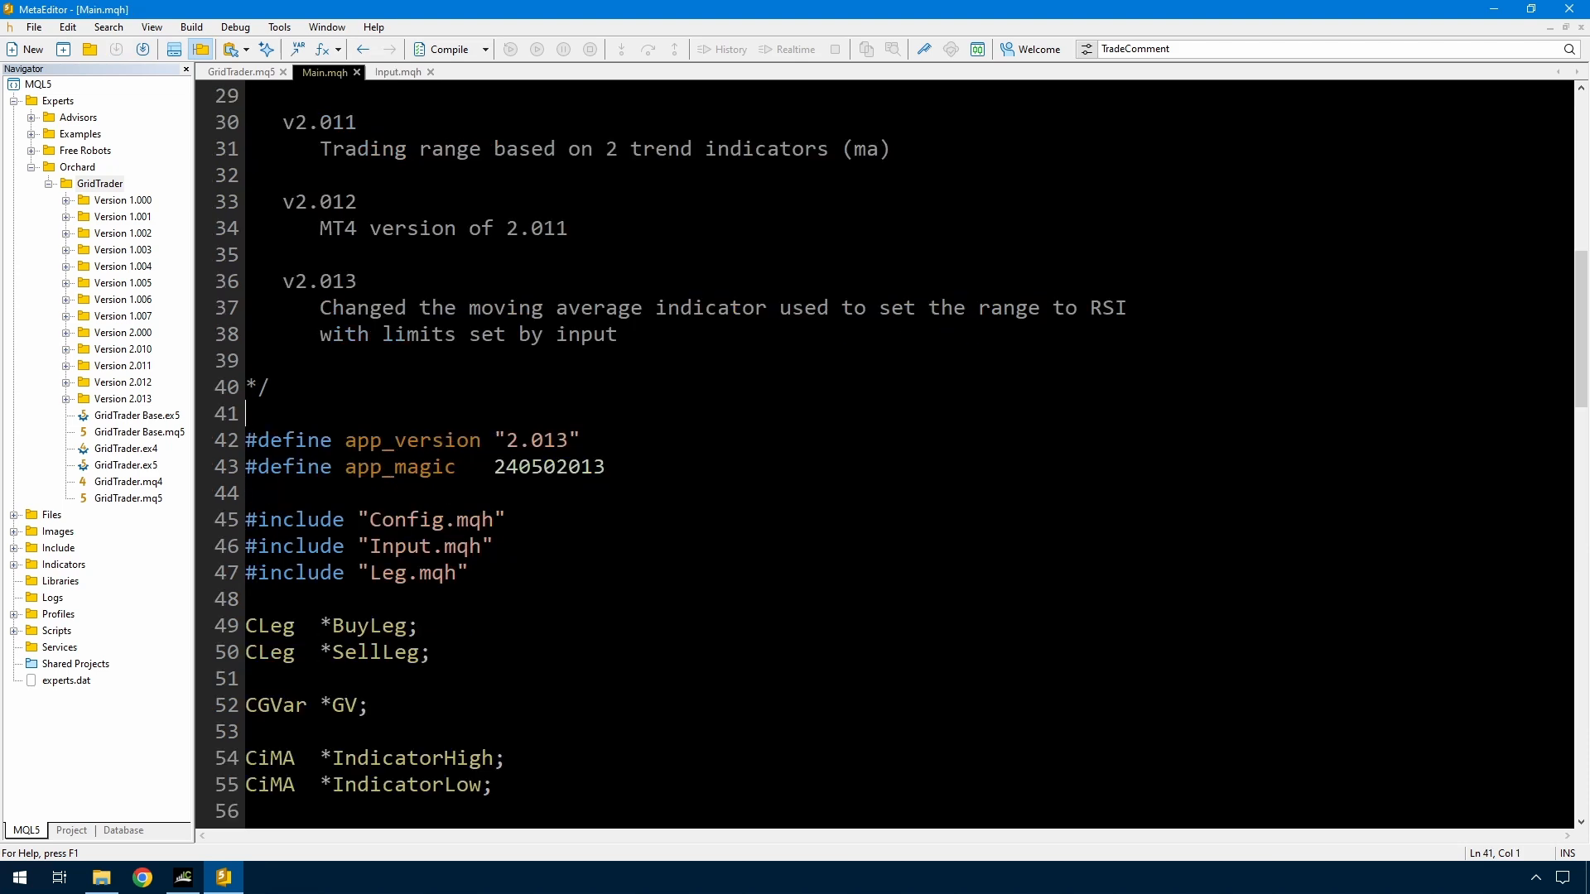
right_click(434, 518)
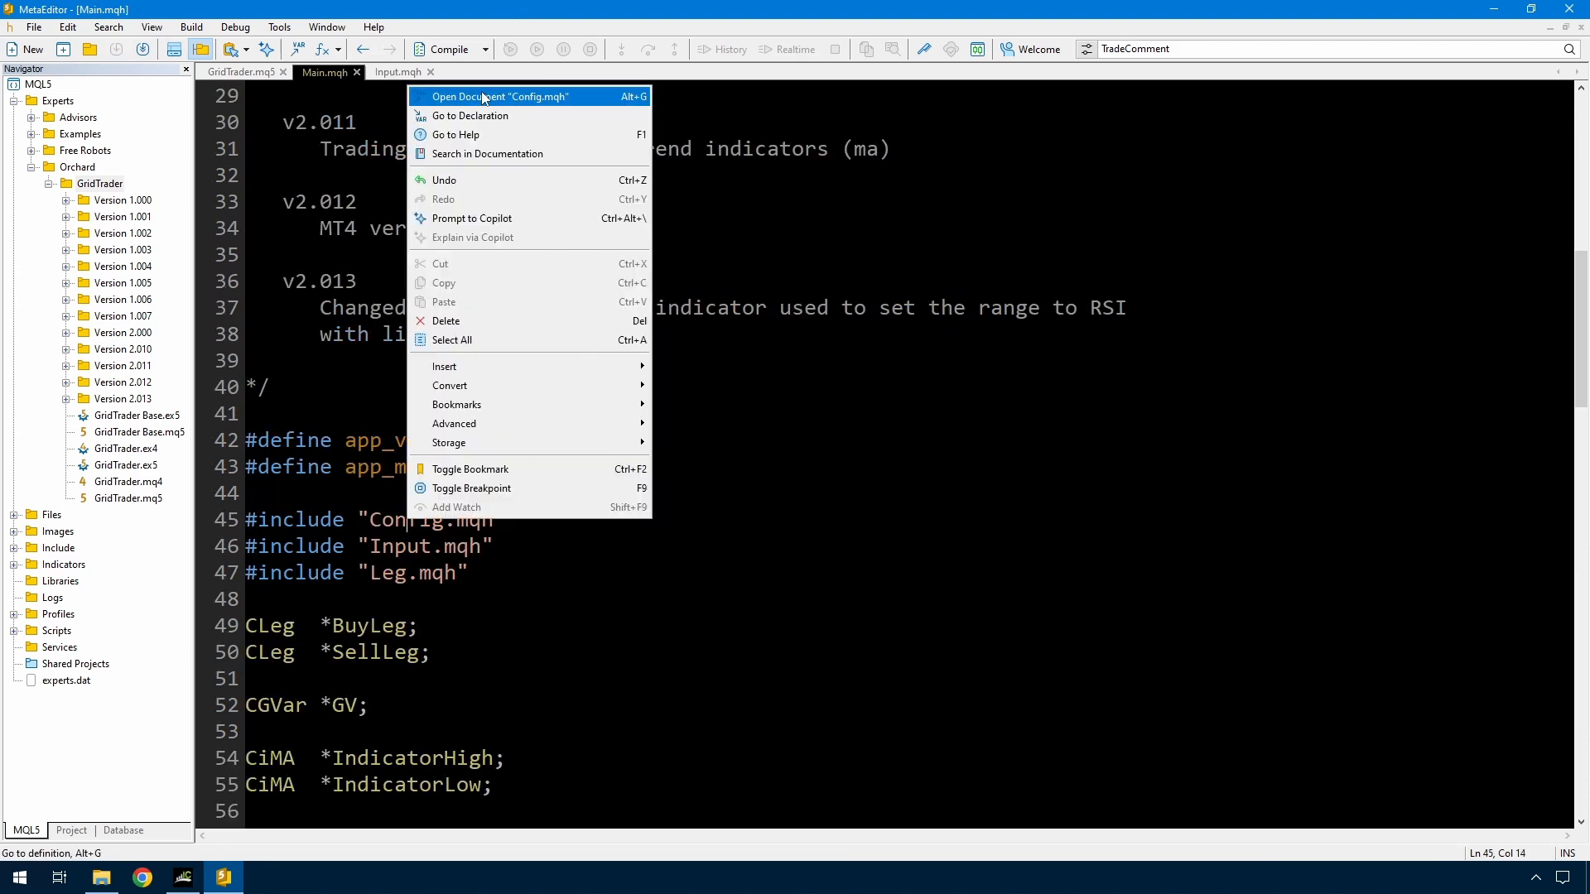
left_click(494, 96)
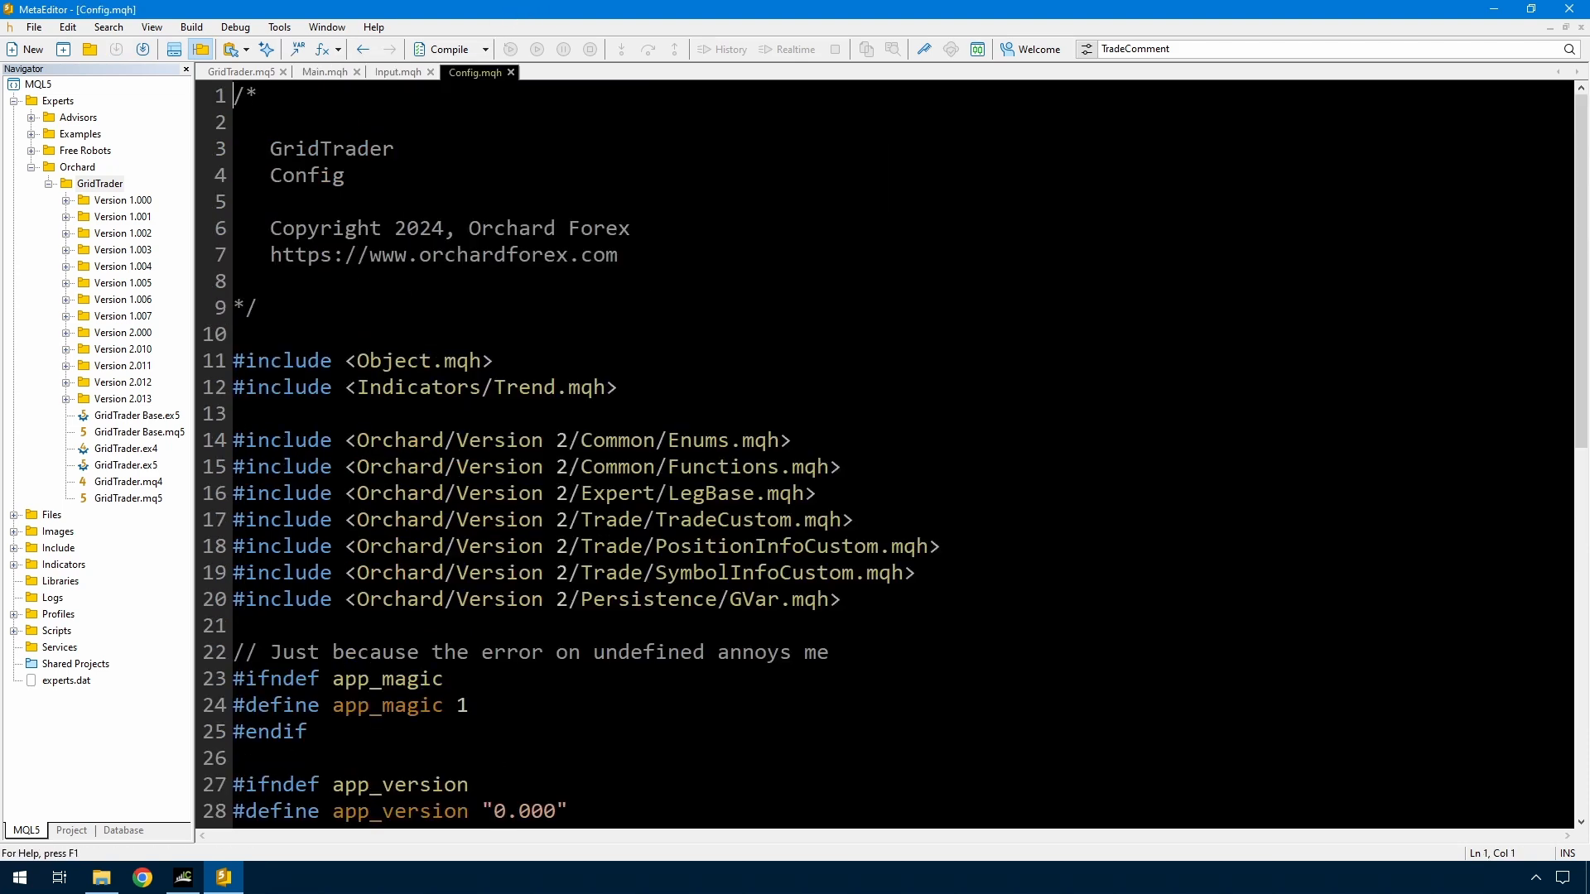
Replace Trend with Oscilators in the indicators include and return to Main.mqh
left_click_drag(358, 388, 616, 387)
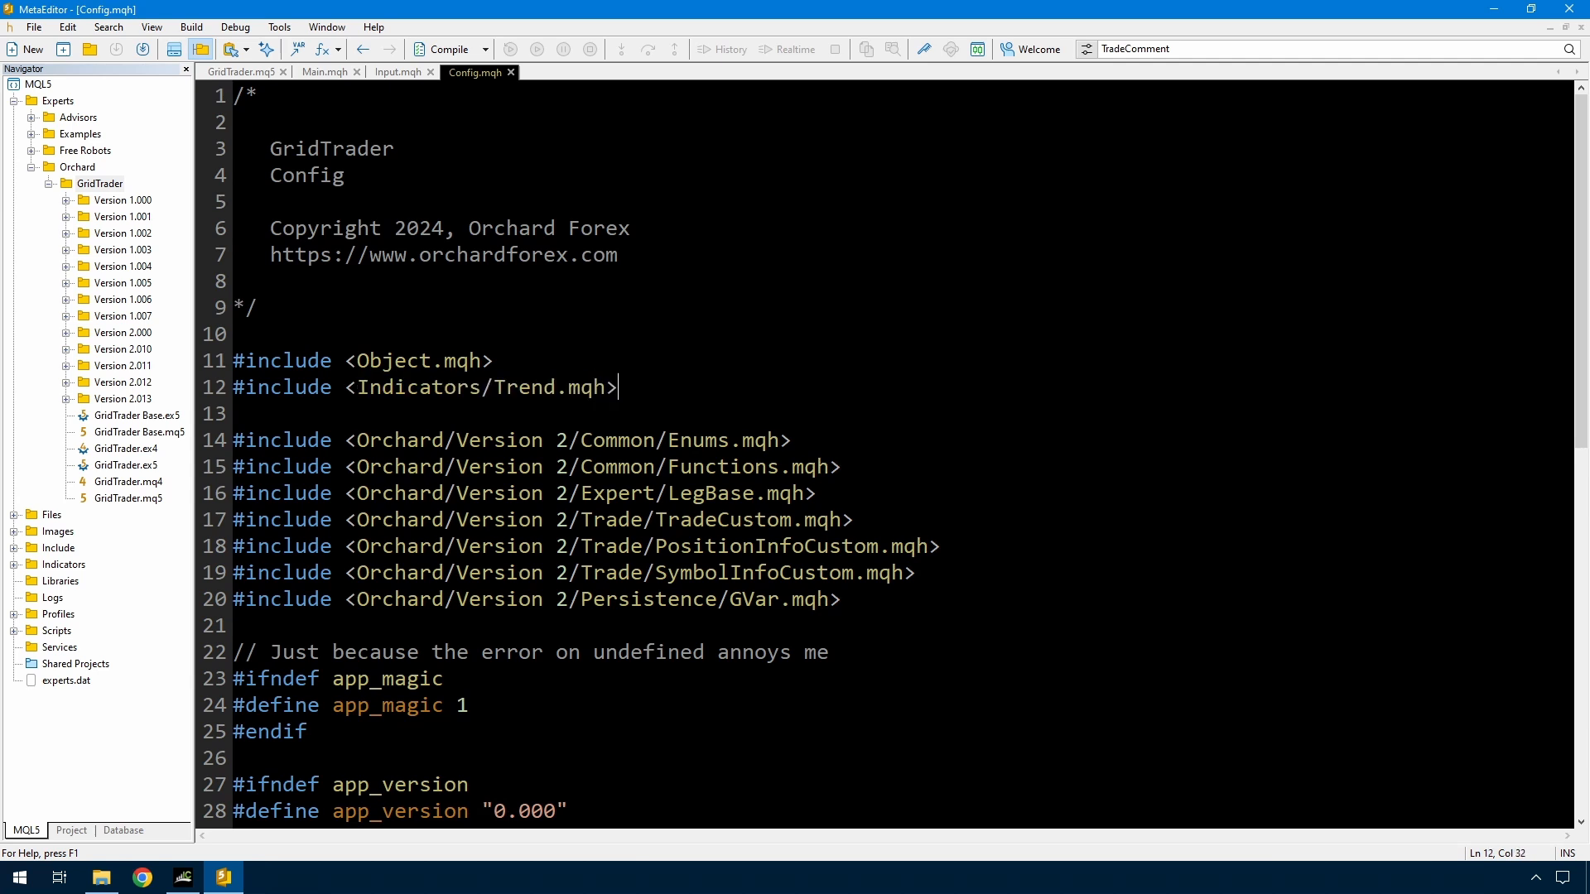
type("Oscilators")
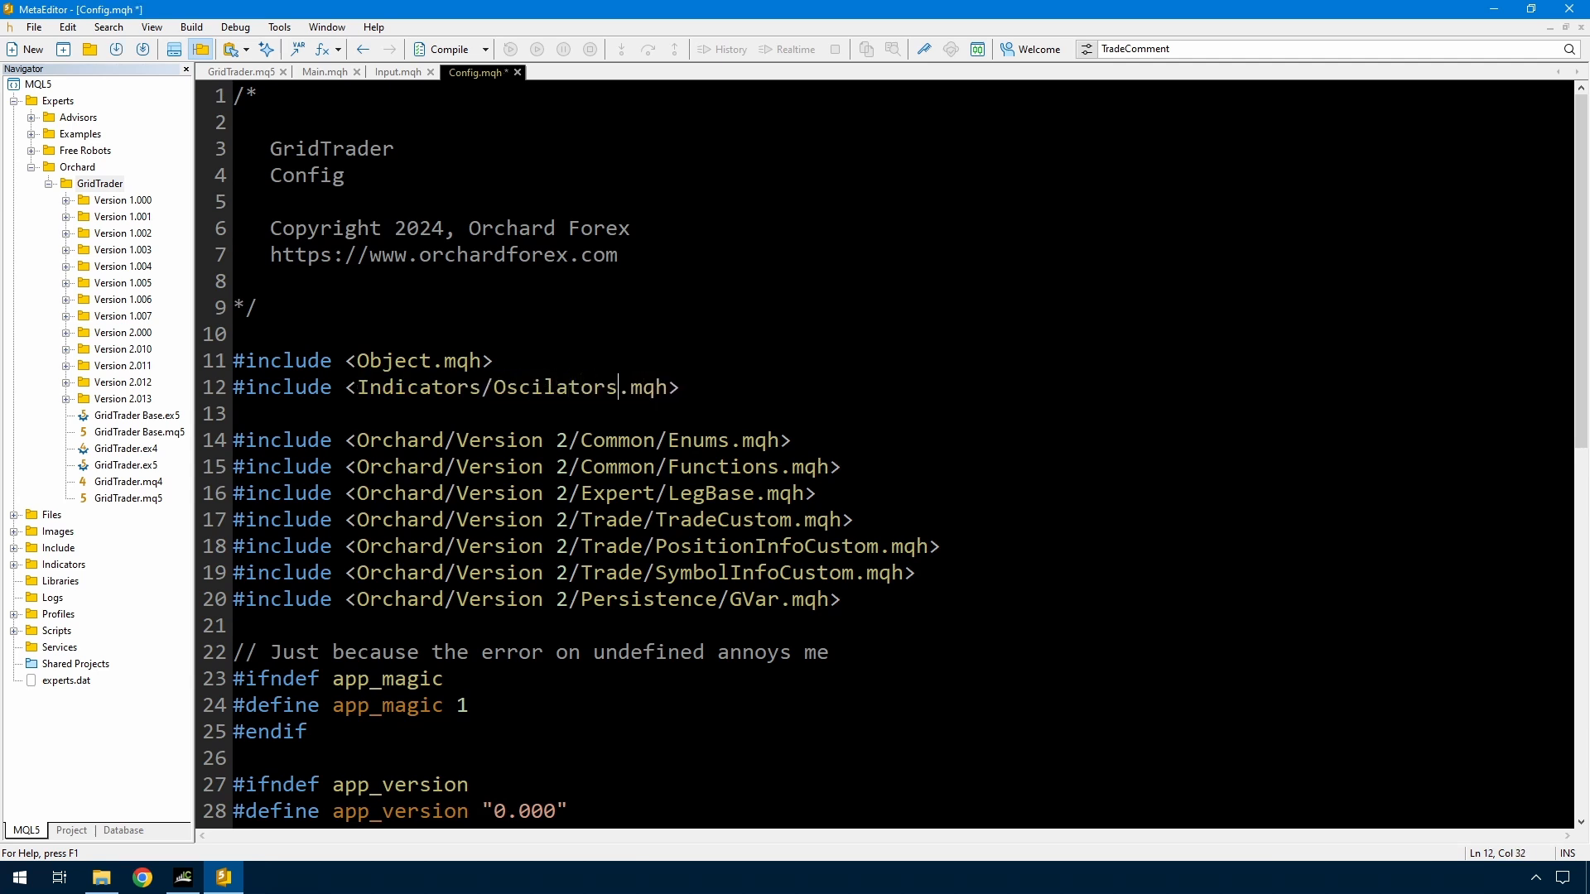
left_click(325, 72)
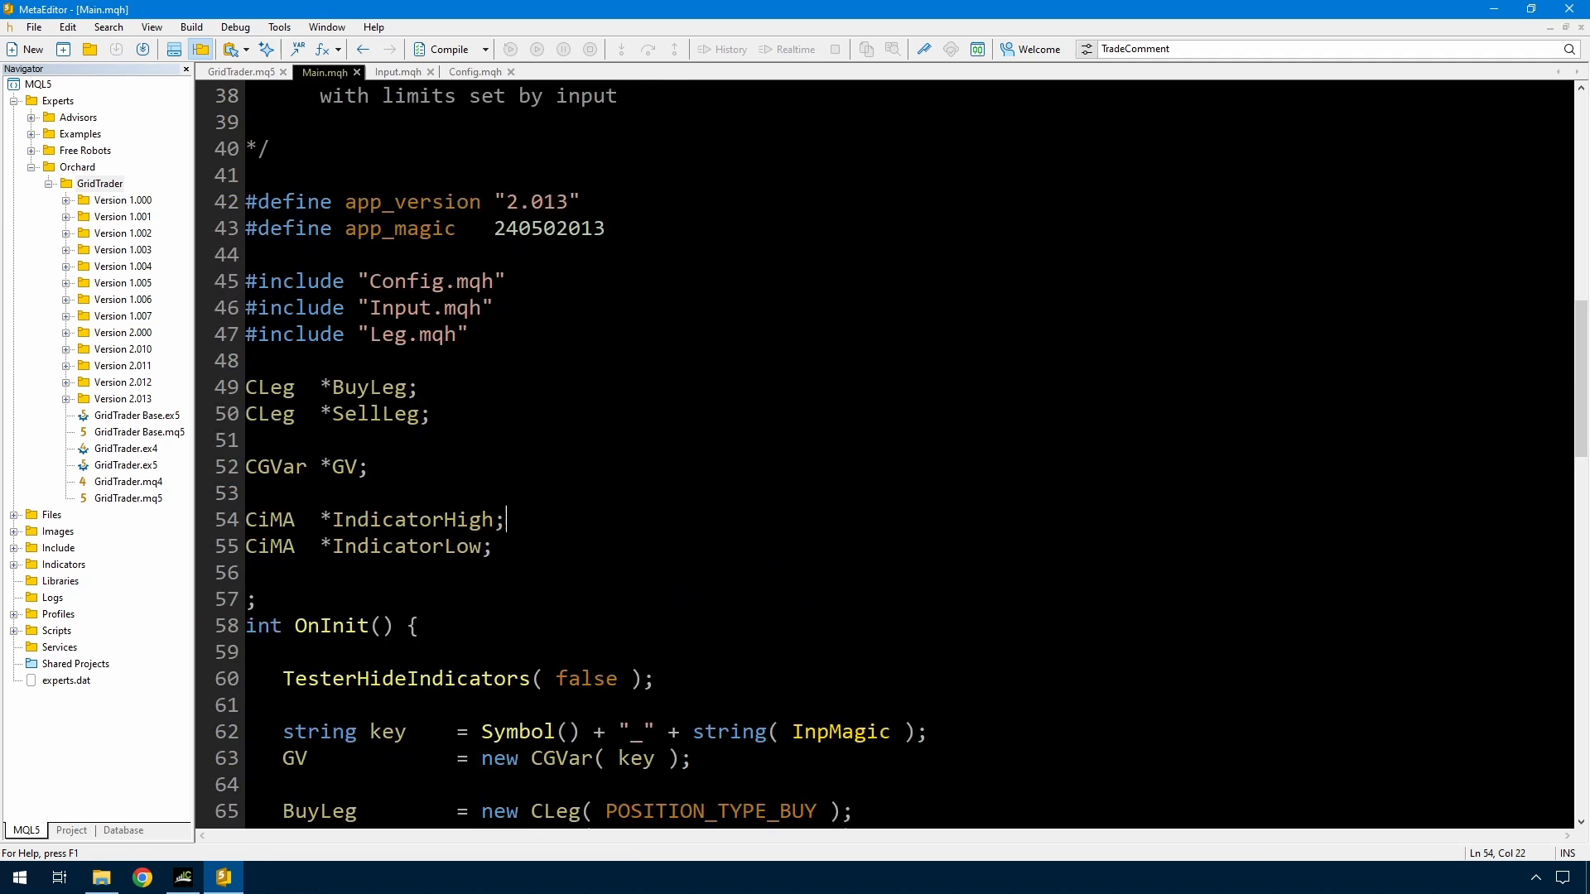
Replace the CiMA declarations with a single CiRSI *Indicator and remove the IndicatorLow line
left_click(442, 547)
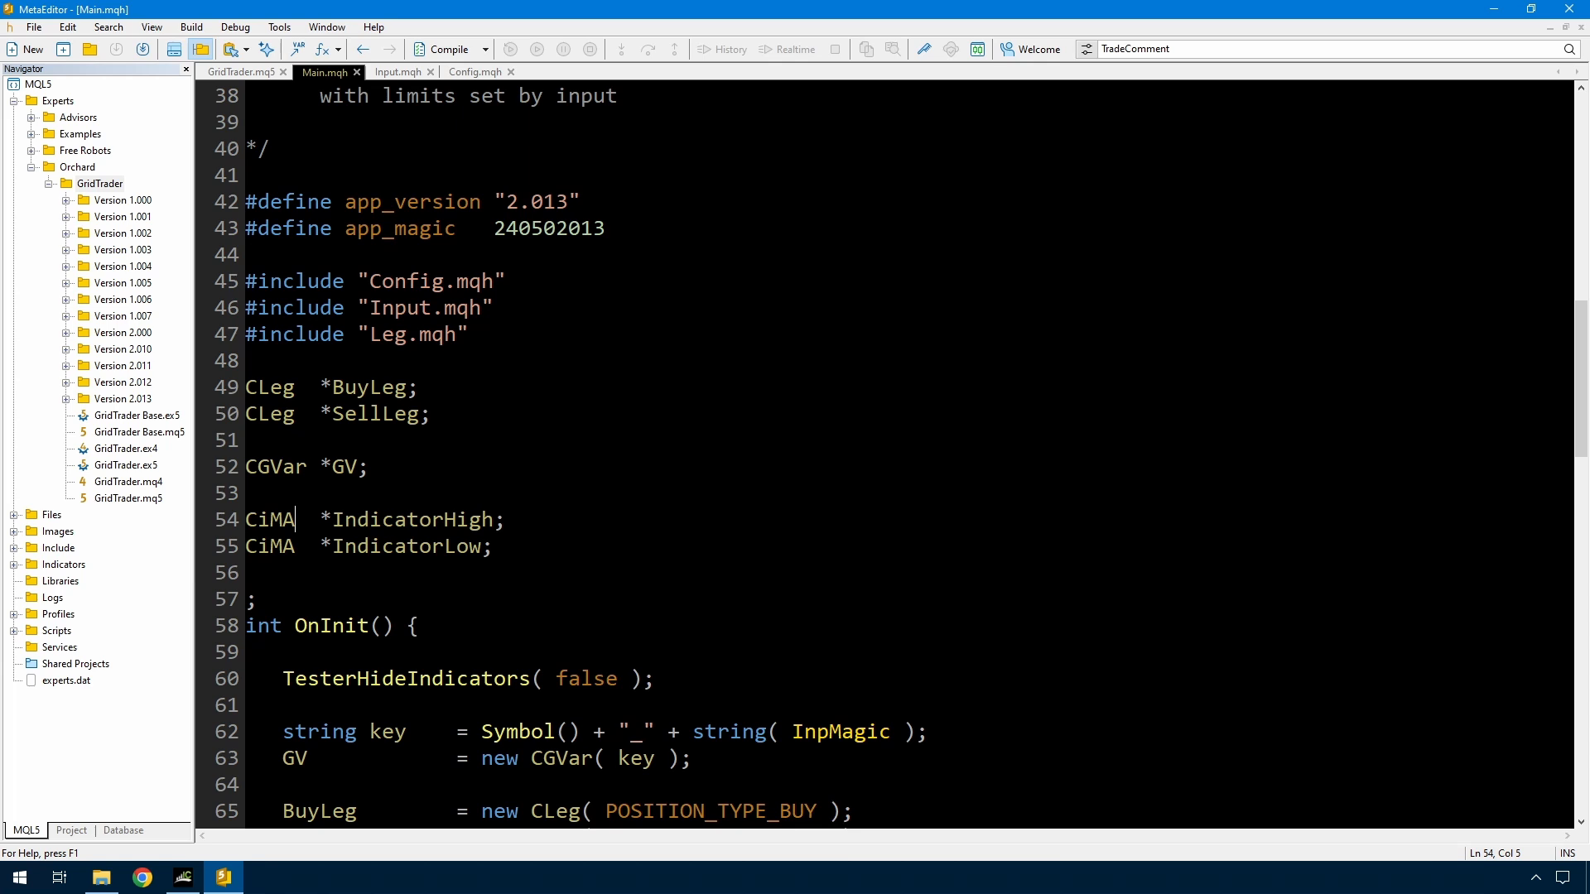
type("CiRSI  *Indicator")
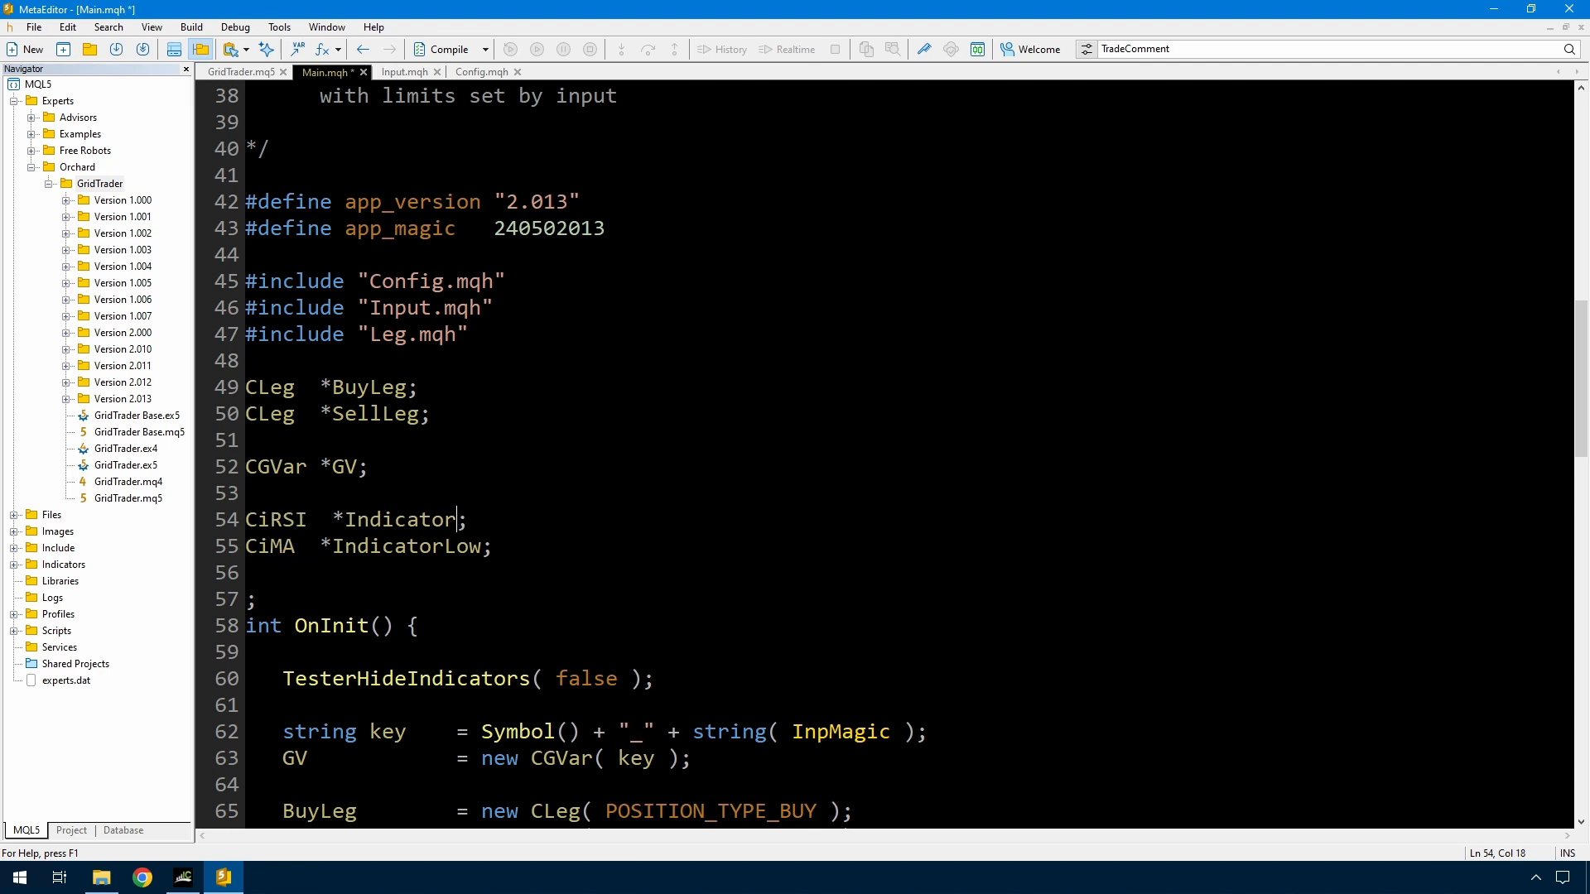
key("Delete")
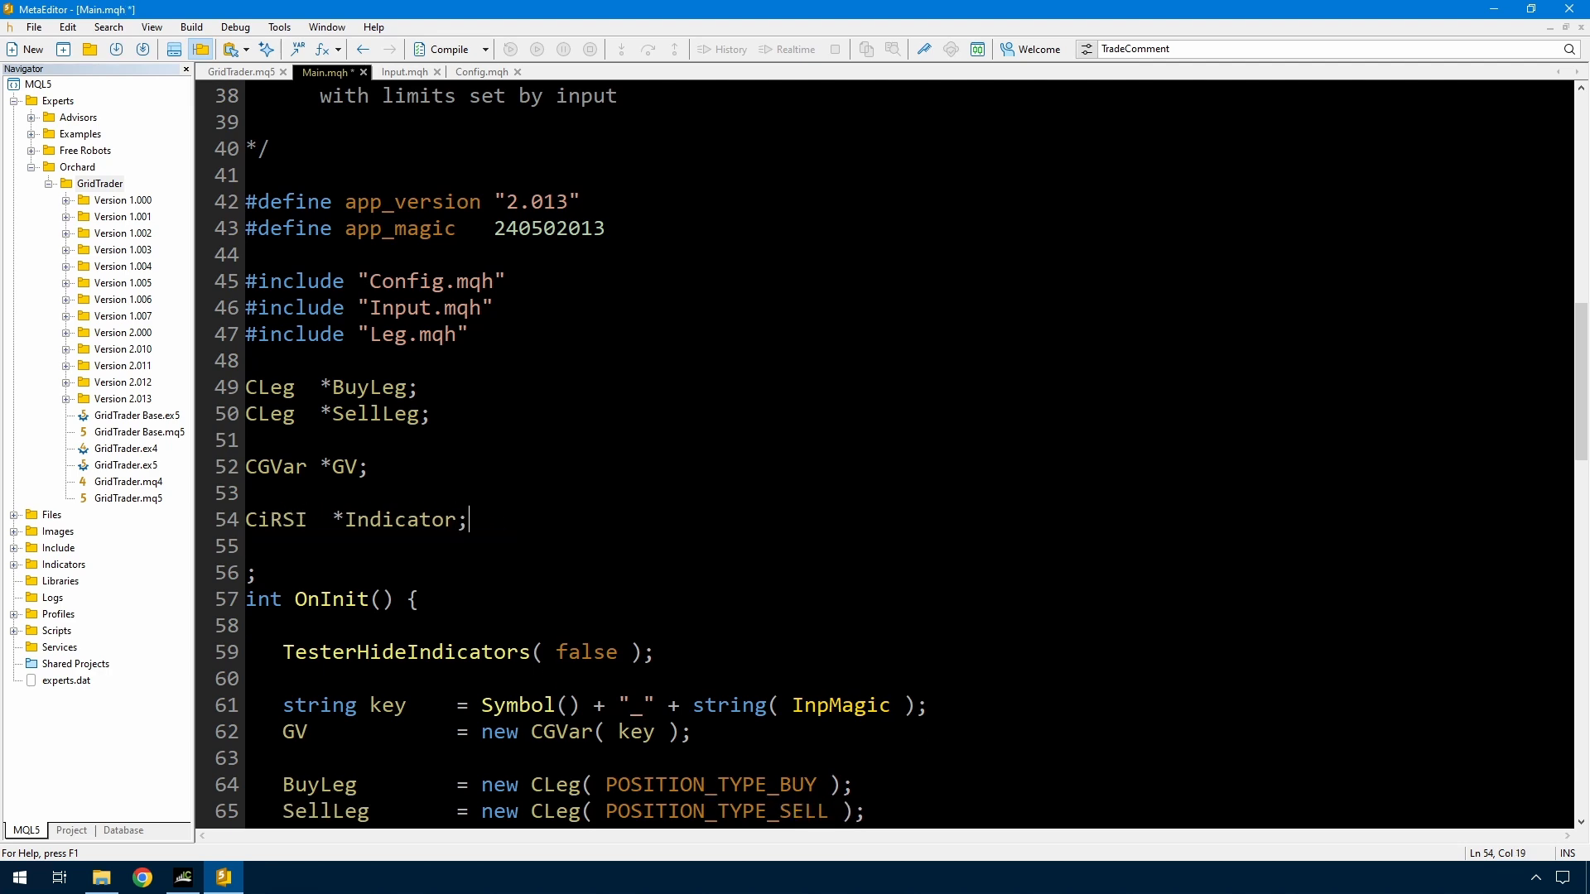
scroll("down", 3)
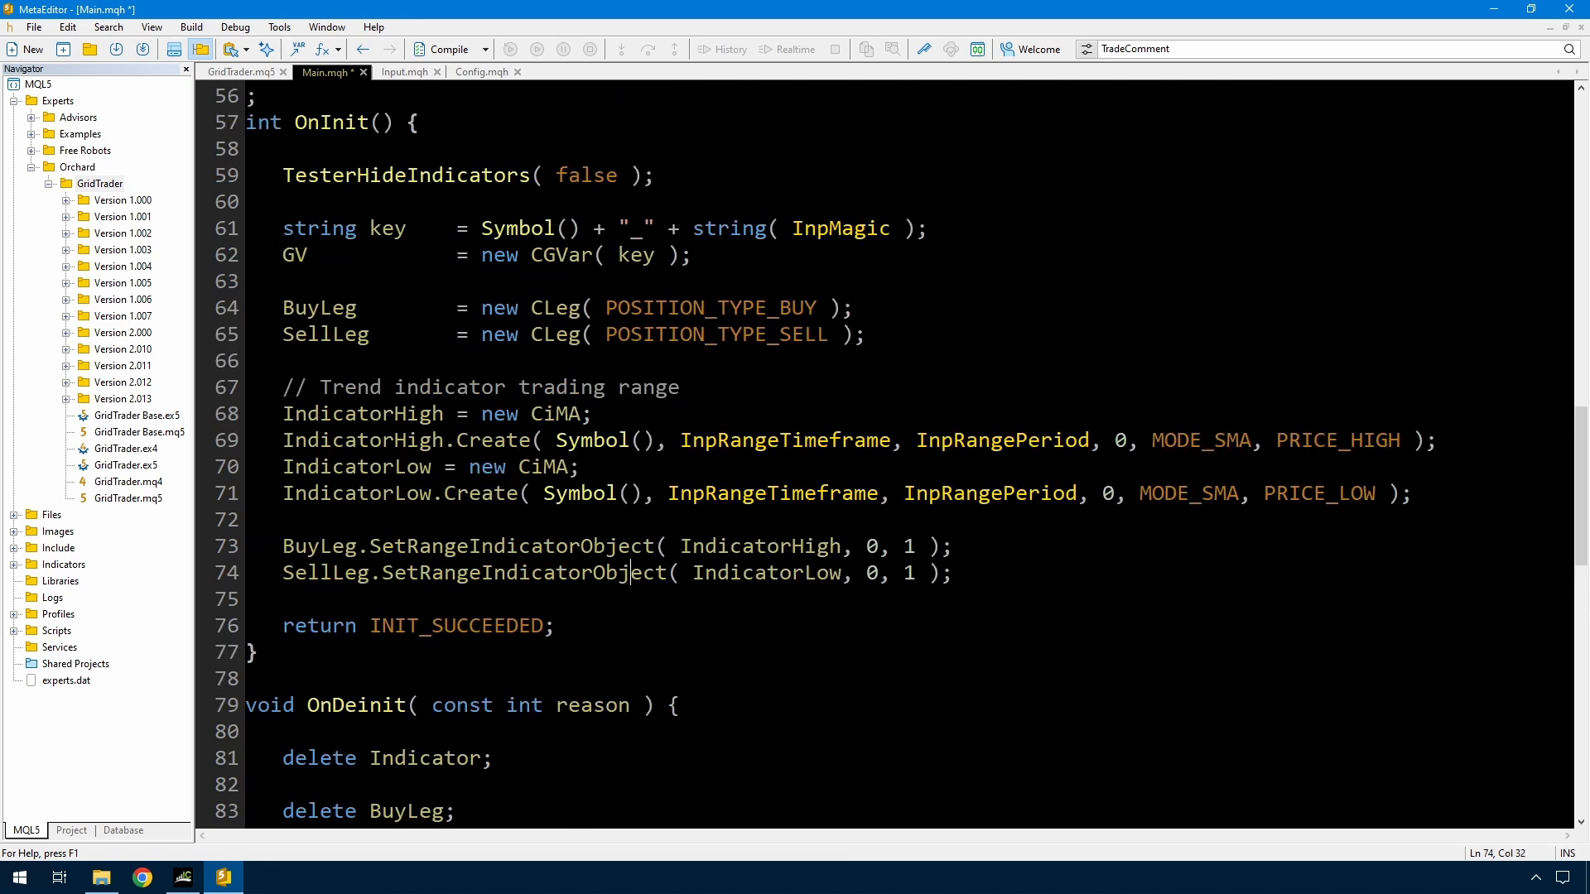
Build the indicator as CiRSI() on InpRangeAppliedPrice instead of MODE_SMA, PRICE_HIGH
left_click_drag(283, 414, 658, 441)
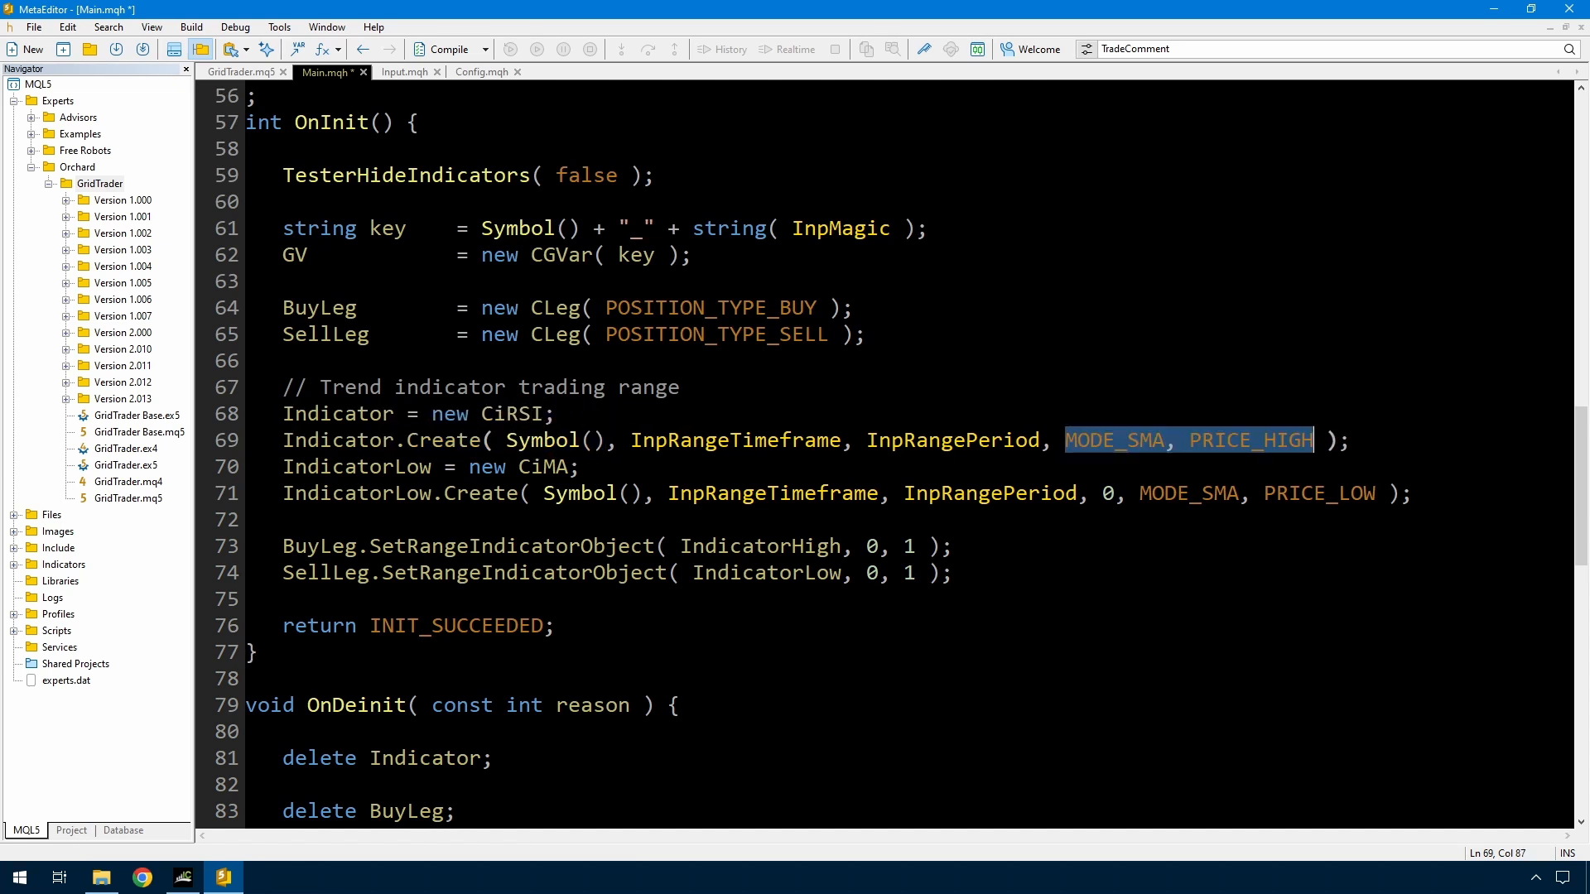
type("InpRangeAppliedPrice")
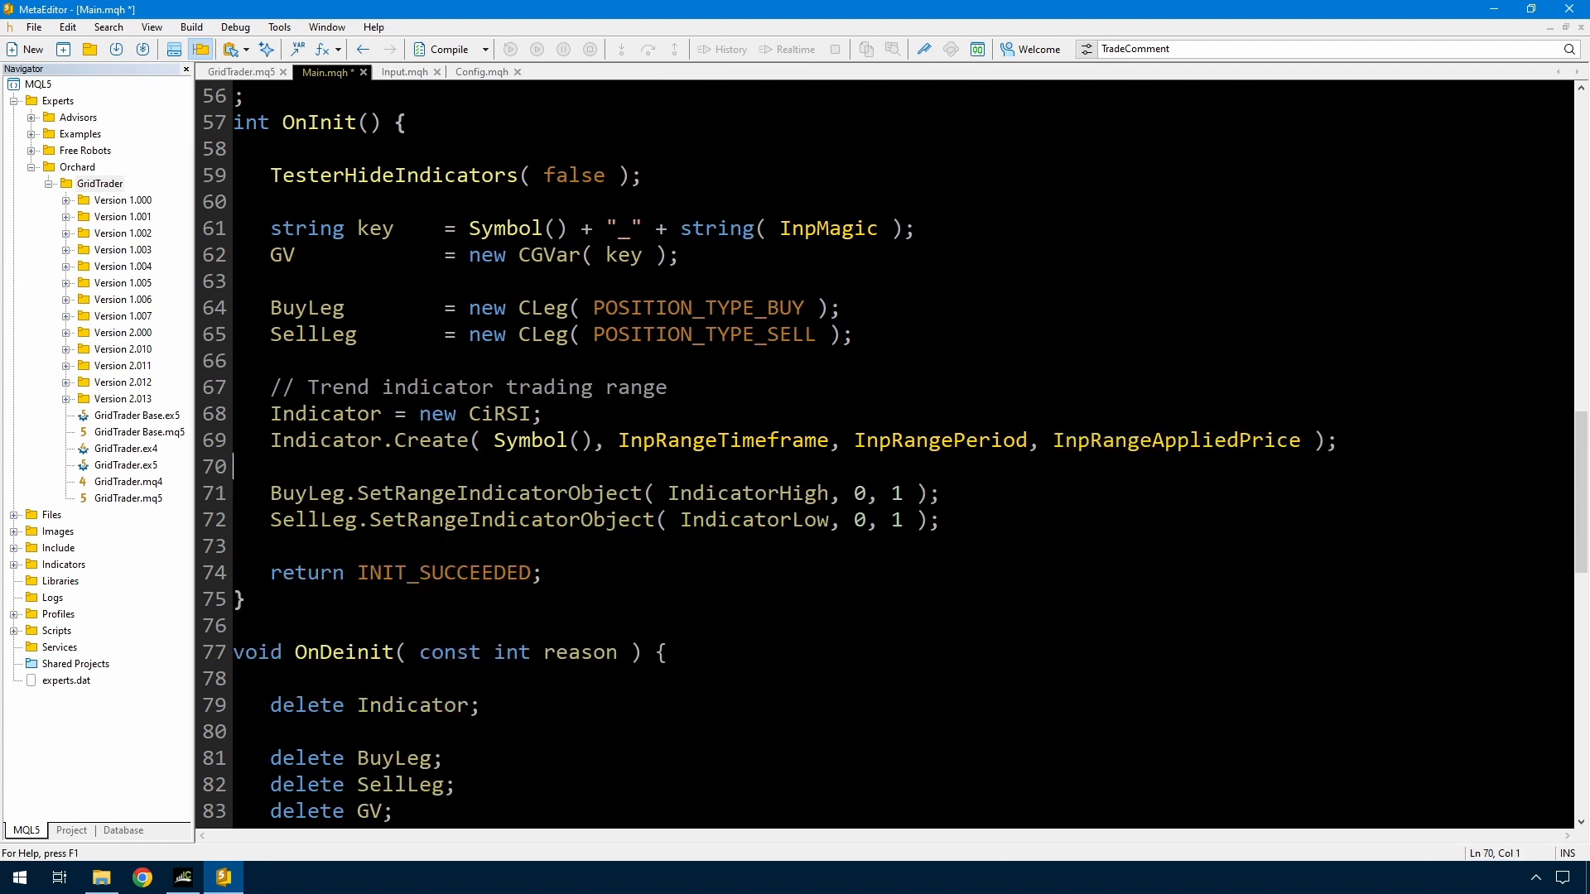
double_click(497, 414)
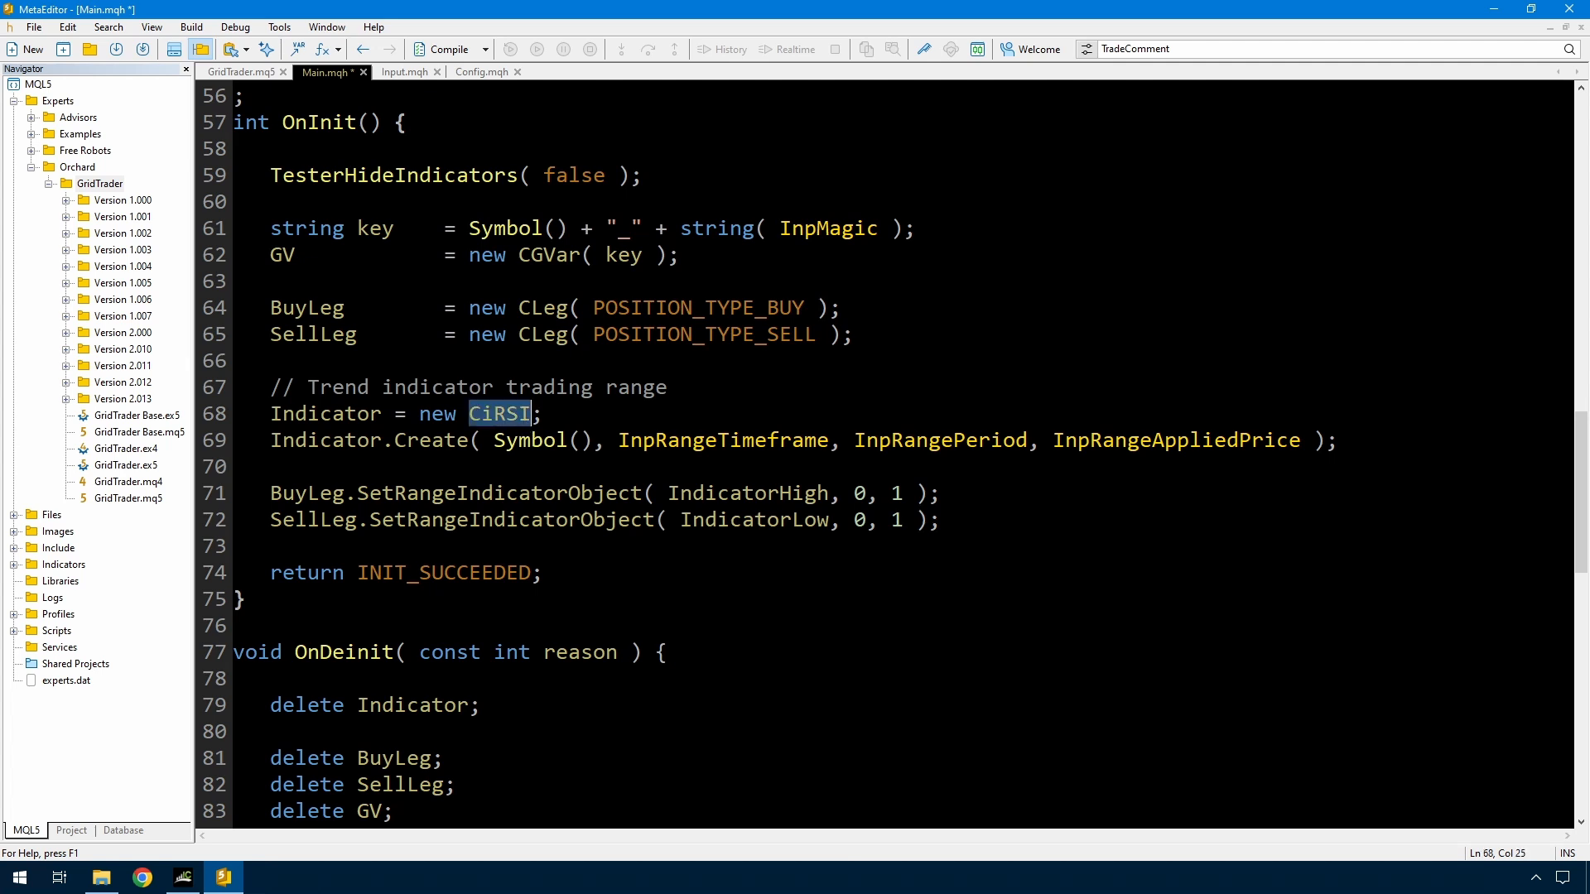
type("()")
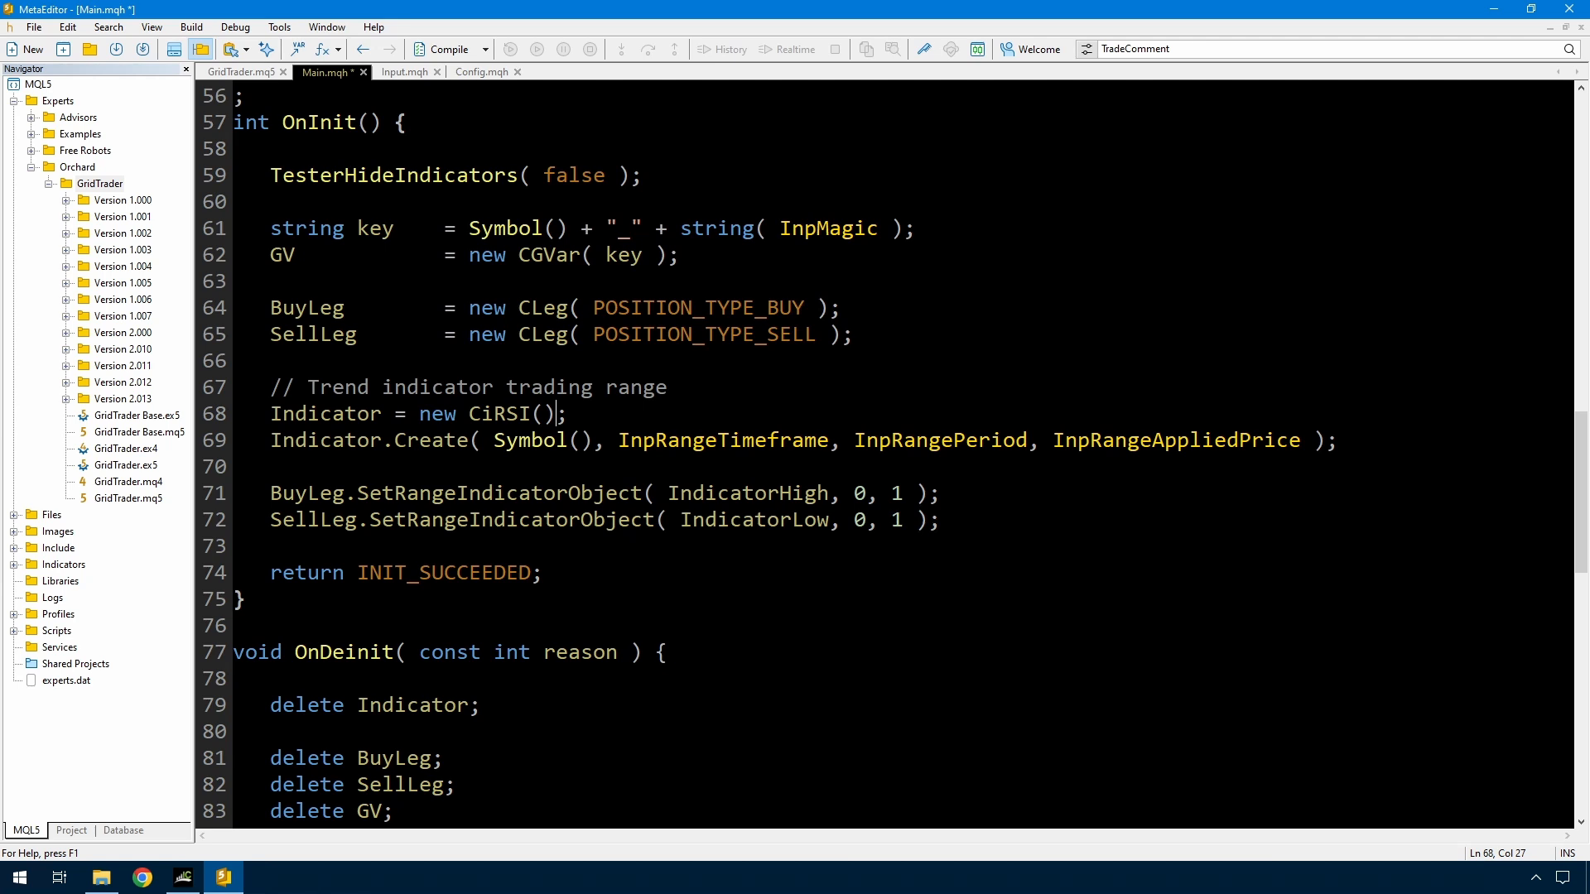
Pass Indicator with InpRangeIndex to the buy leg's range indicator call
left_click(944, 494)
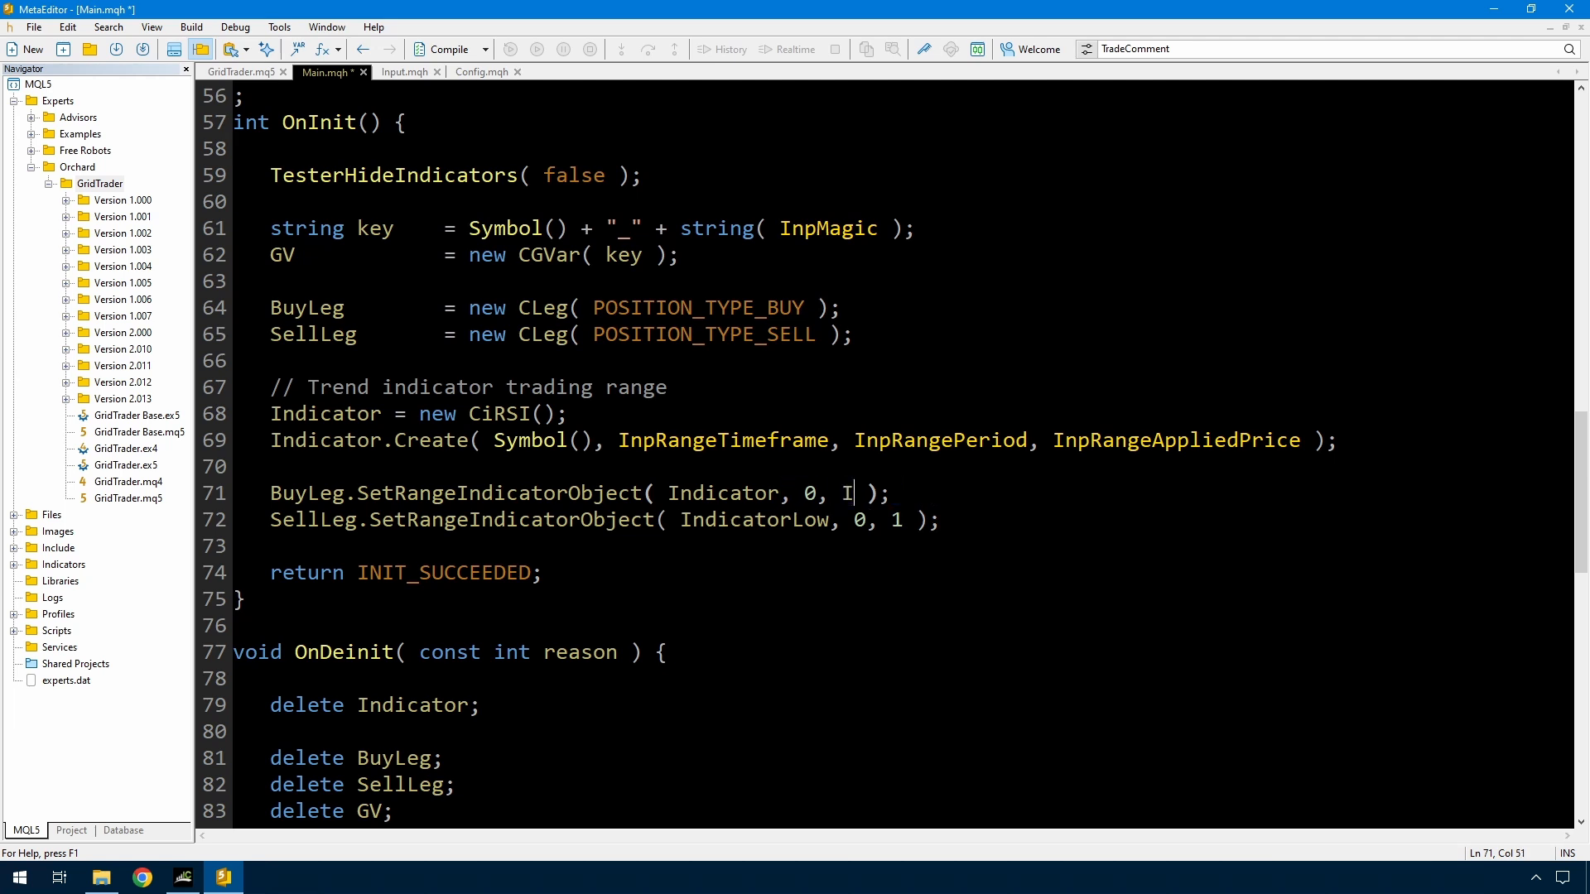
type("npRangeIndex")
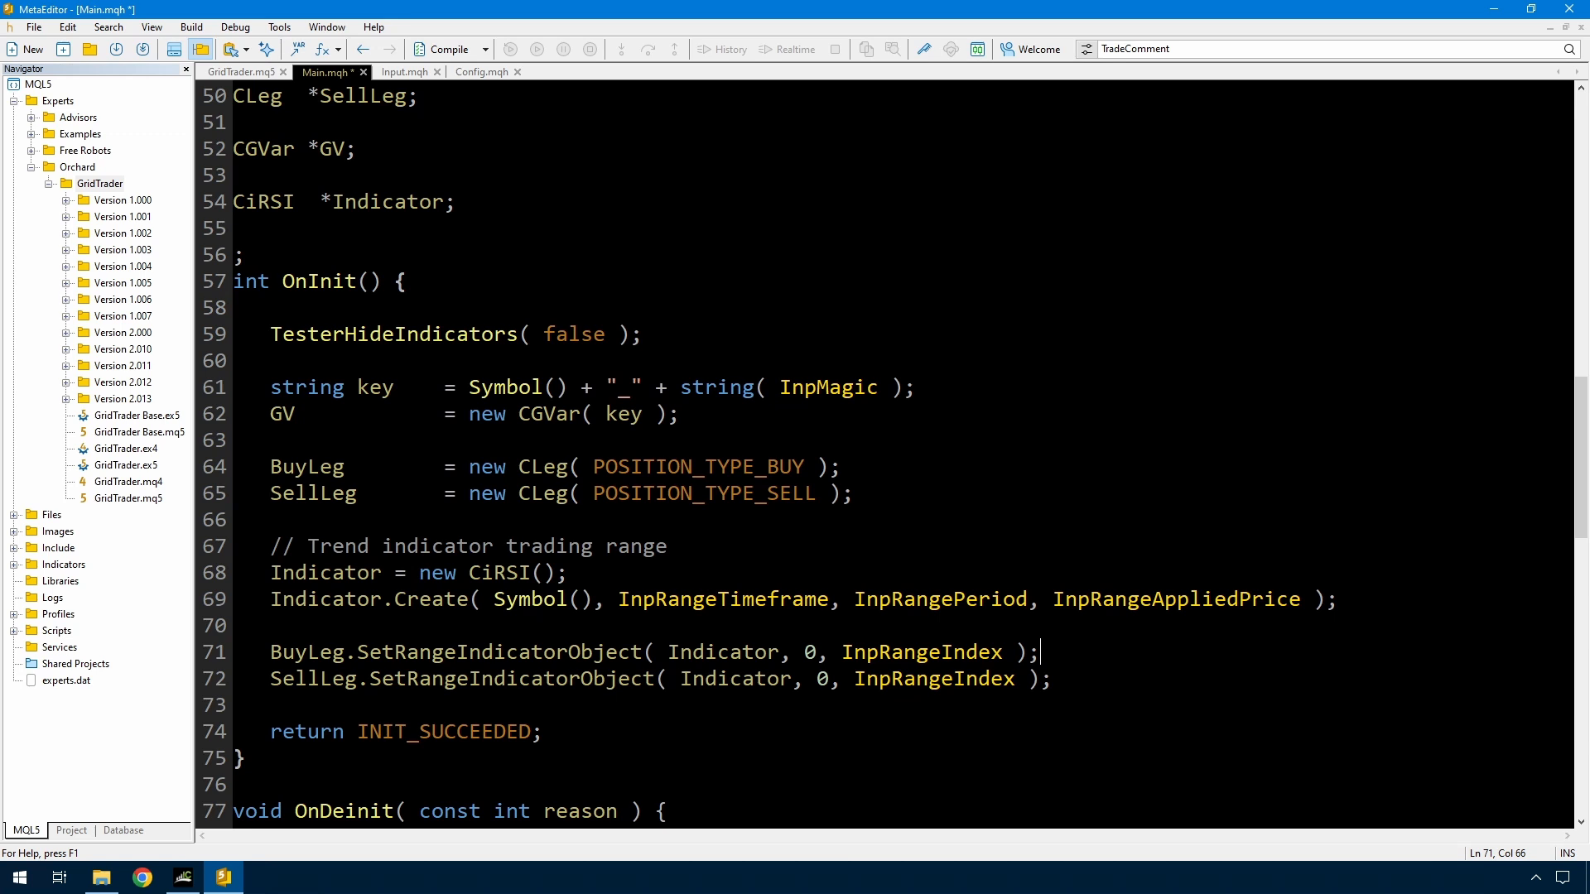
Add BuyLeg.SetRangeValue(InpRangeHigh) and SellLeg.SetRangeValue(InpRangeLow) in OnInit
type("BuyLeg.Se")
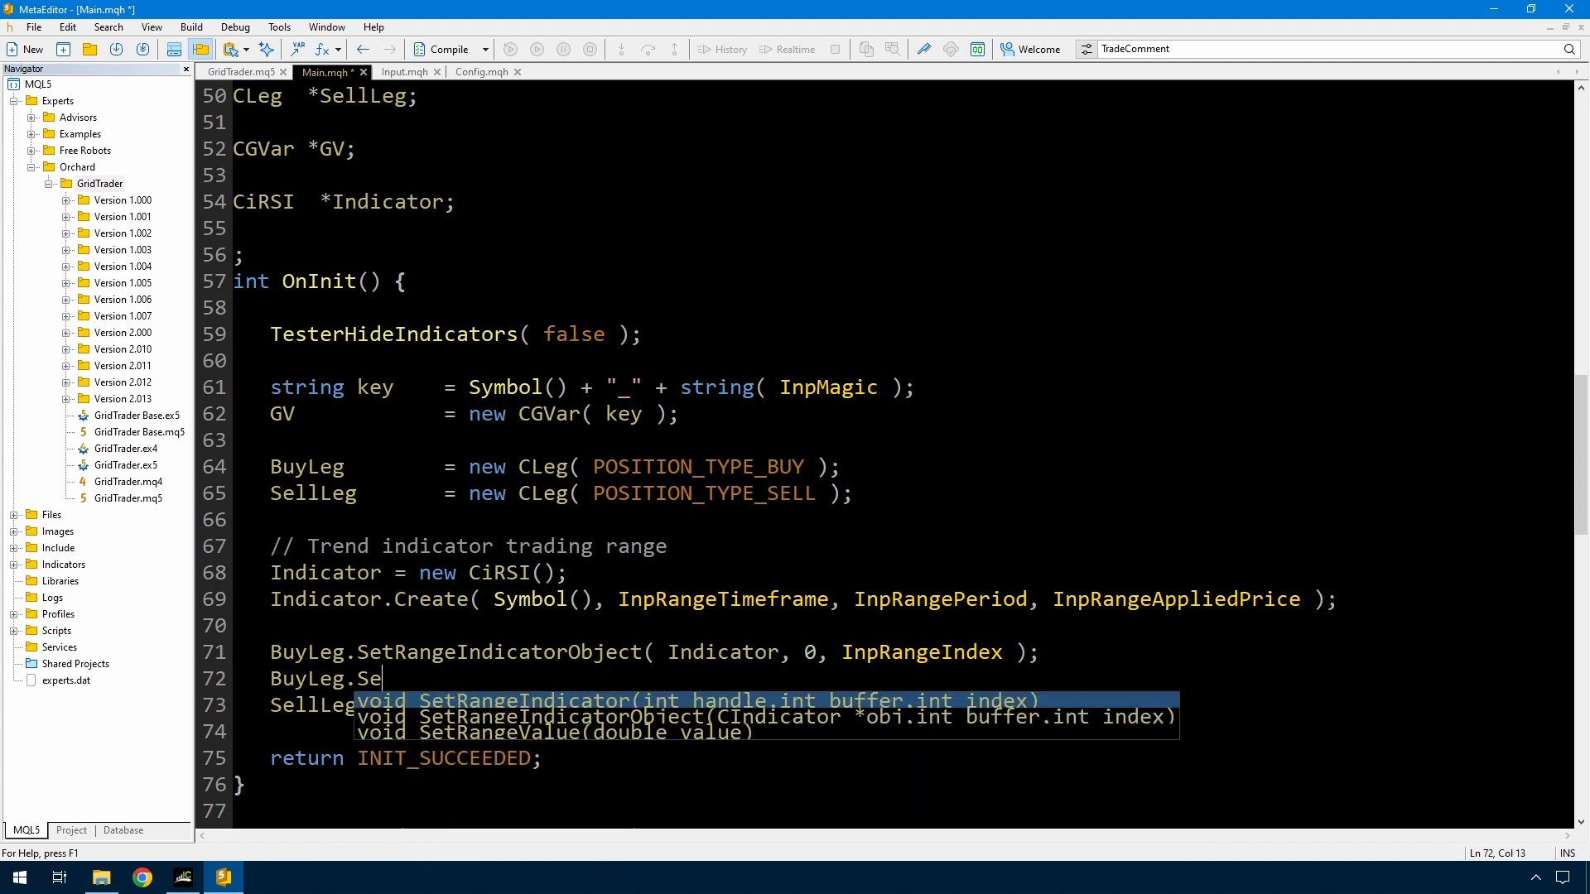
type("tRangeValue(InpRangeHigh(;")
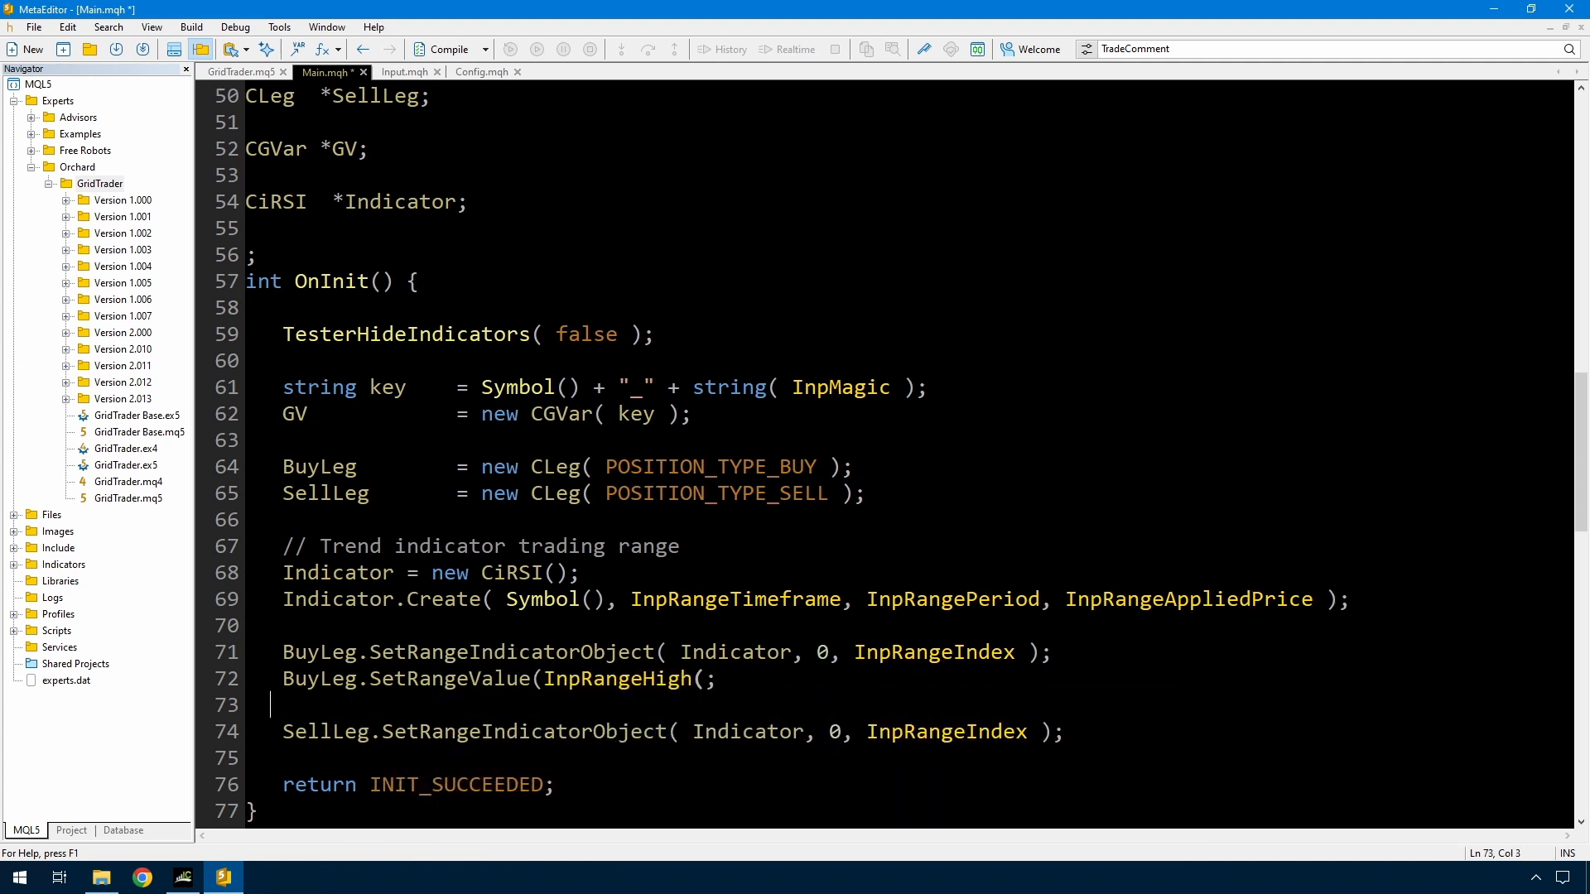
type("SellLeg.SetRangeValue(InpRangeLow);")
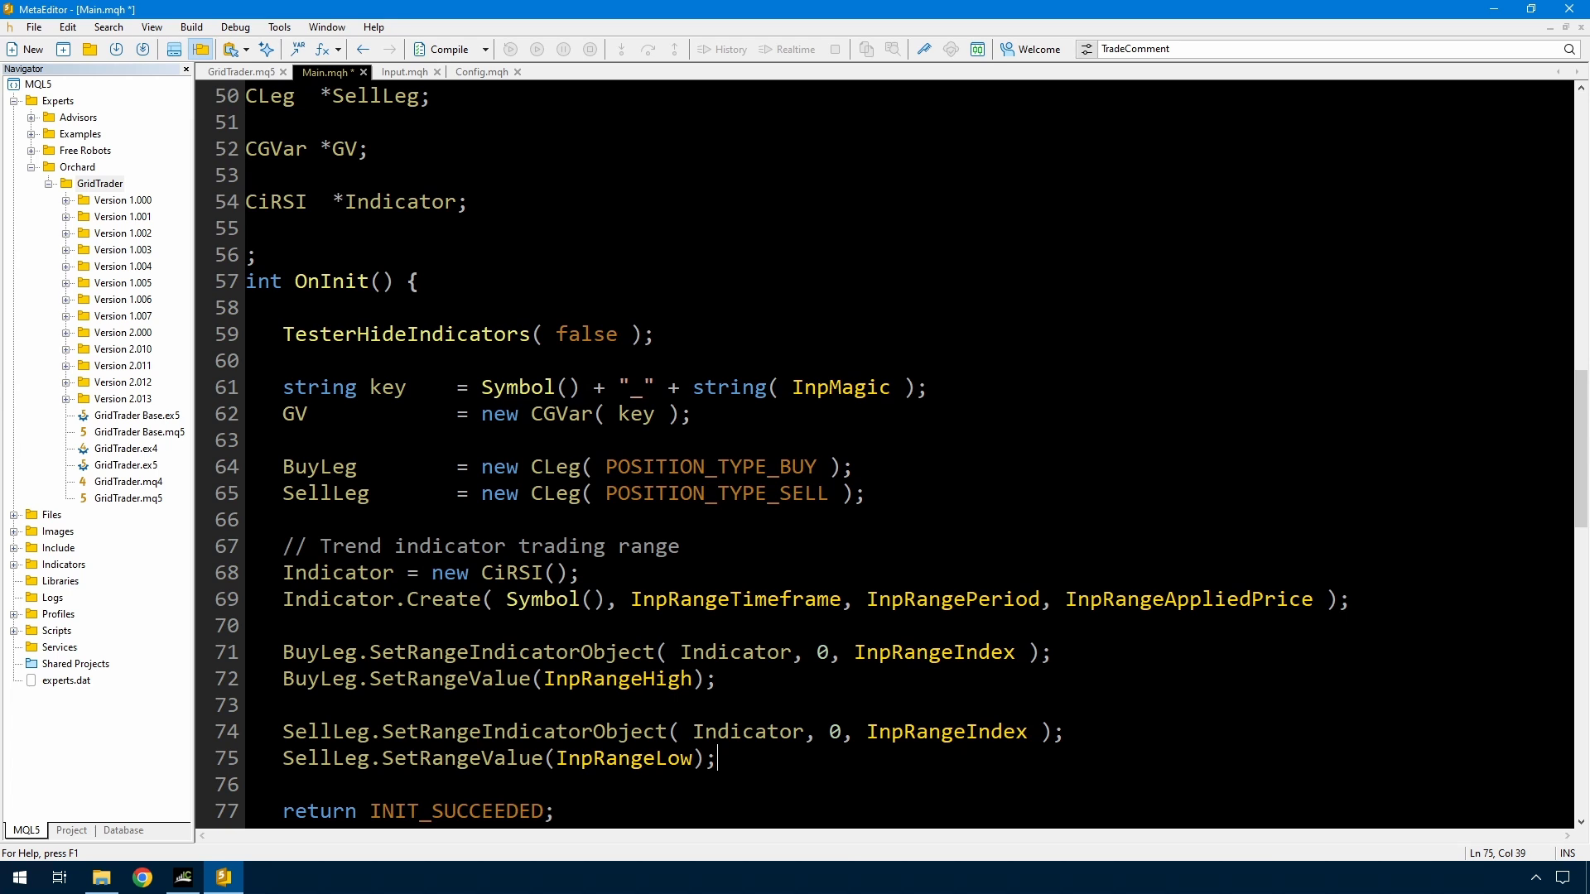
Review IsRangeOK's price parameter and the Trend comment in Leg.mqh
left_click(560, 71)
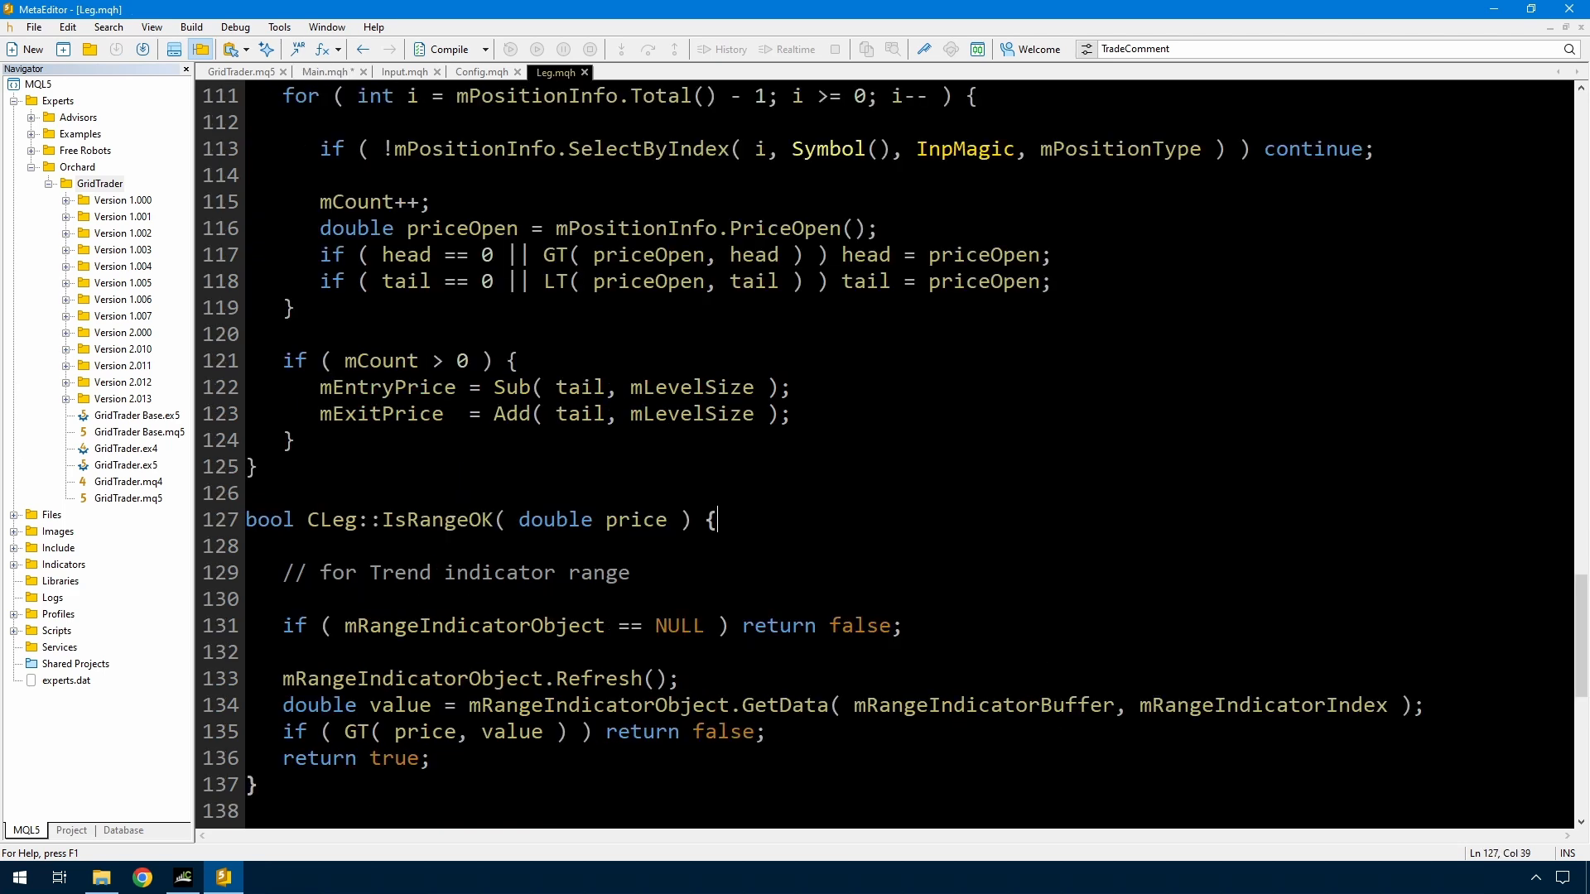
left_click_drag(516, 518, 641, 518)
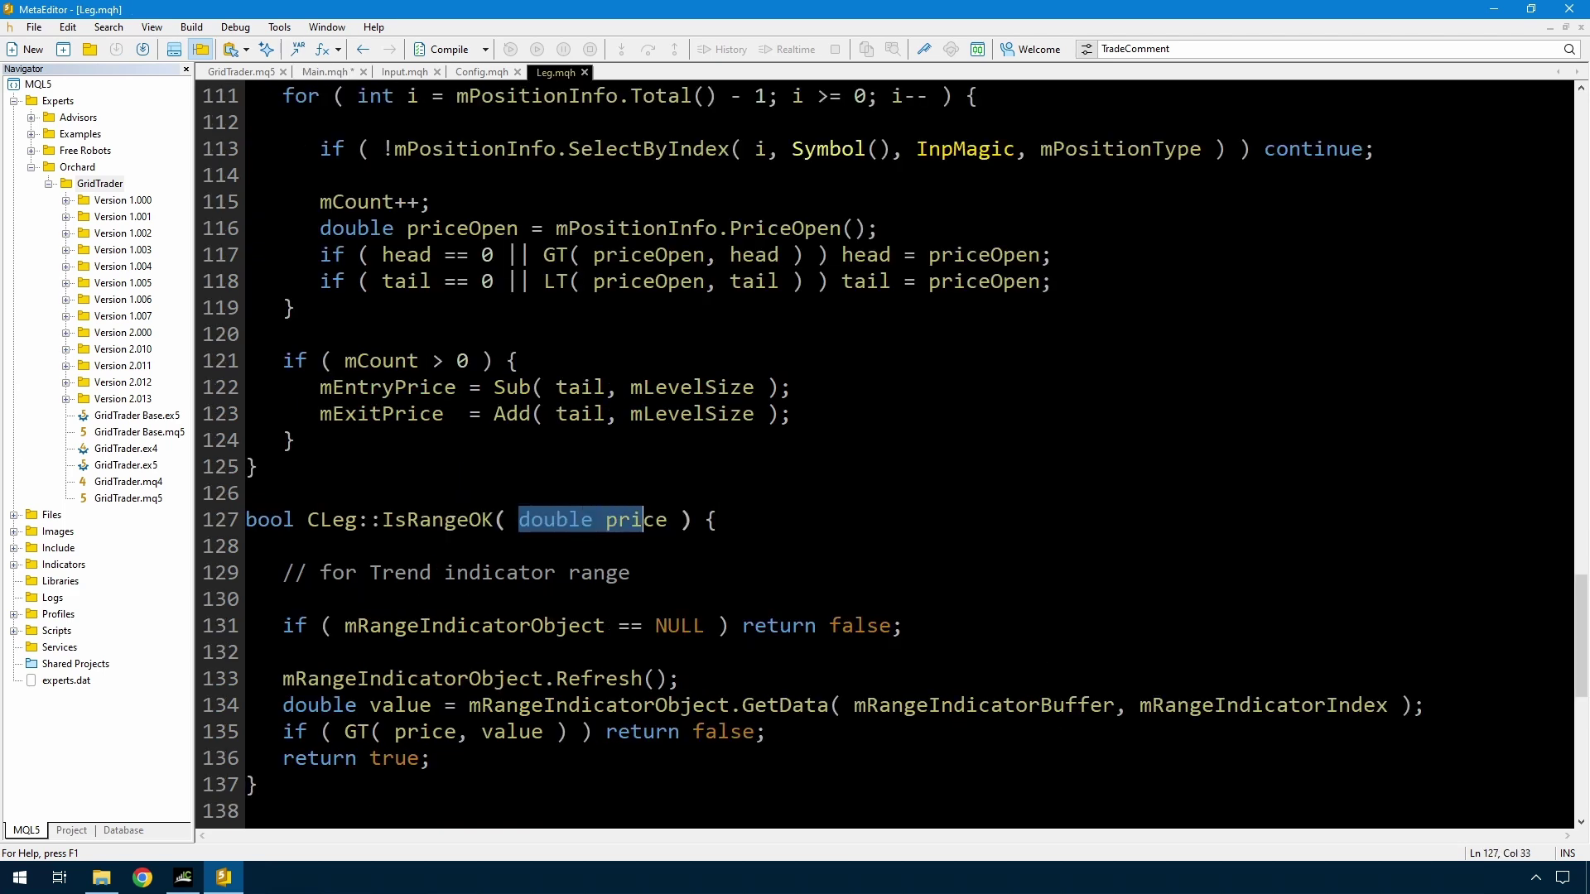
left_click(716, 518)
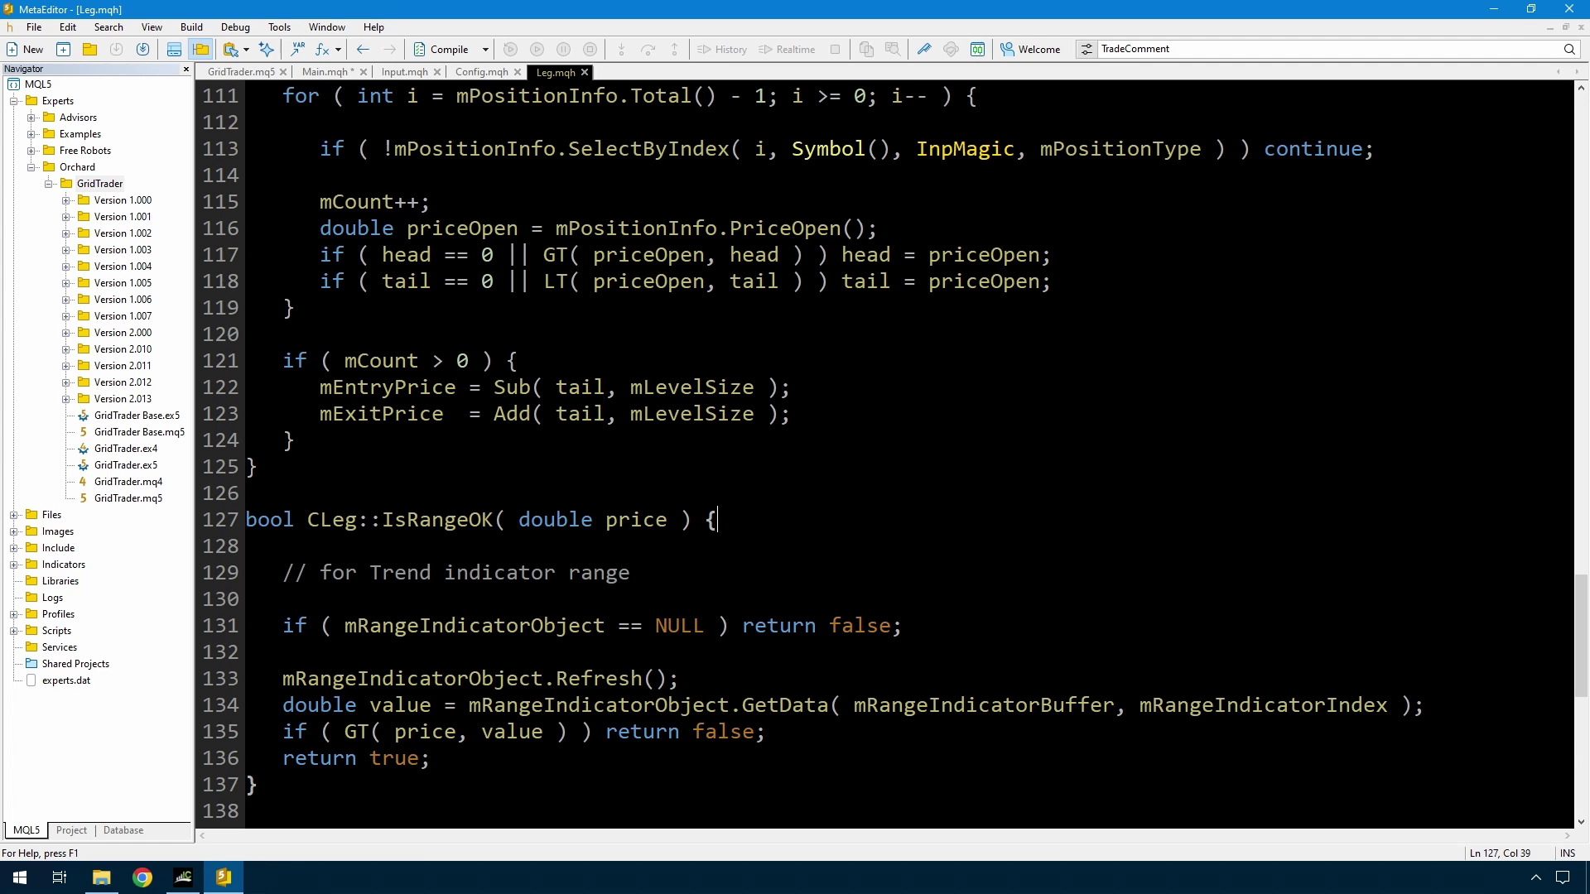
left_click(610, 518)
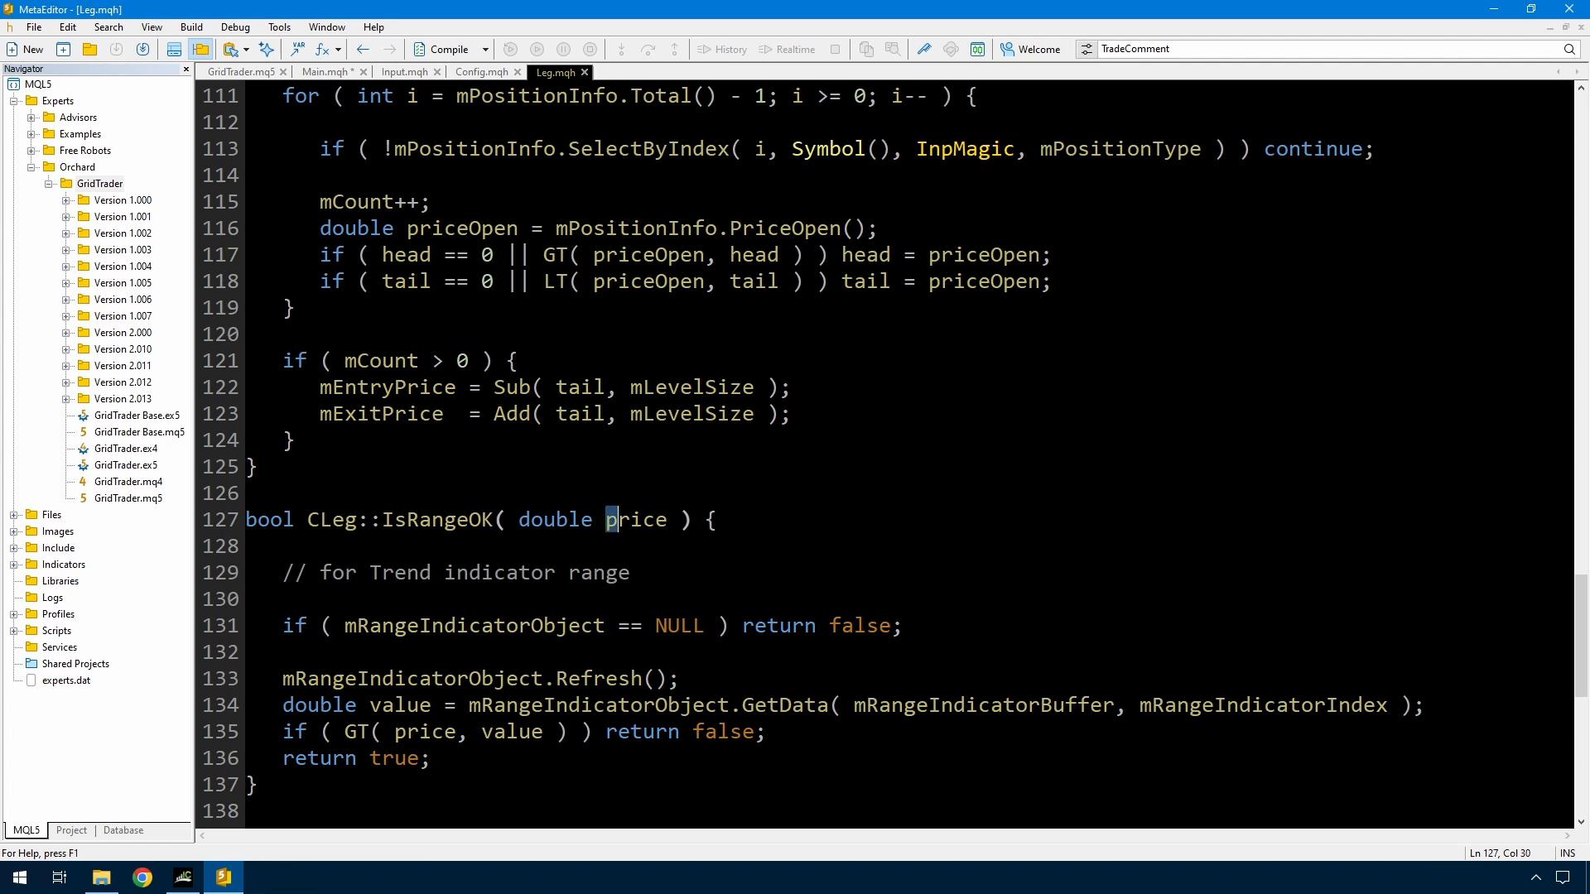
double_click(400, 571)
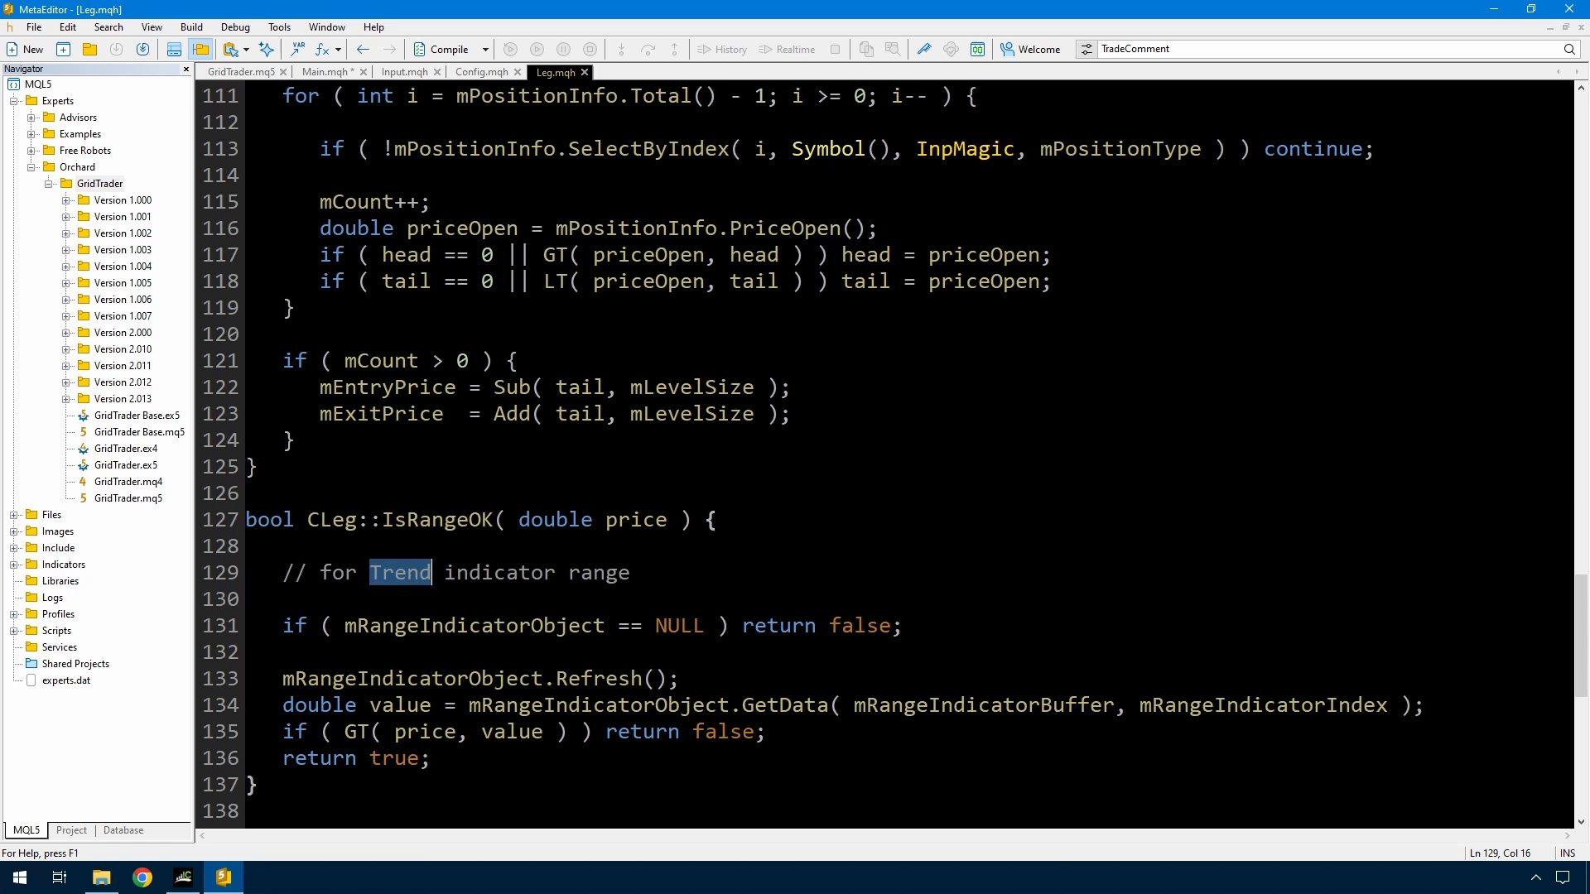
double_click(472, 626)
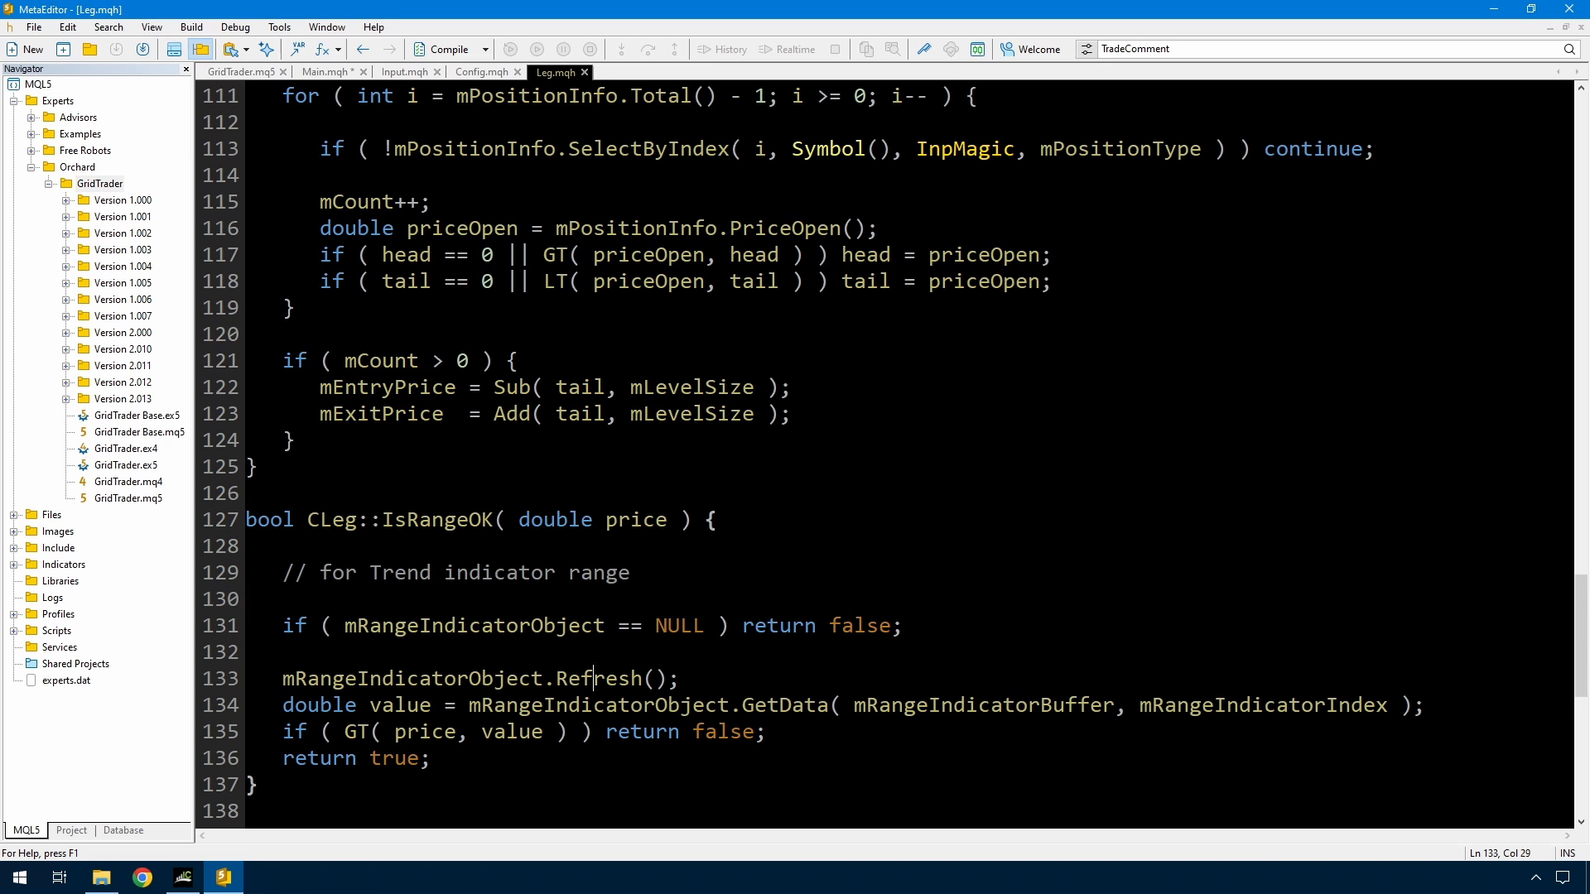
Add 'if (mRangeValue<=0) return true;' before the null test in IsRangeOK
left_click_drag(345, 731, 557, 731)
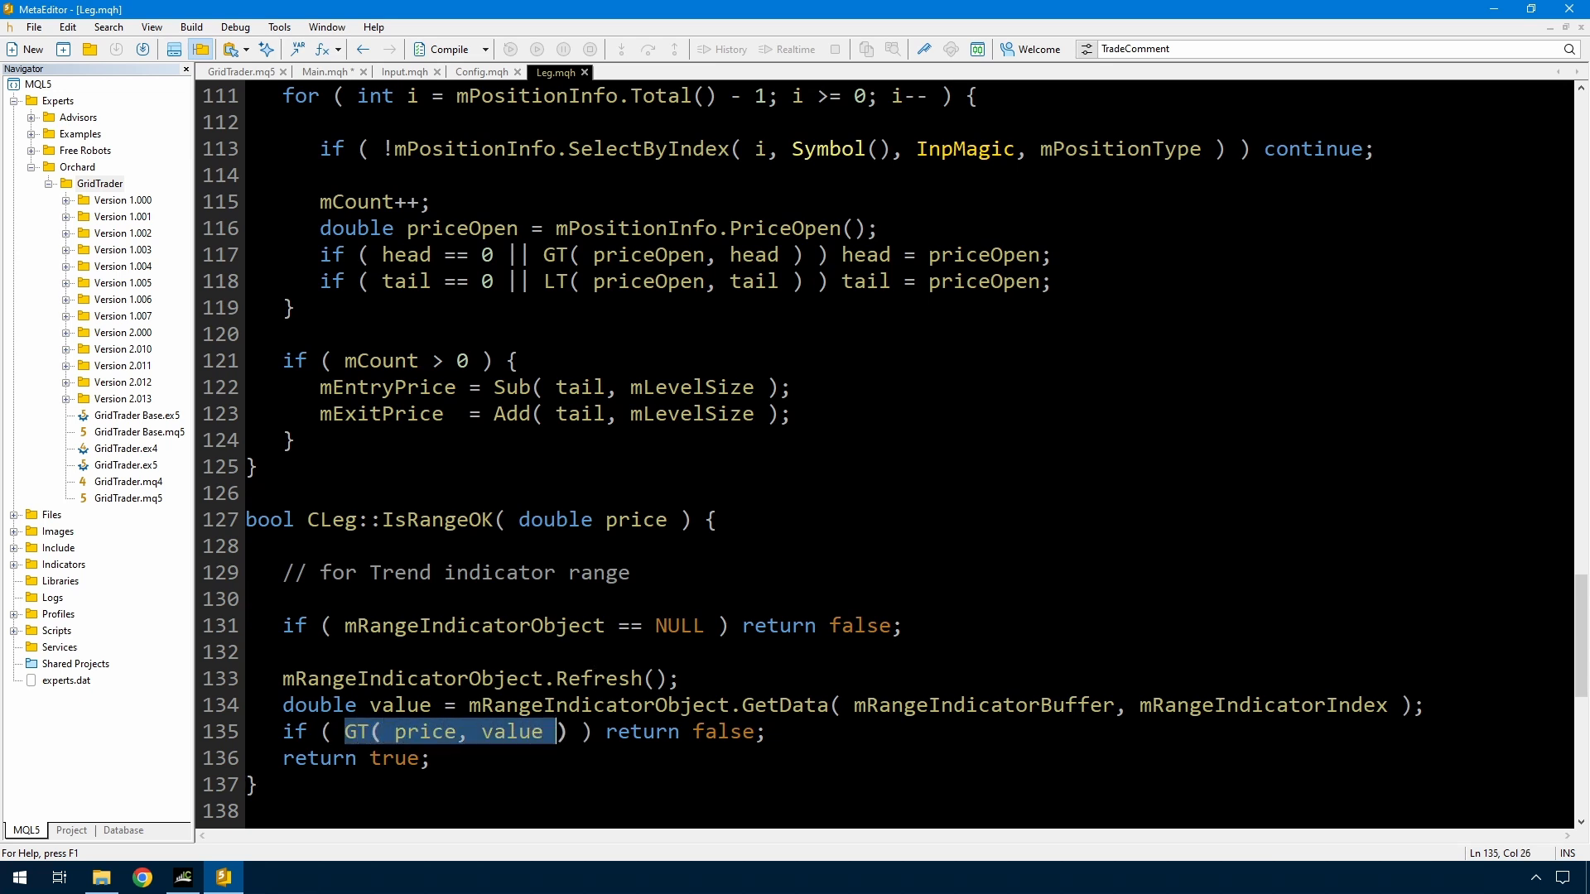
left_click(434, 732)
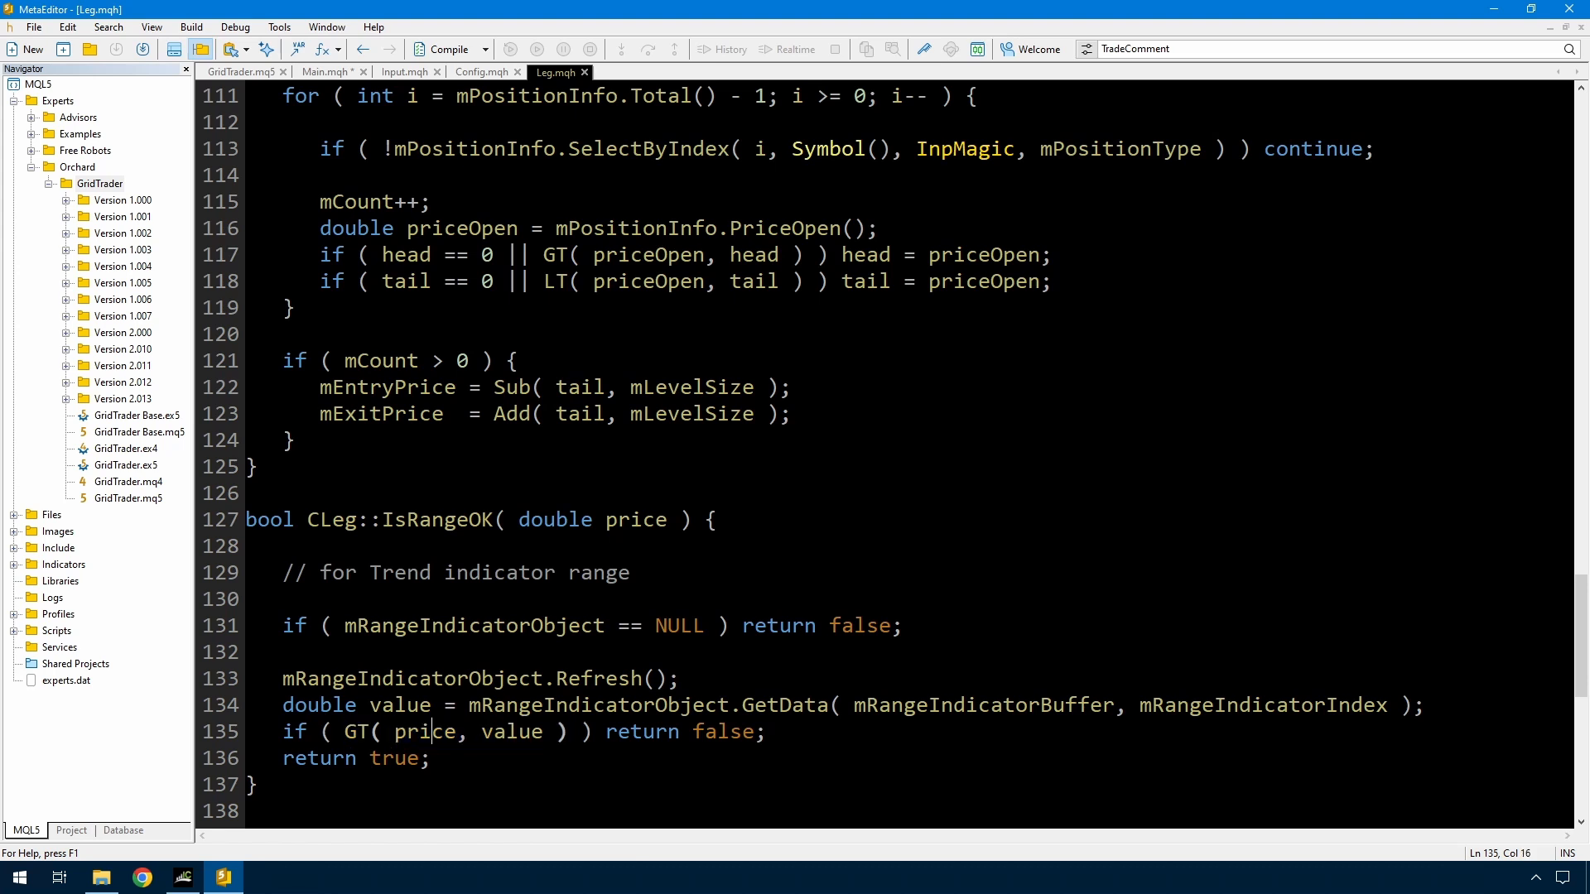
double_click(511, 733)
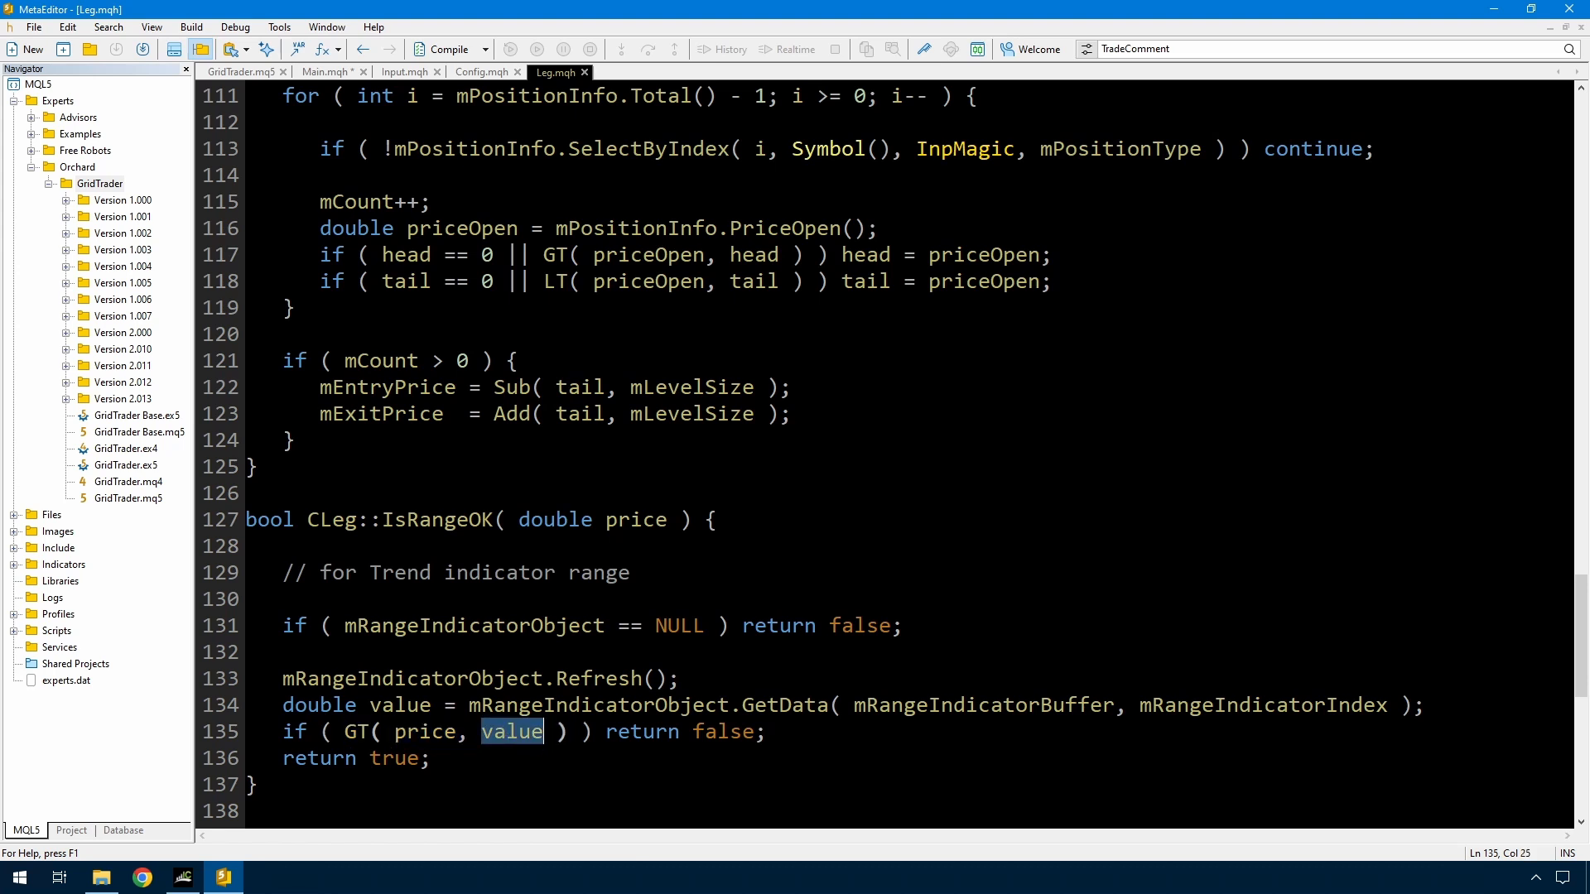
left_click(681, 680)
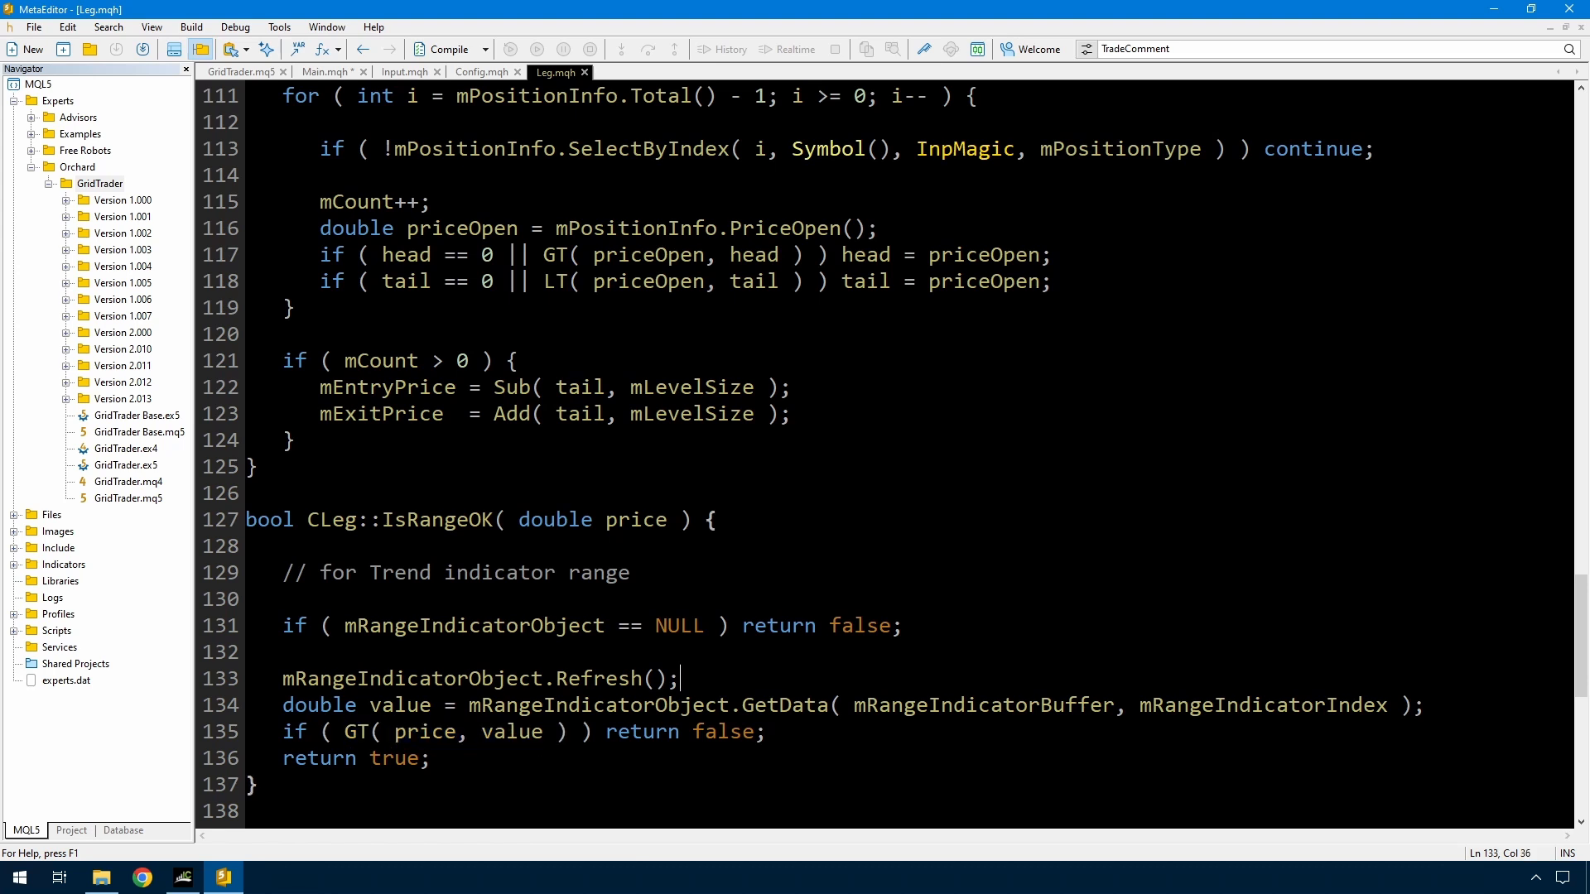
type("mRange")
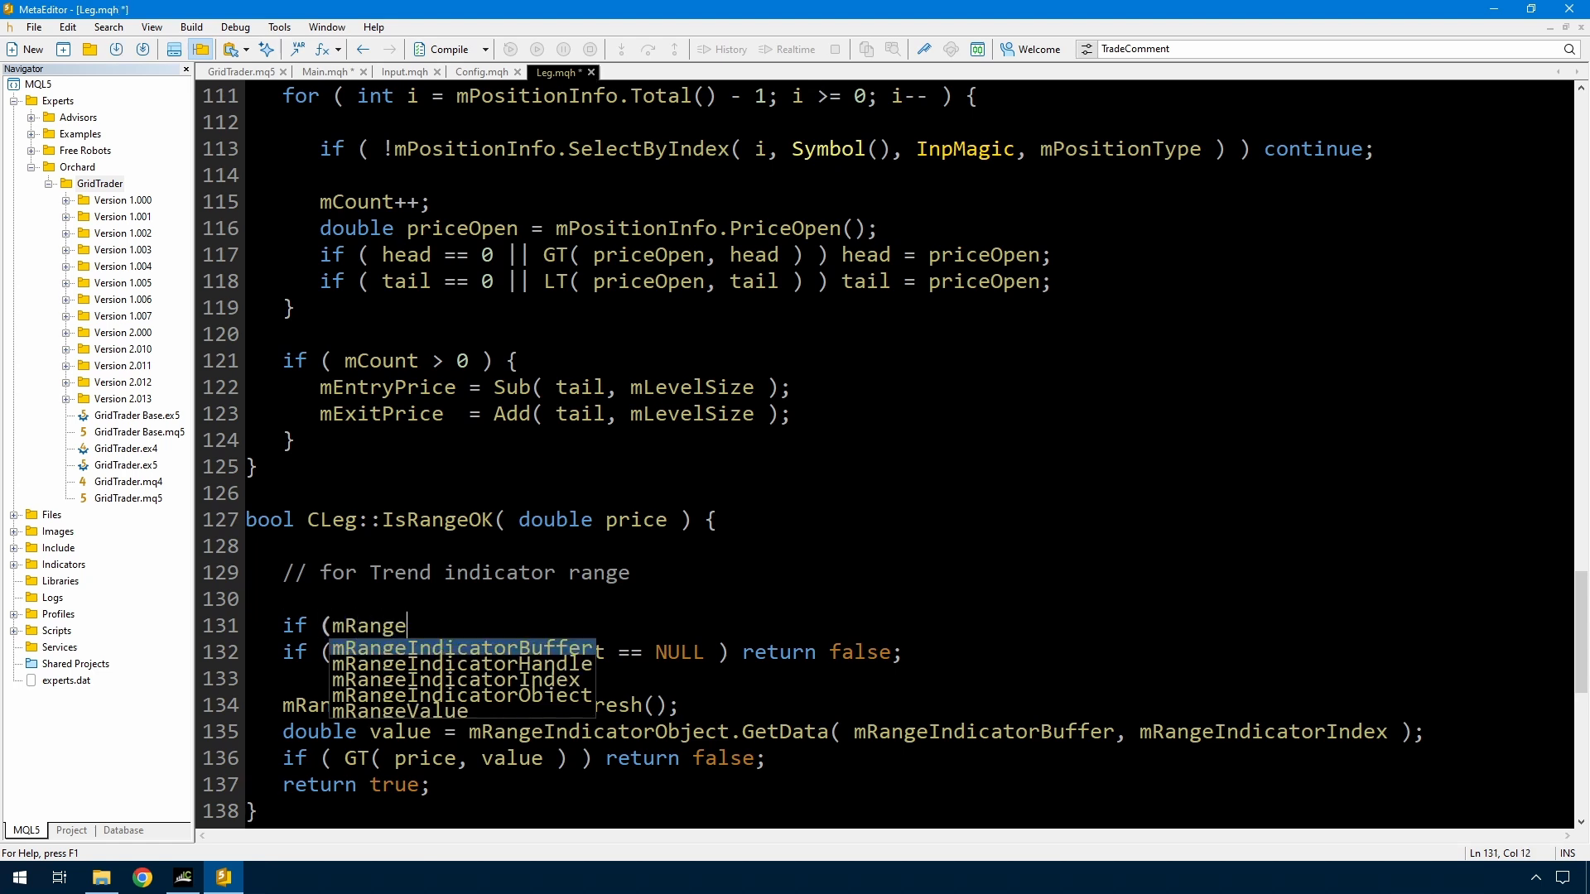
type("Value<=0) return true;")
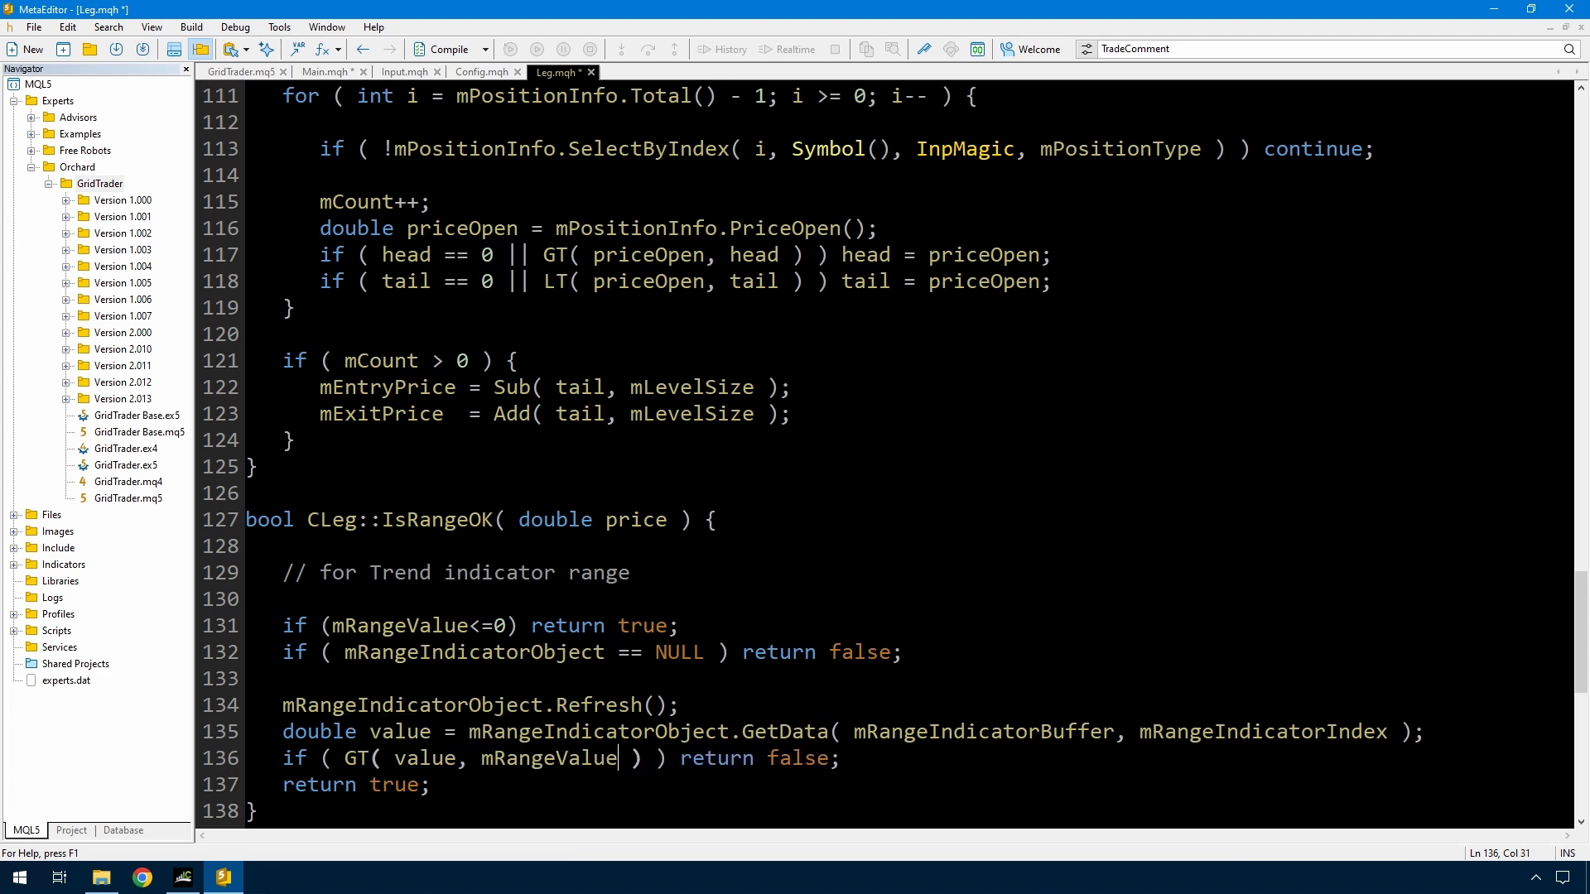
Change the comparison to GT(value, mRangeValue) so high indicator values return false, then go to GridTrader.mq5
double_click(363, 626)
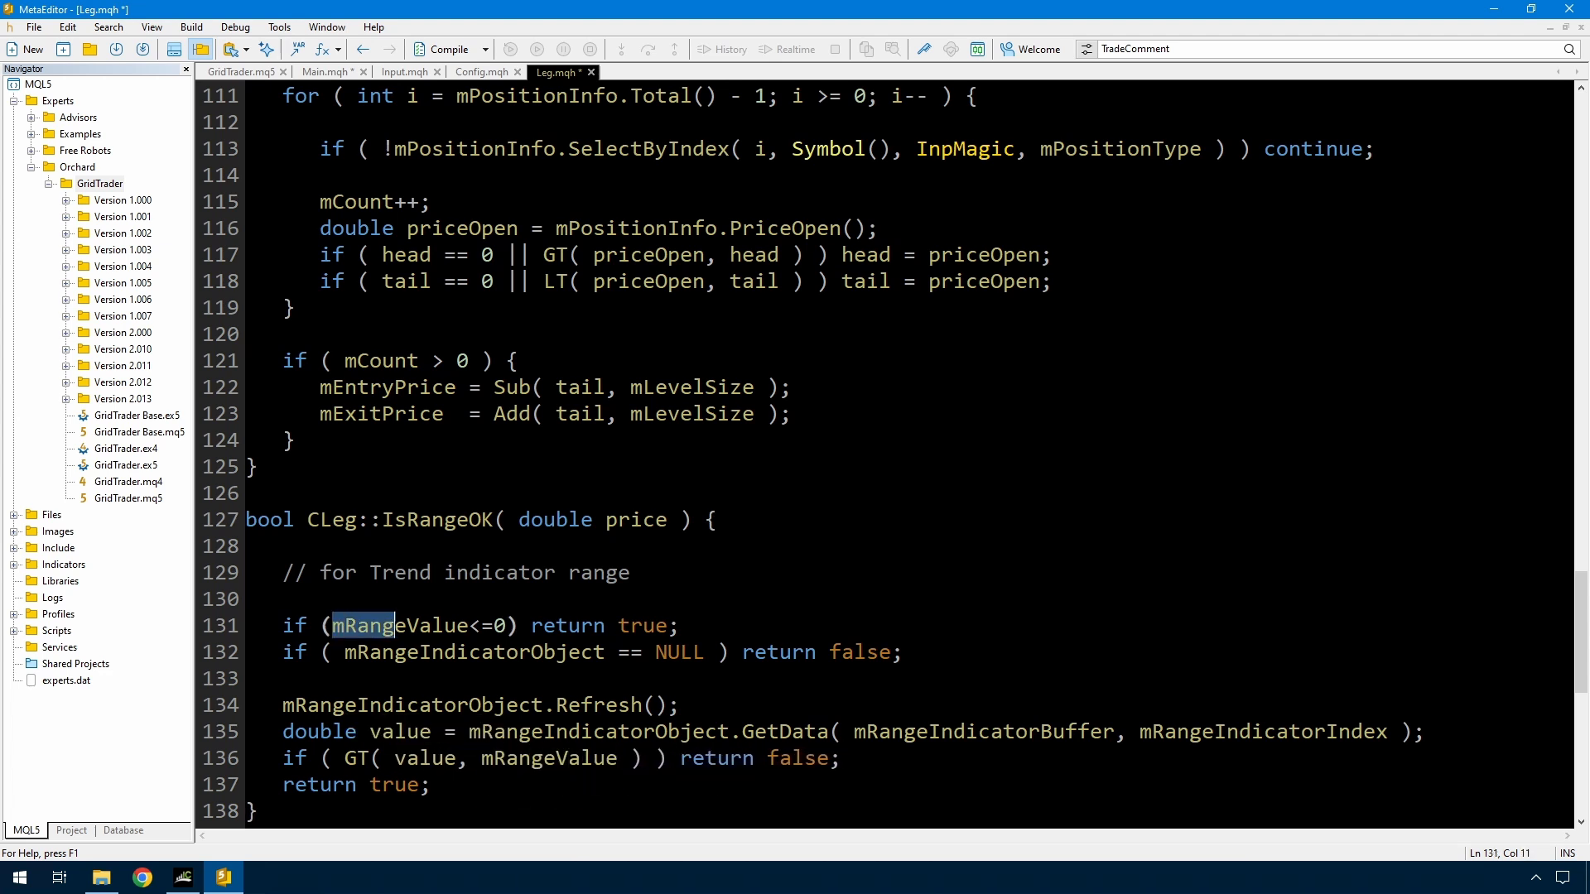
left_click_drag(334, 626, 515, 627)
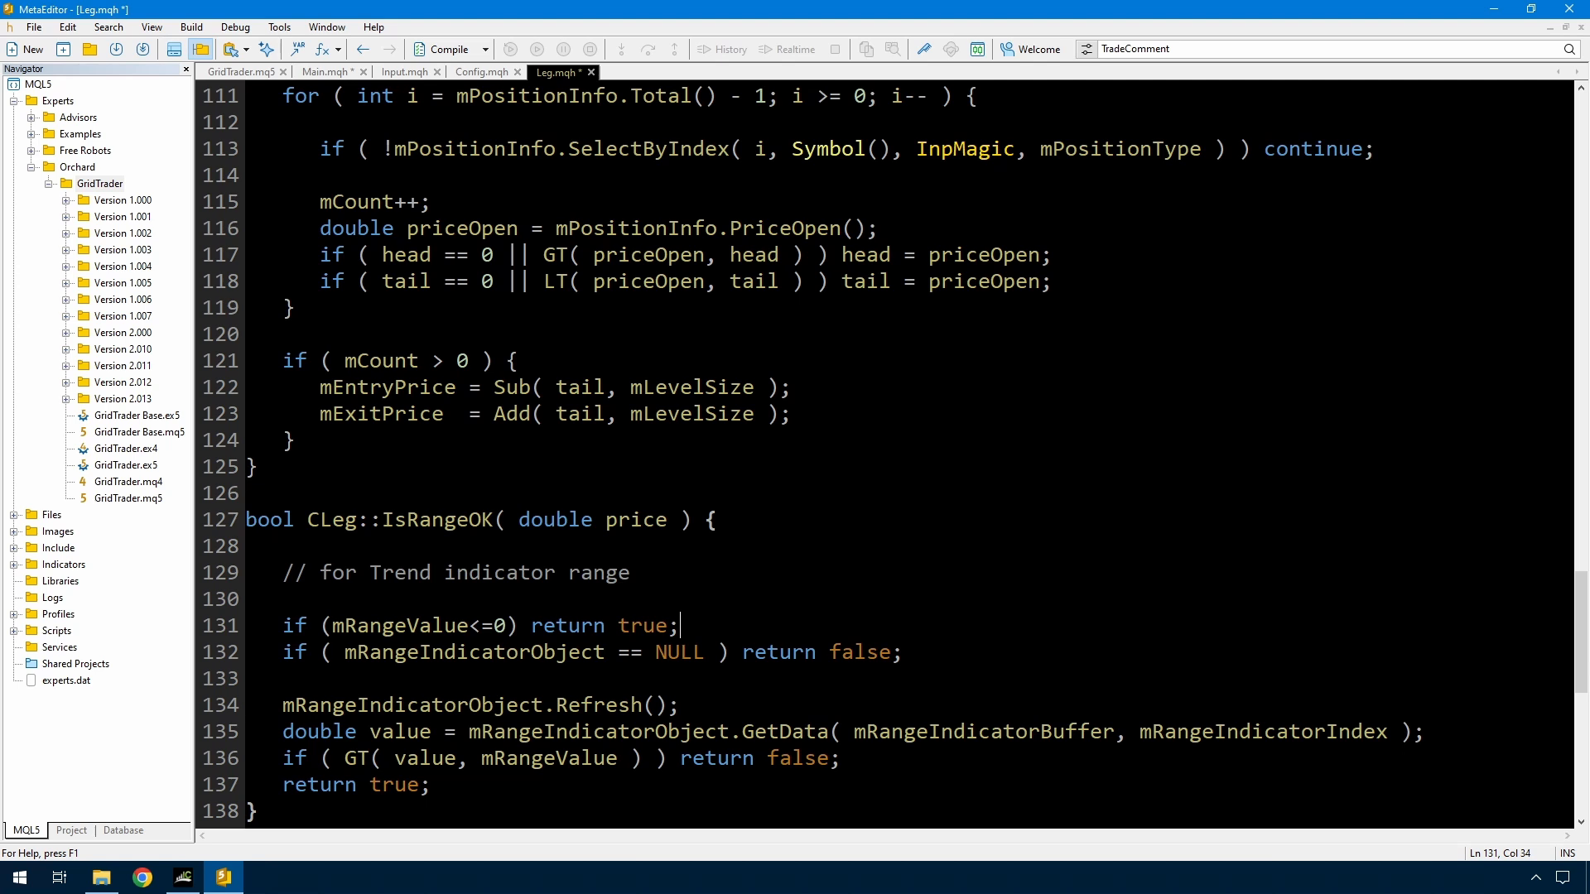
double_click(612, 706)
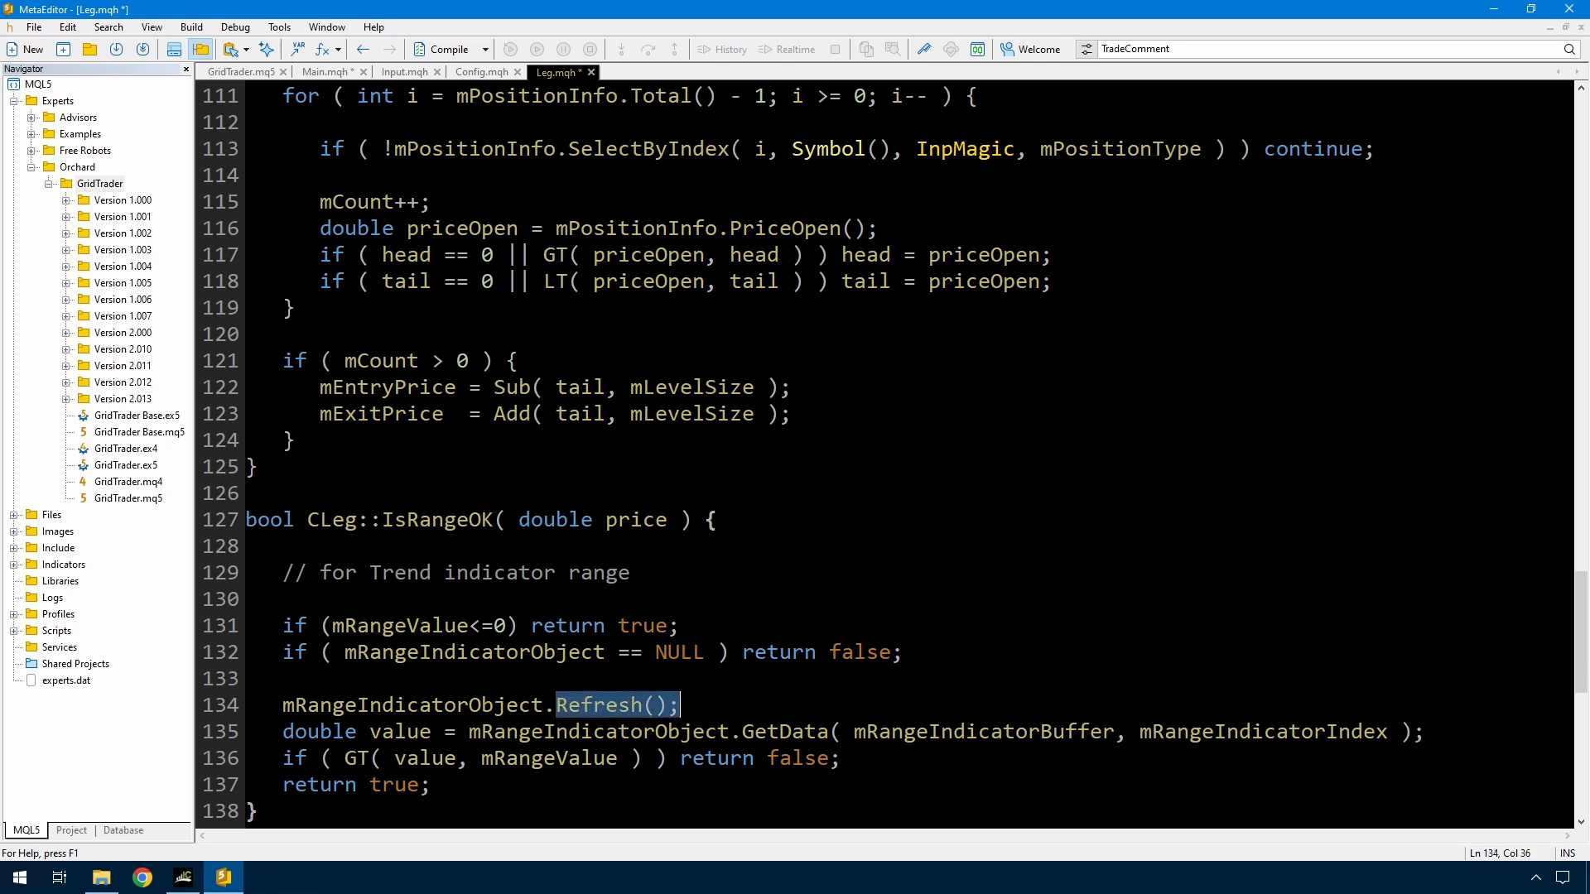
left_click(679, 706)
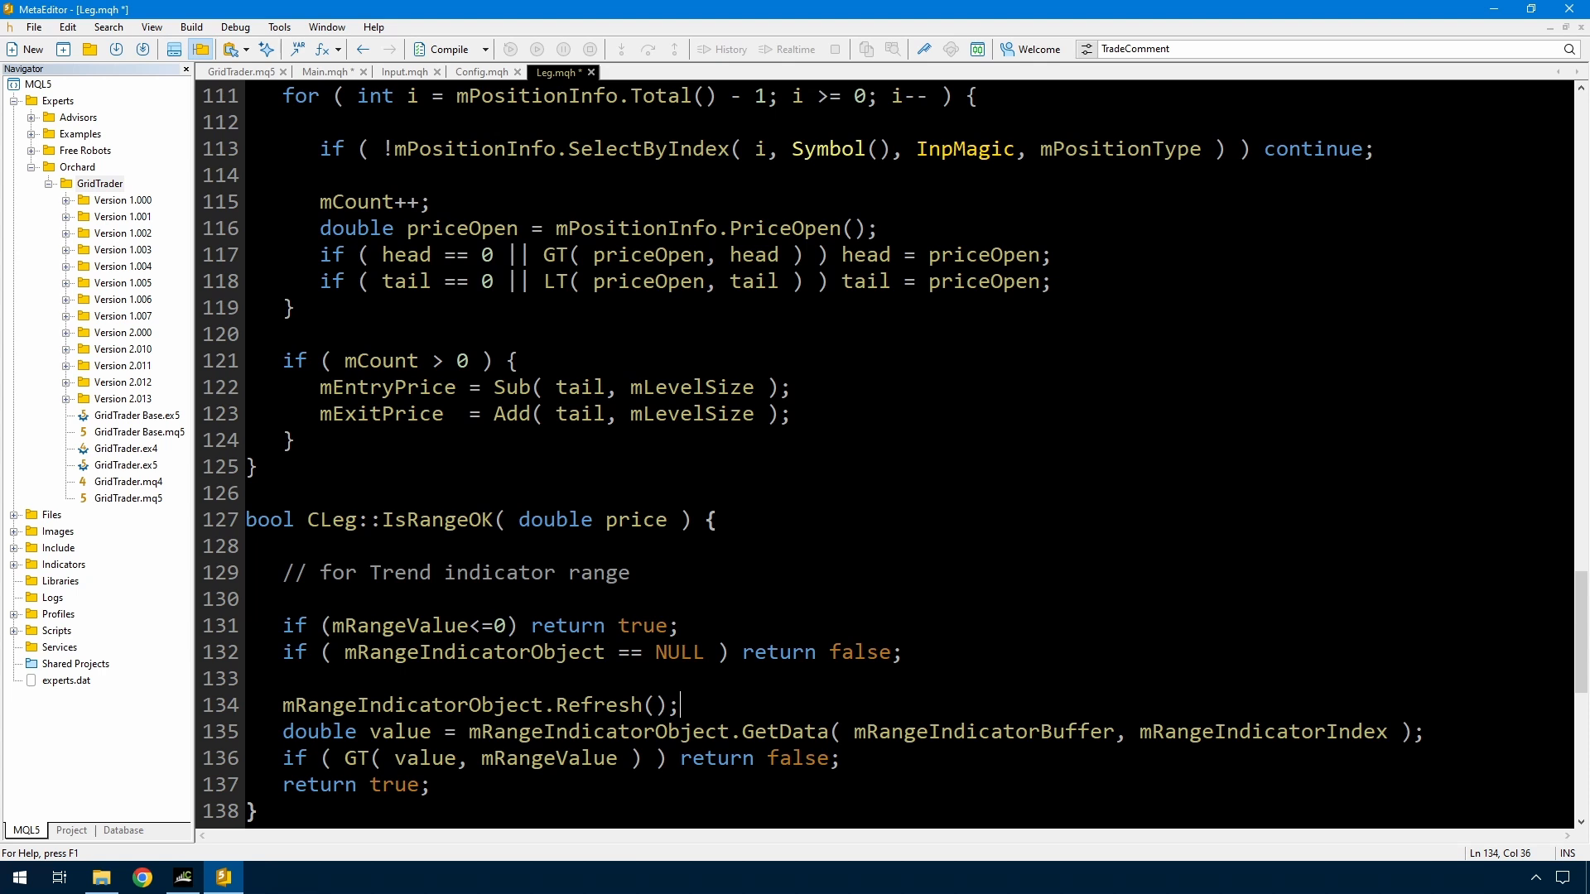
left_click(815, 732)
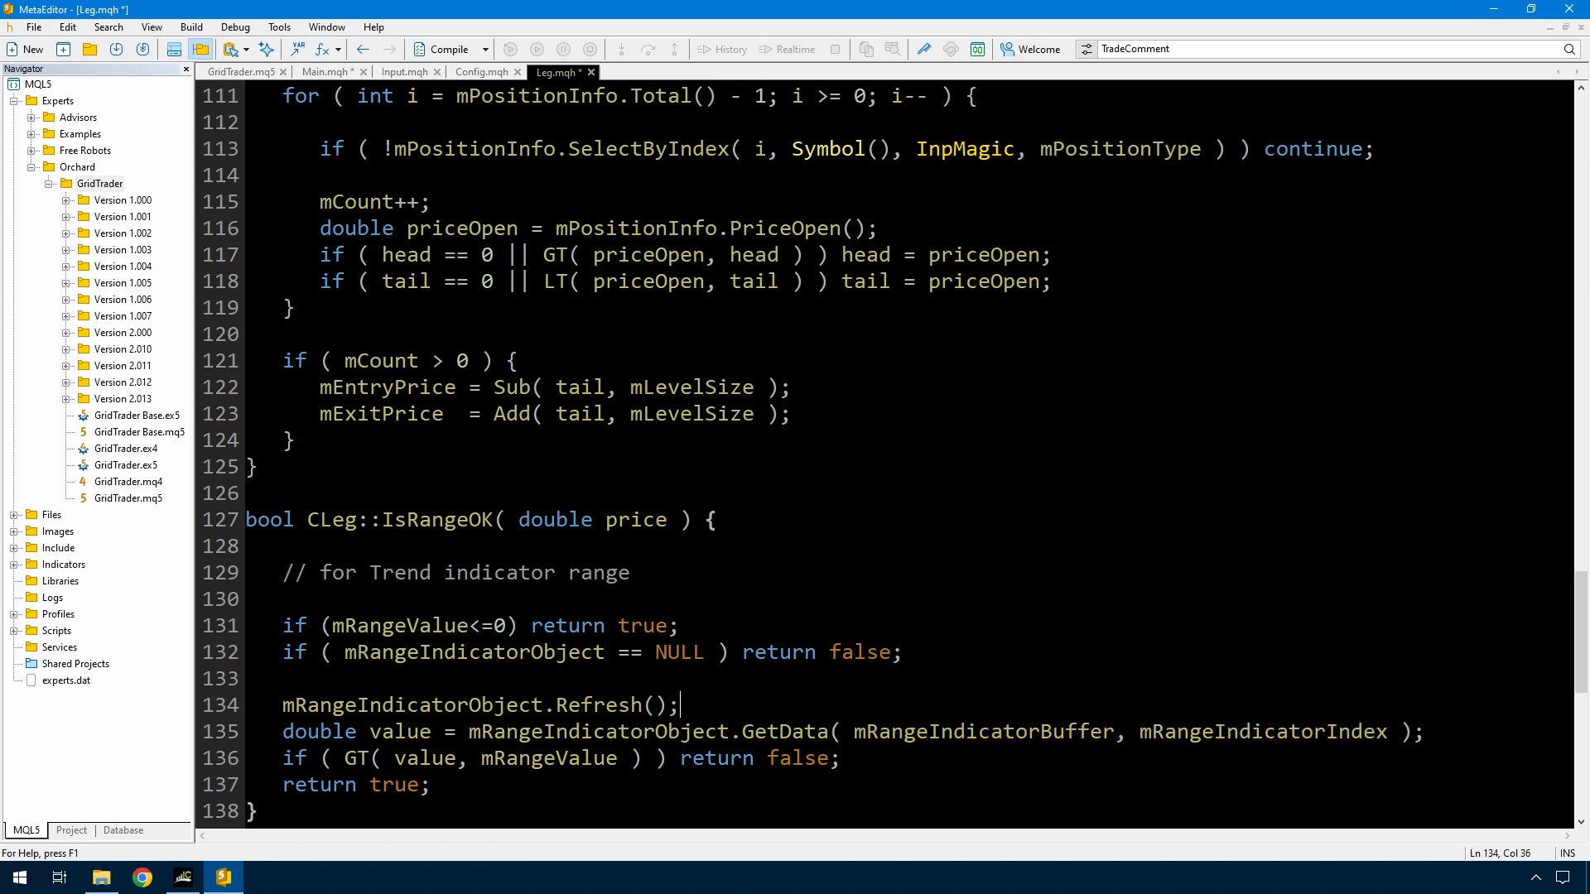
double_click(424, 759)
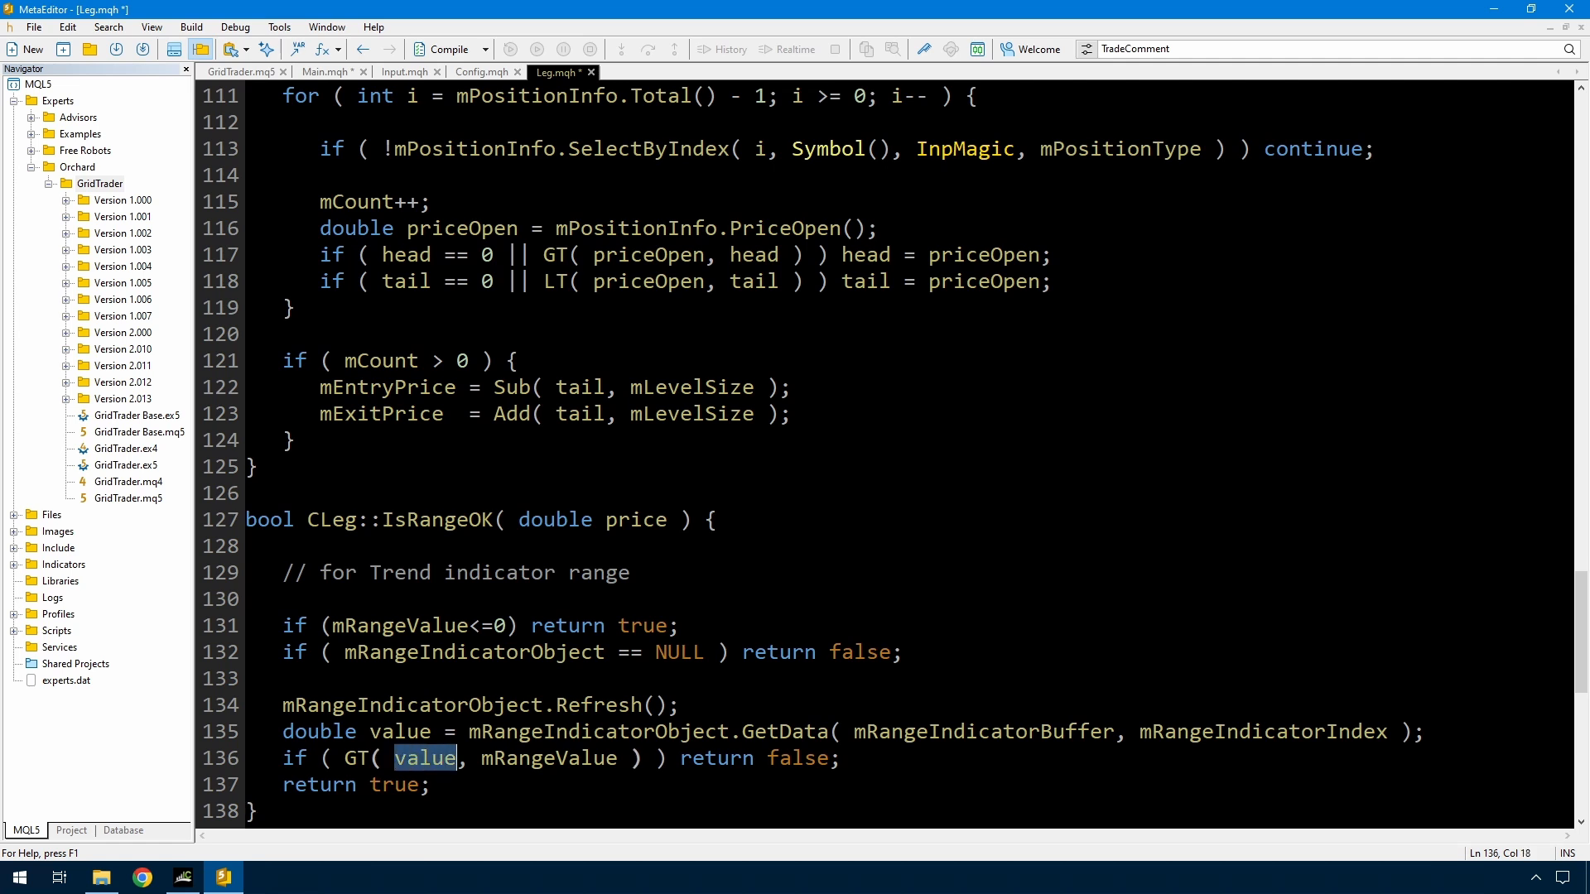
double_click(547, 759)
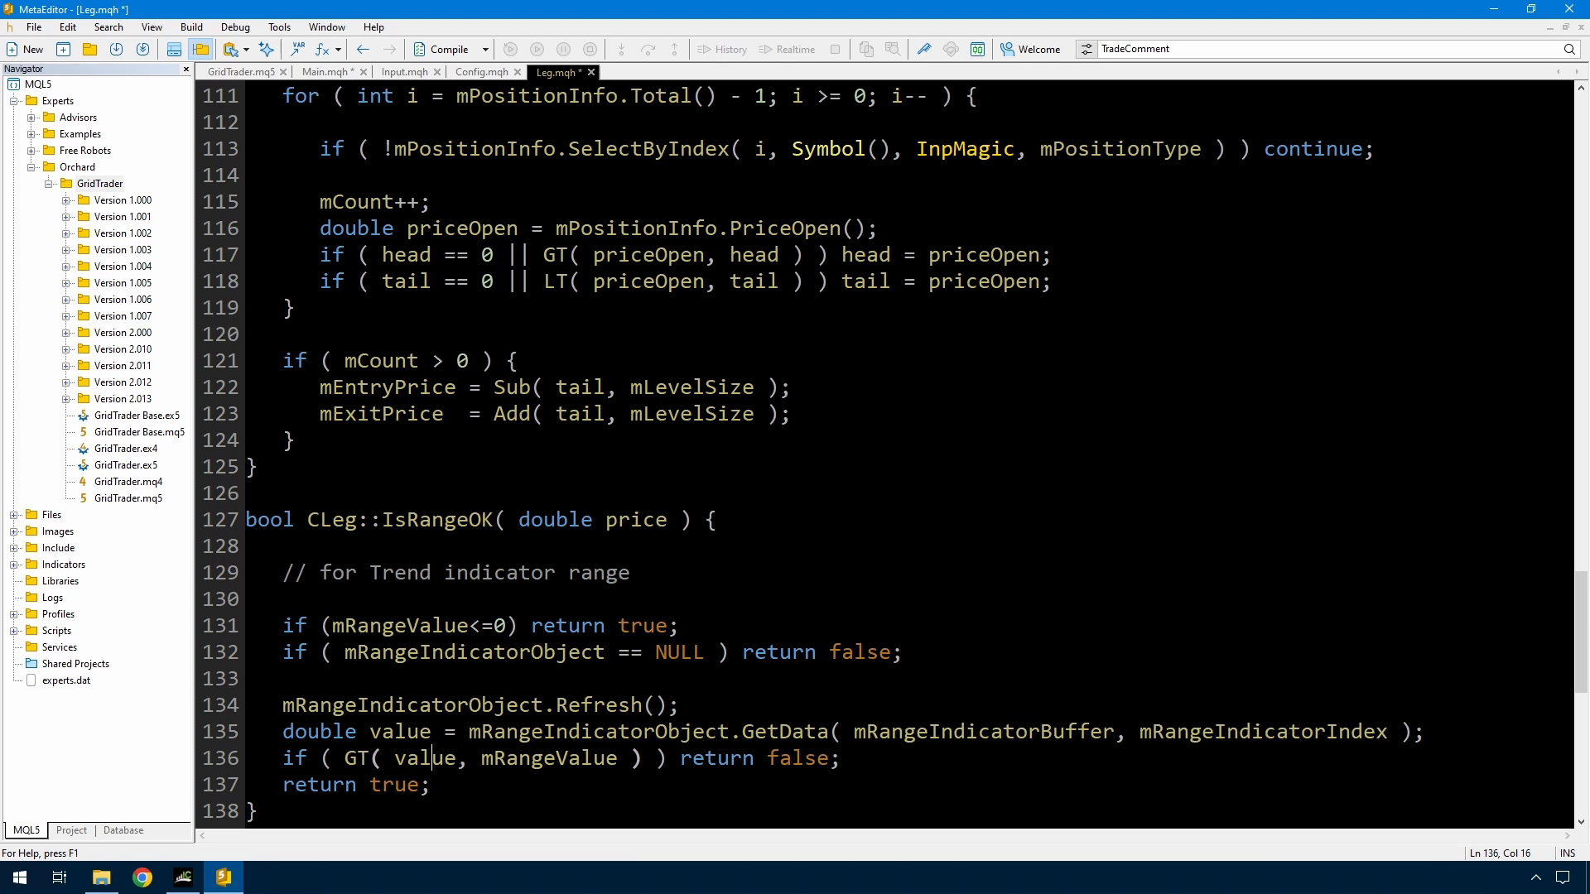
left_click_drag(681, 757, 831, 757)
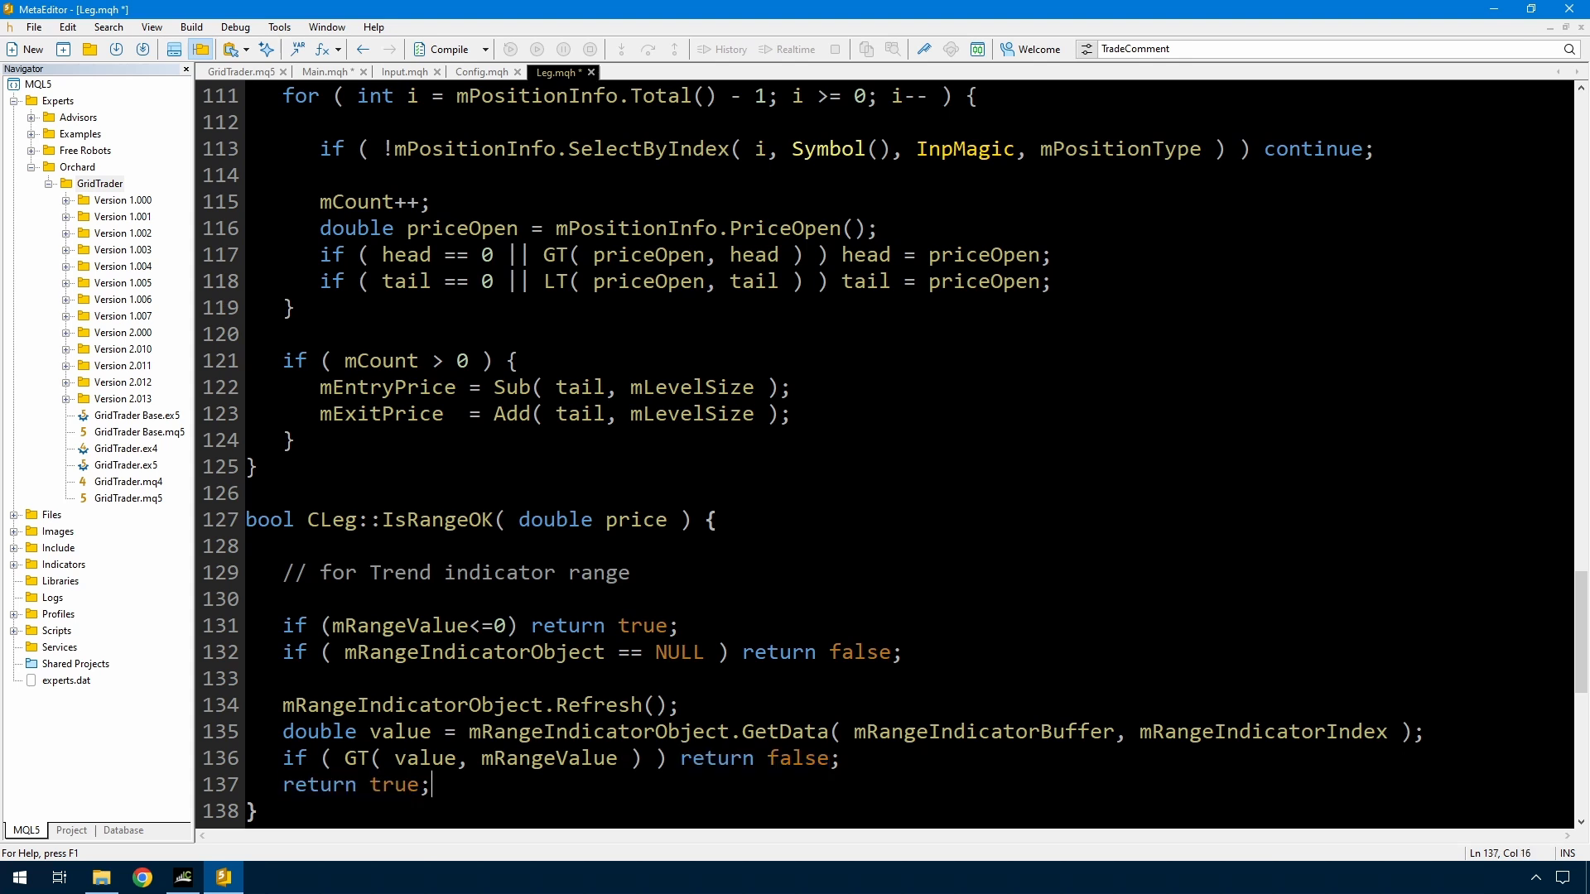
left_click(240, 72)
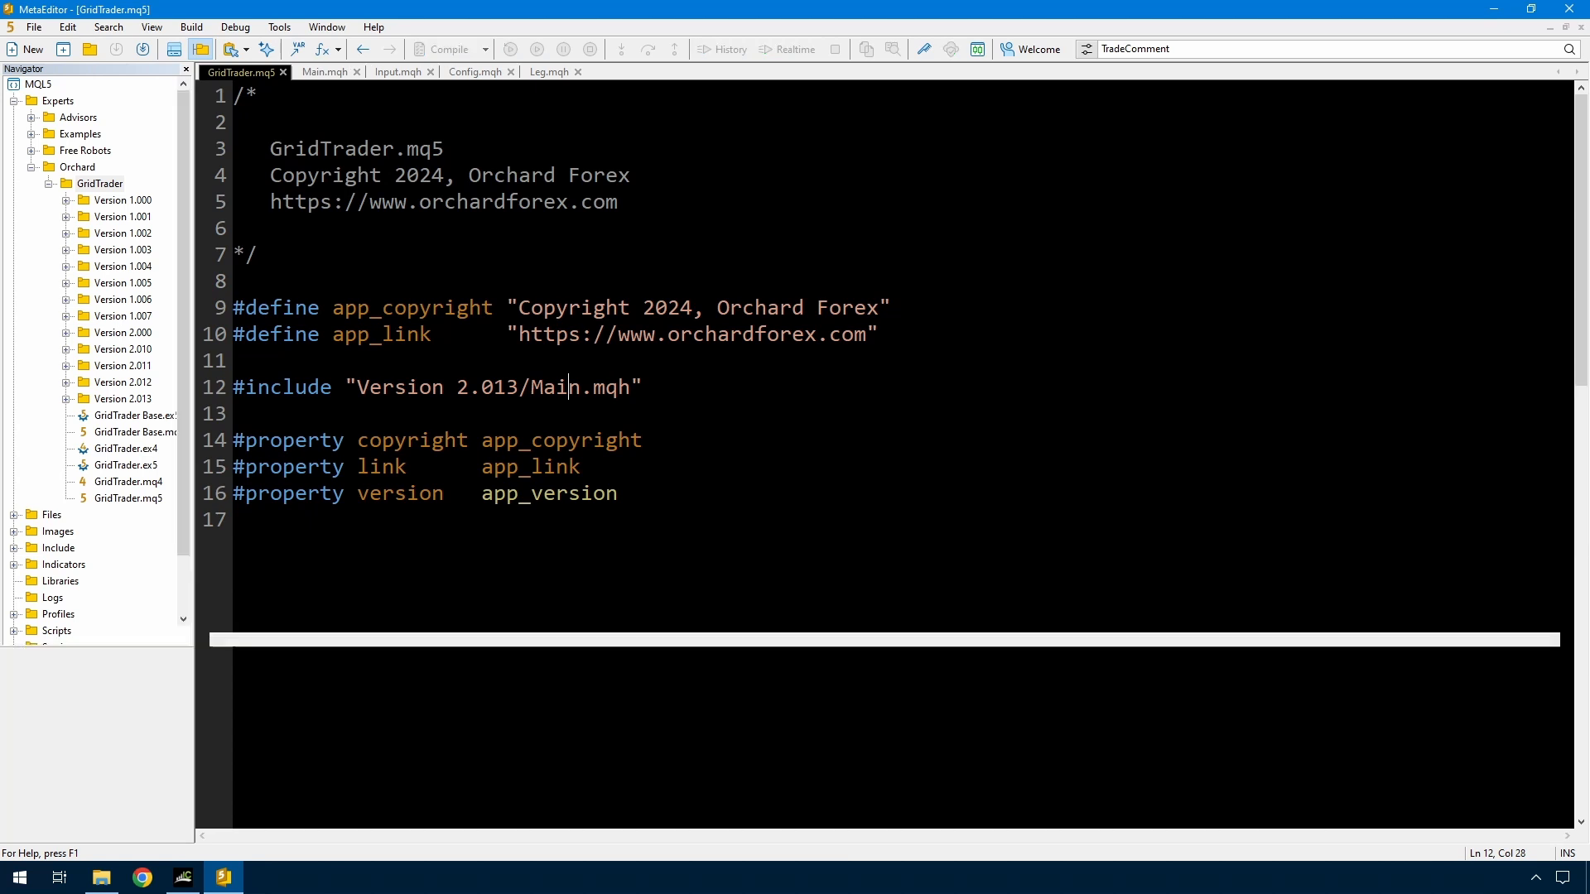
Confirm GridTrader.mq5 compiles with 0 errors and switch to the MetaTrader 5 terminal
left_click(444, 48)
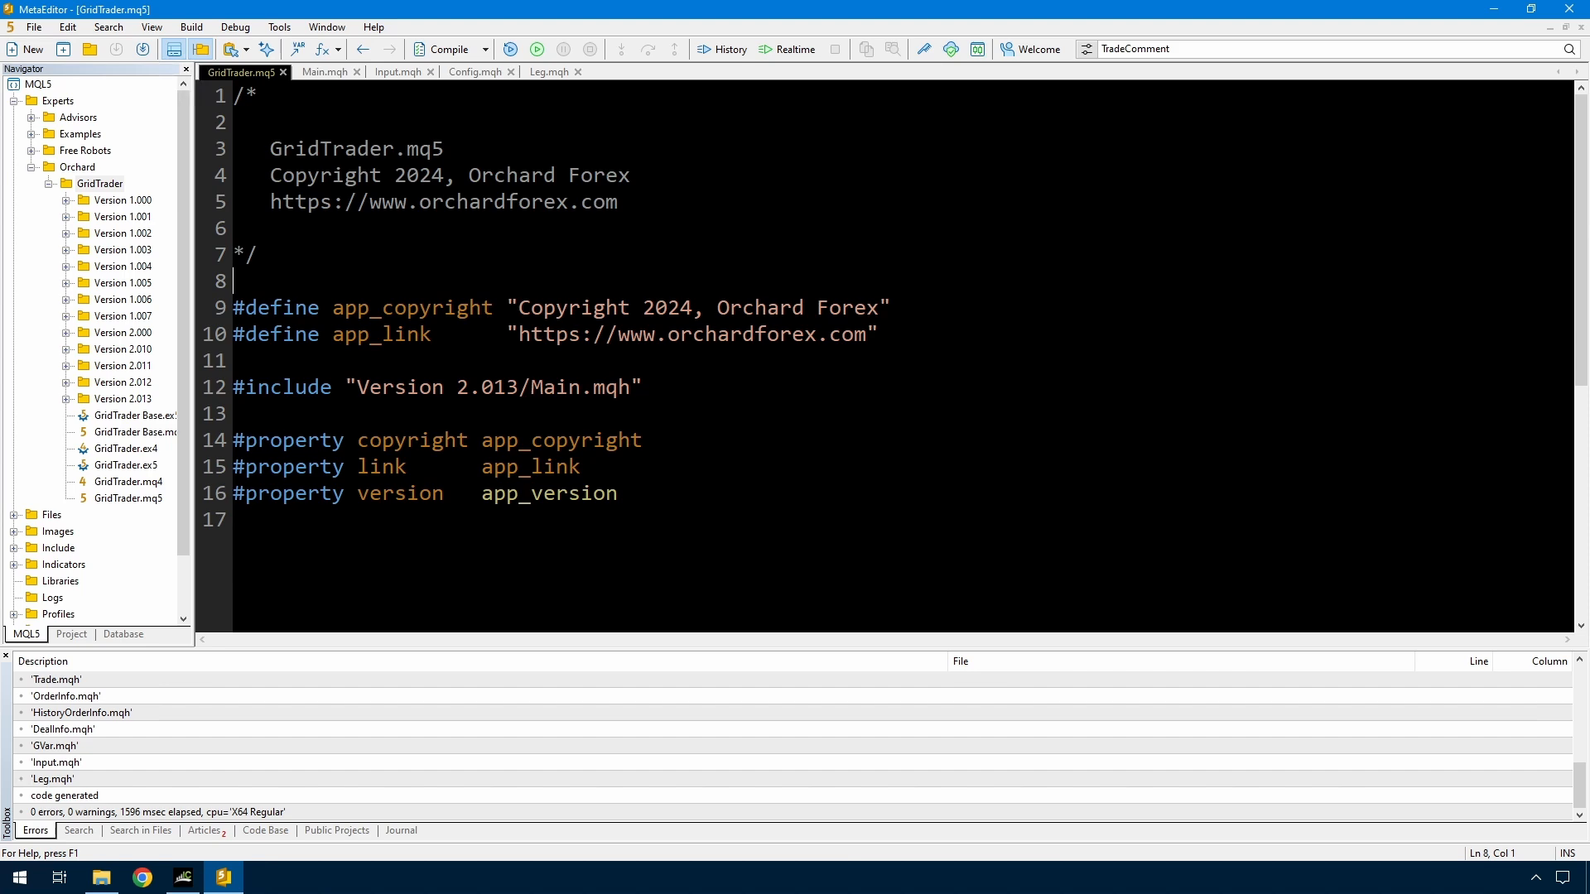
left_click(215, 876)
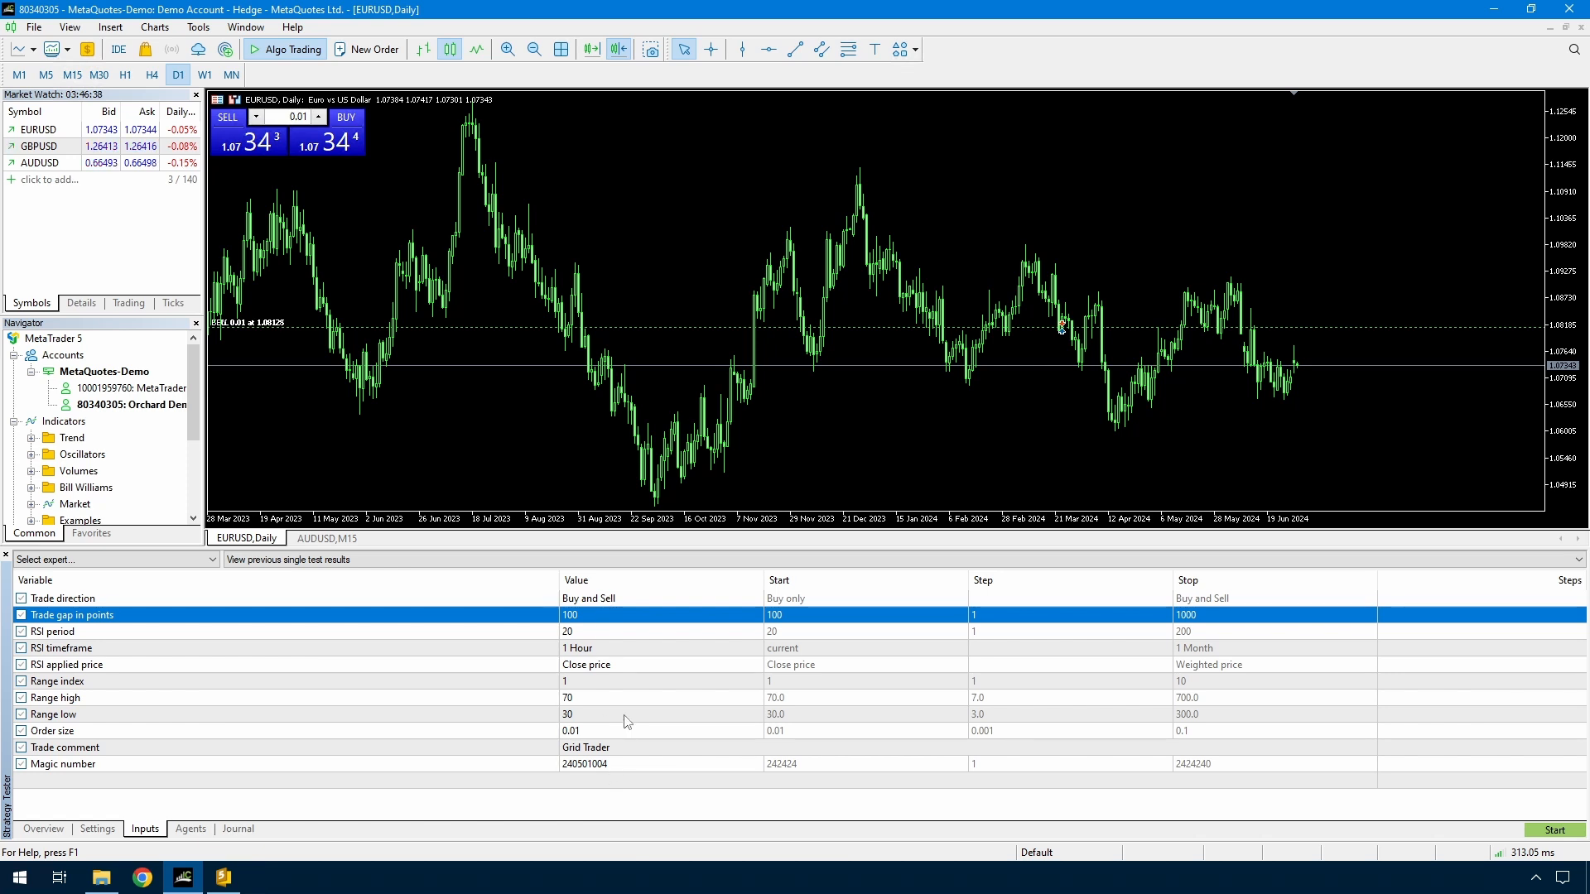
mouse_move(618, 629)
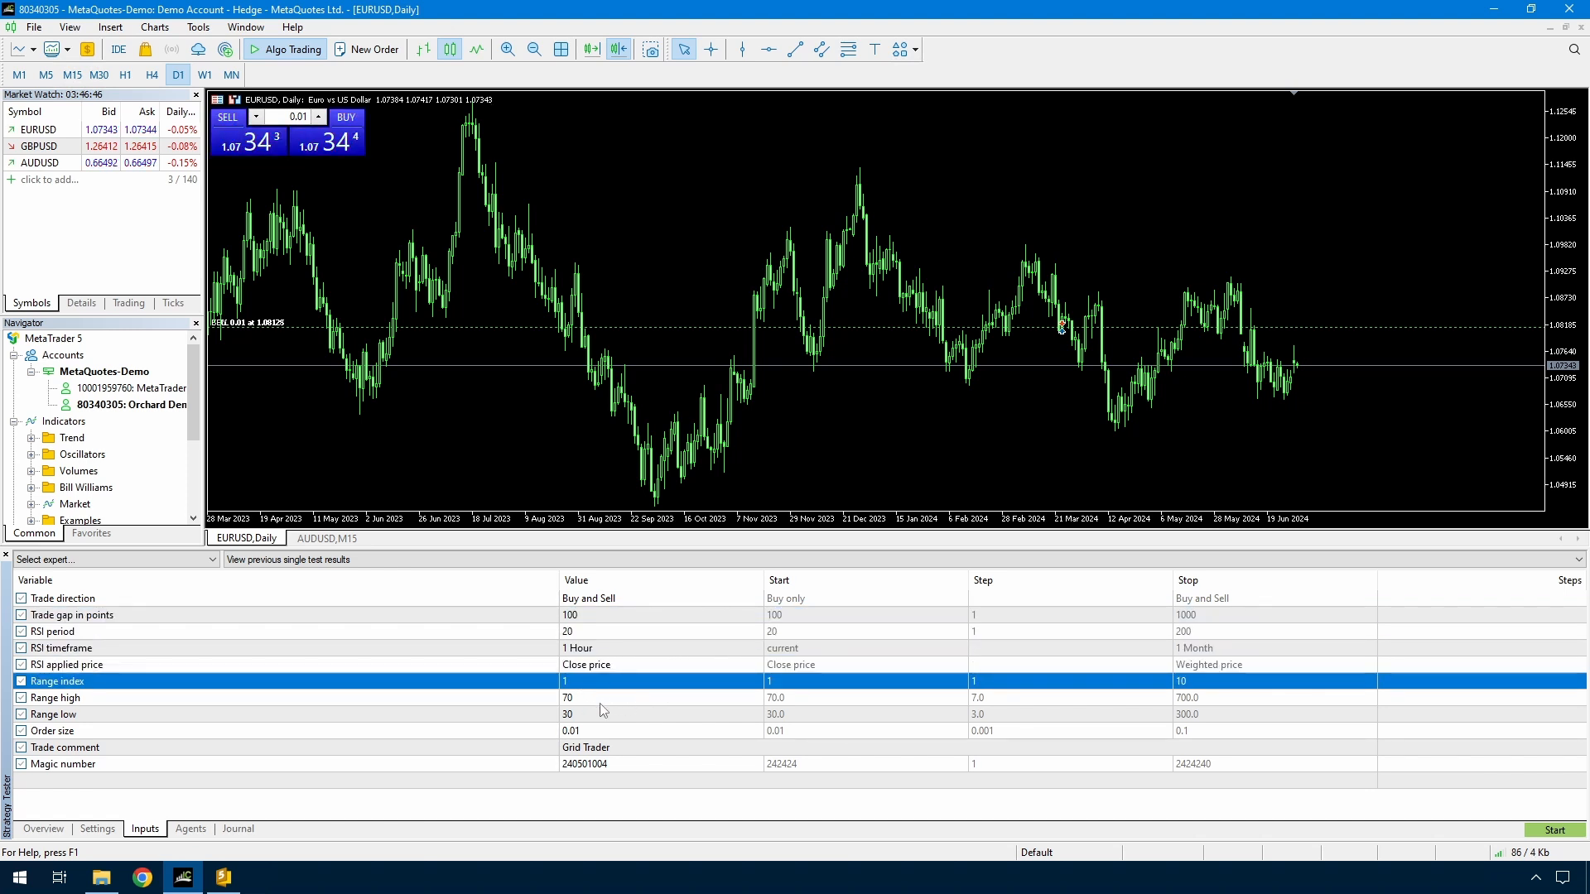
Run a backtest with Range high 70 and Range low 30 and view its results report
left_click(56, 697)
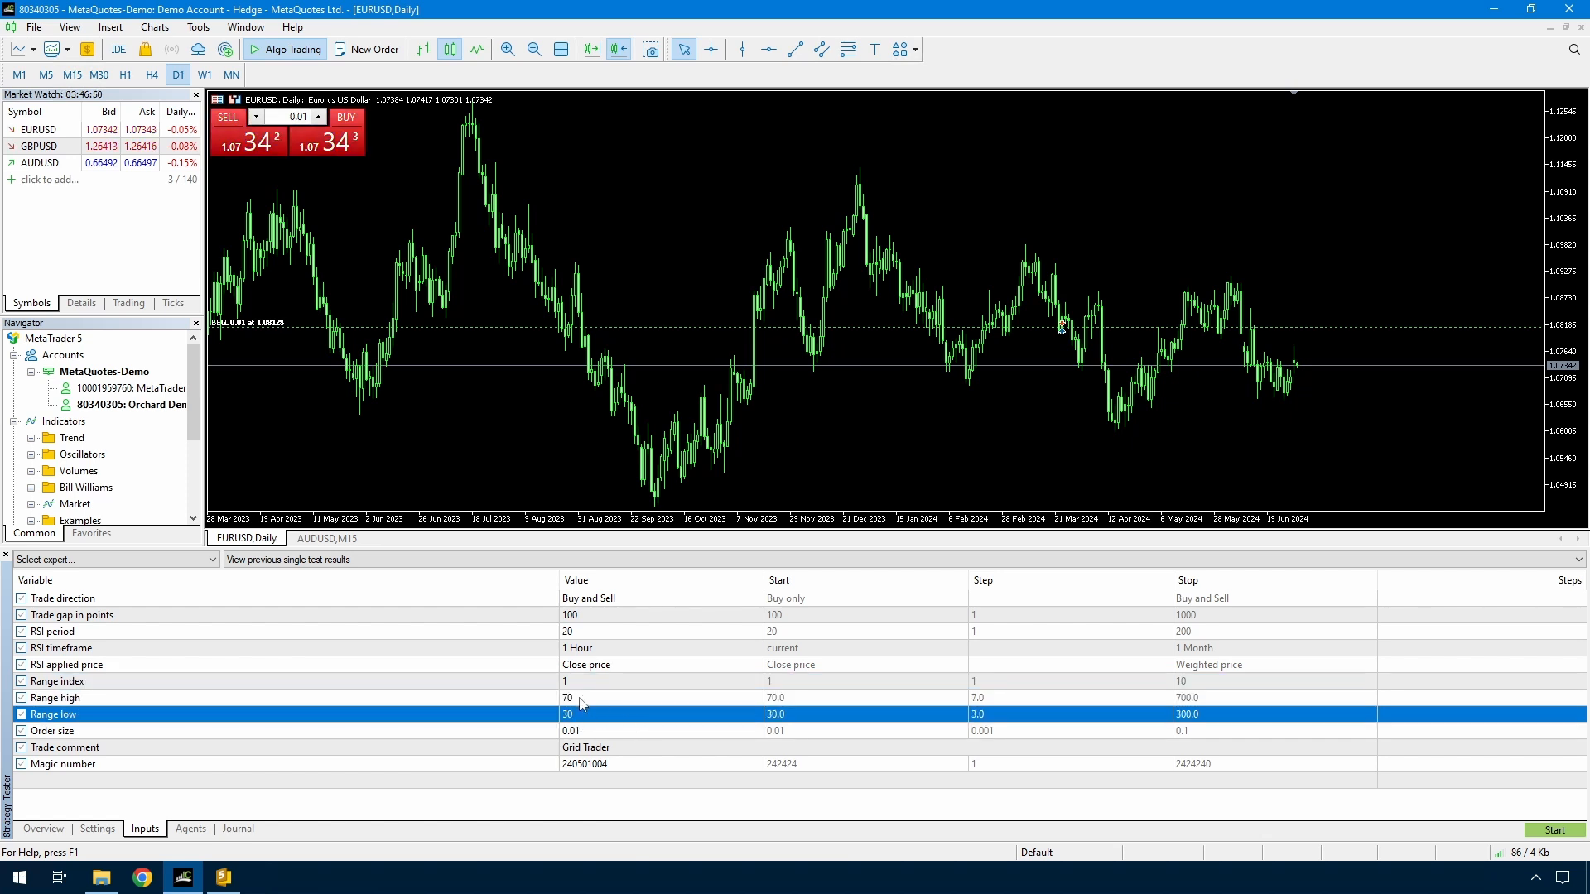
left_click(51, 697)
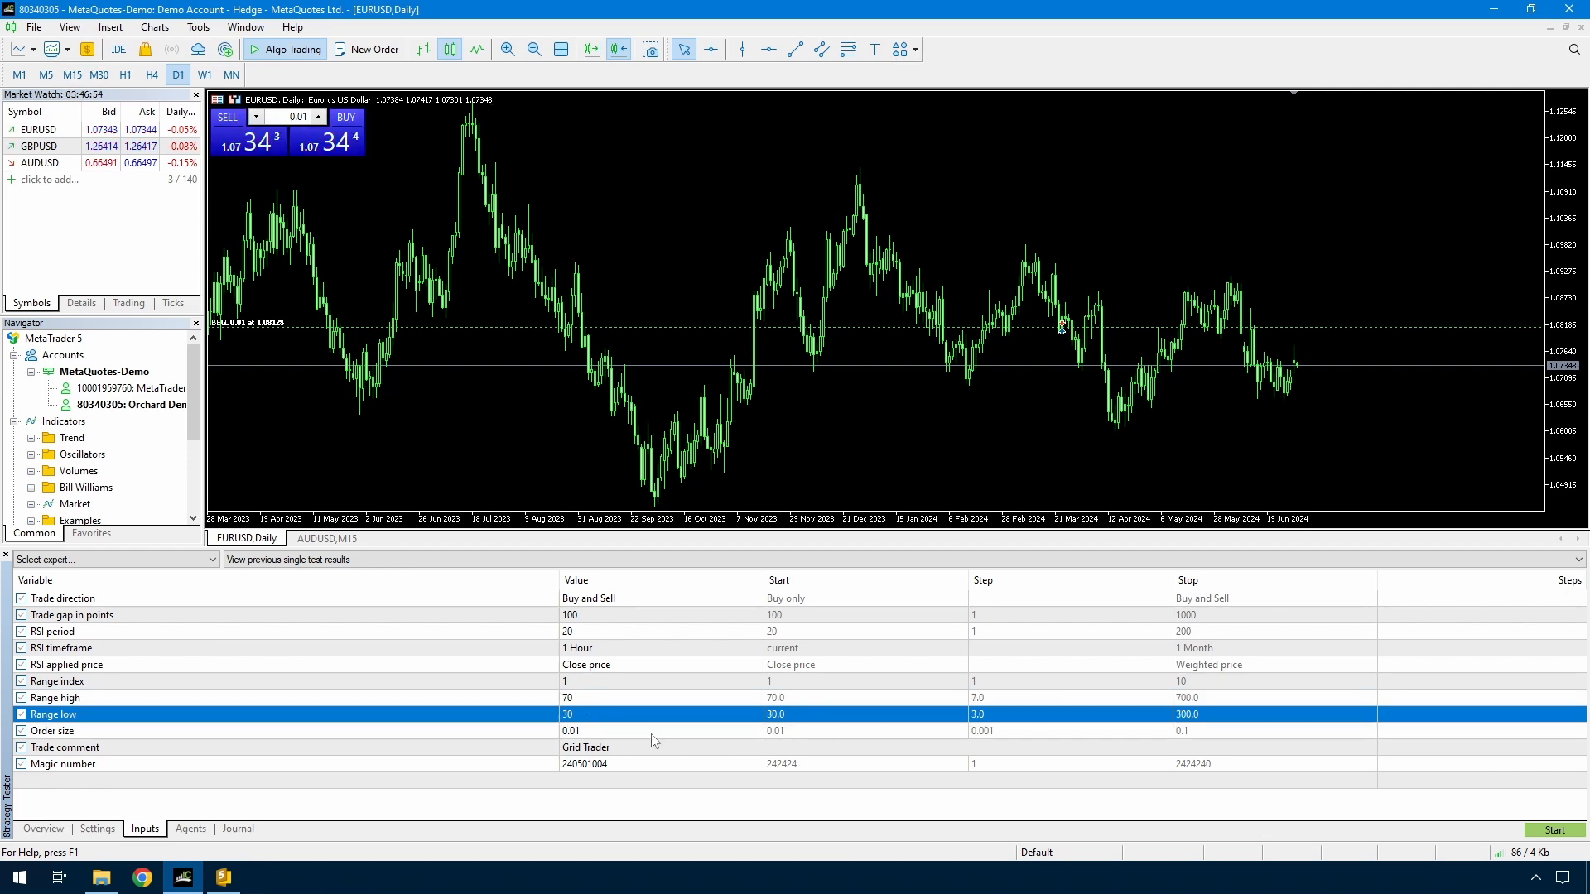
left_click(242, 828)
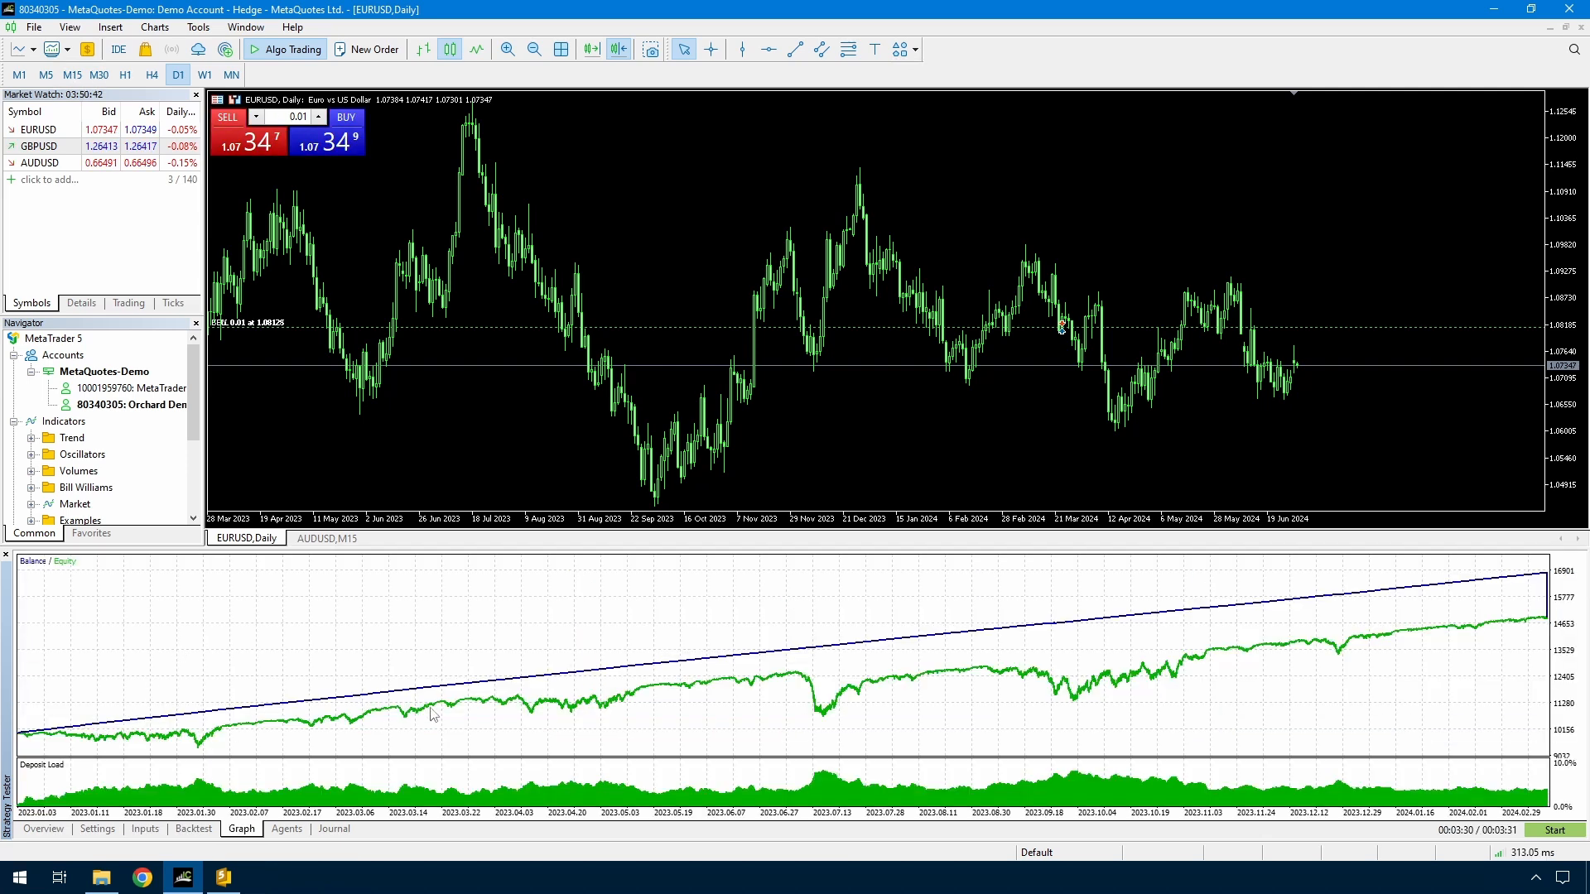
mouse_move(399, 767)
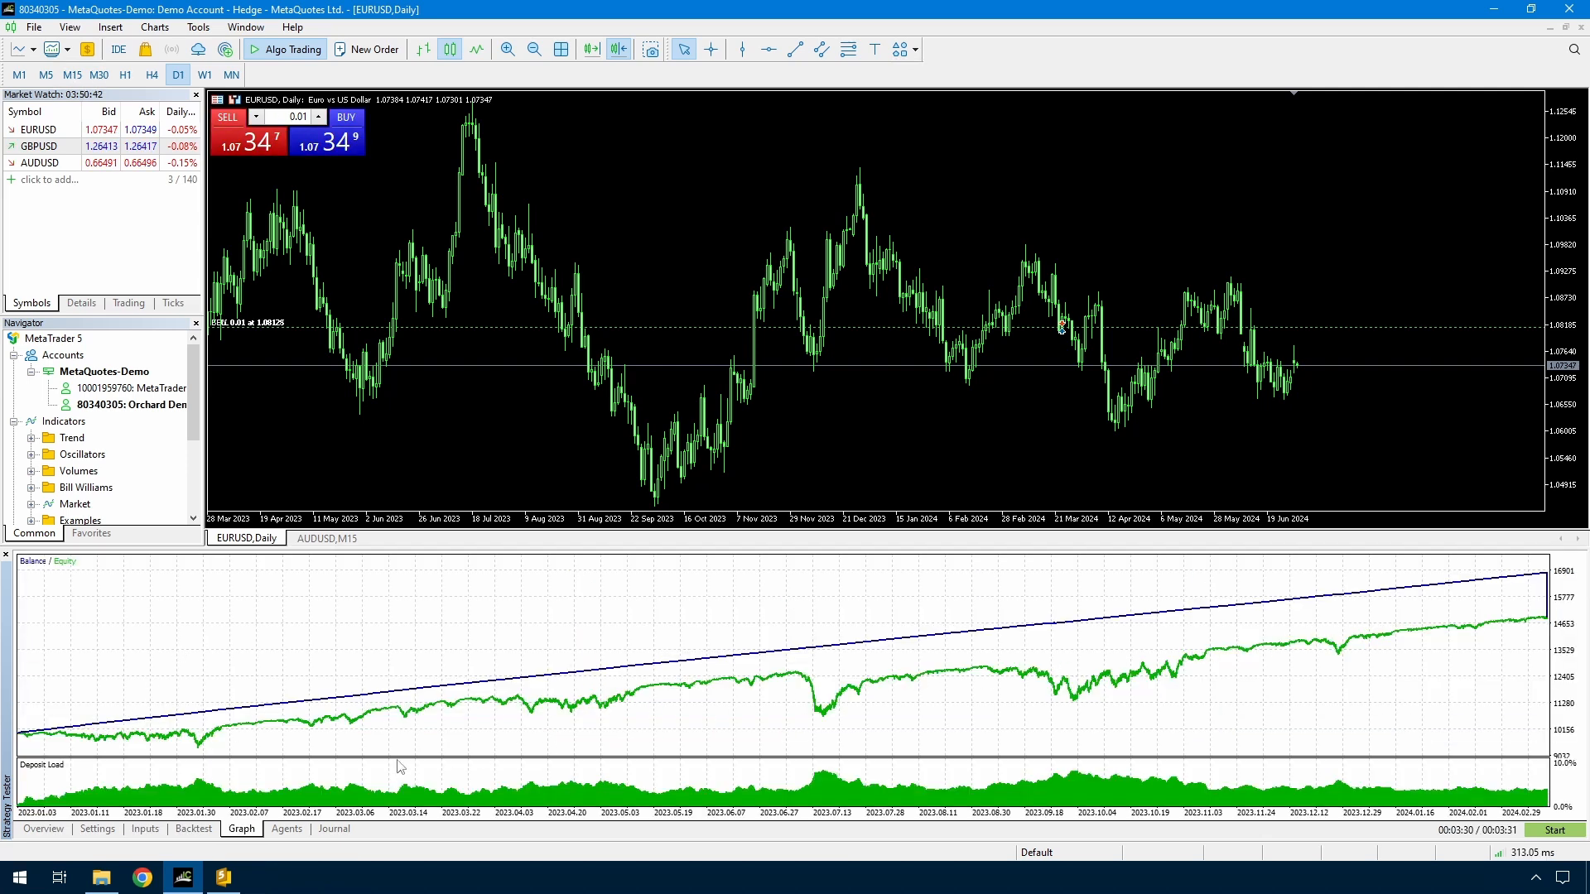
left_click(192, 828)
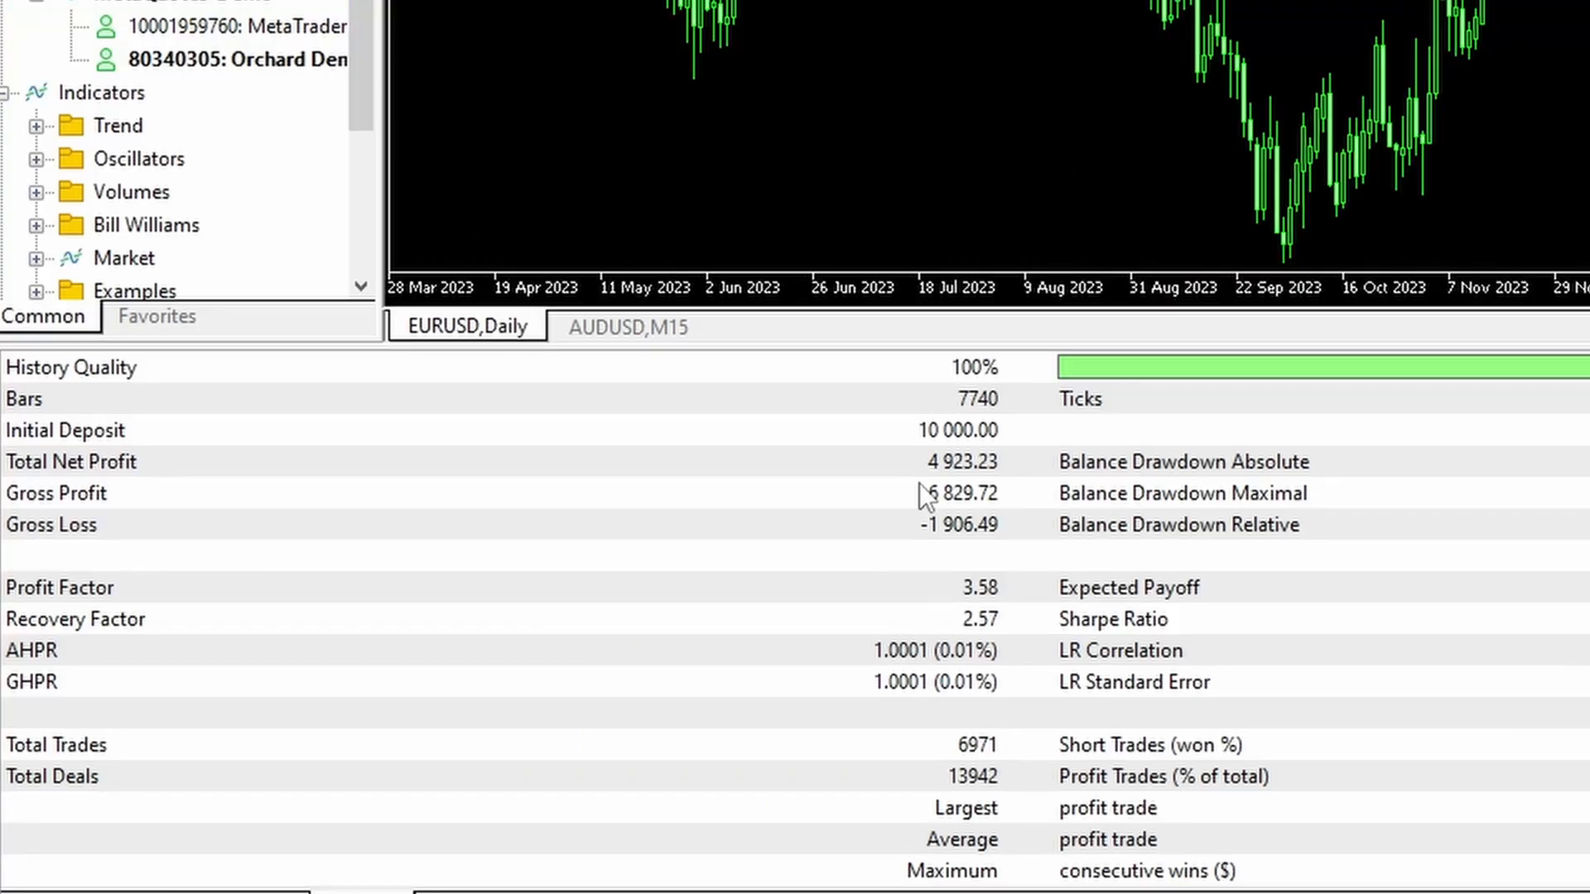
mouse_move(954, 489)
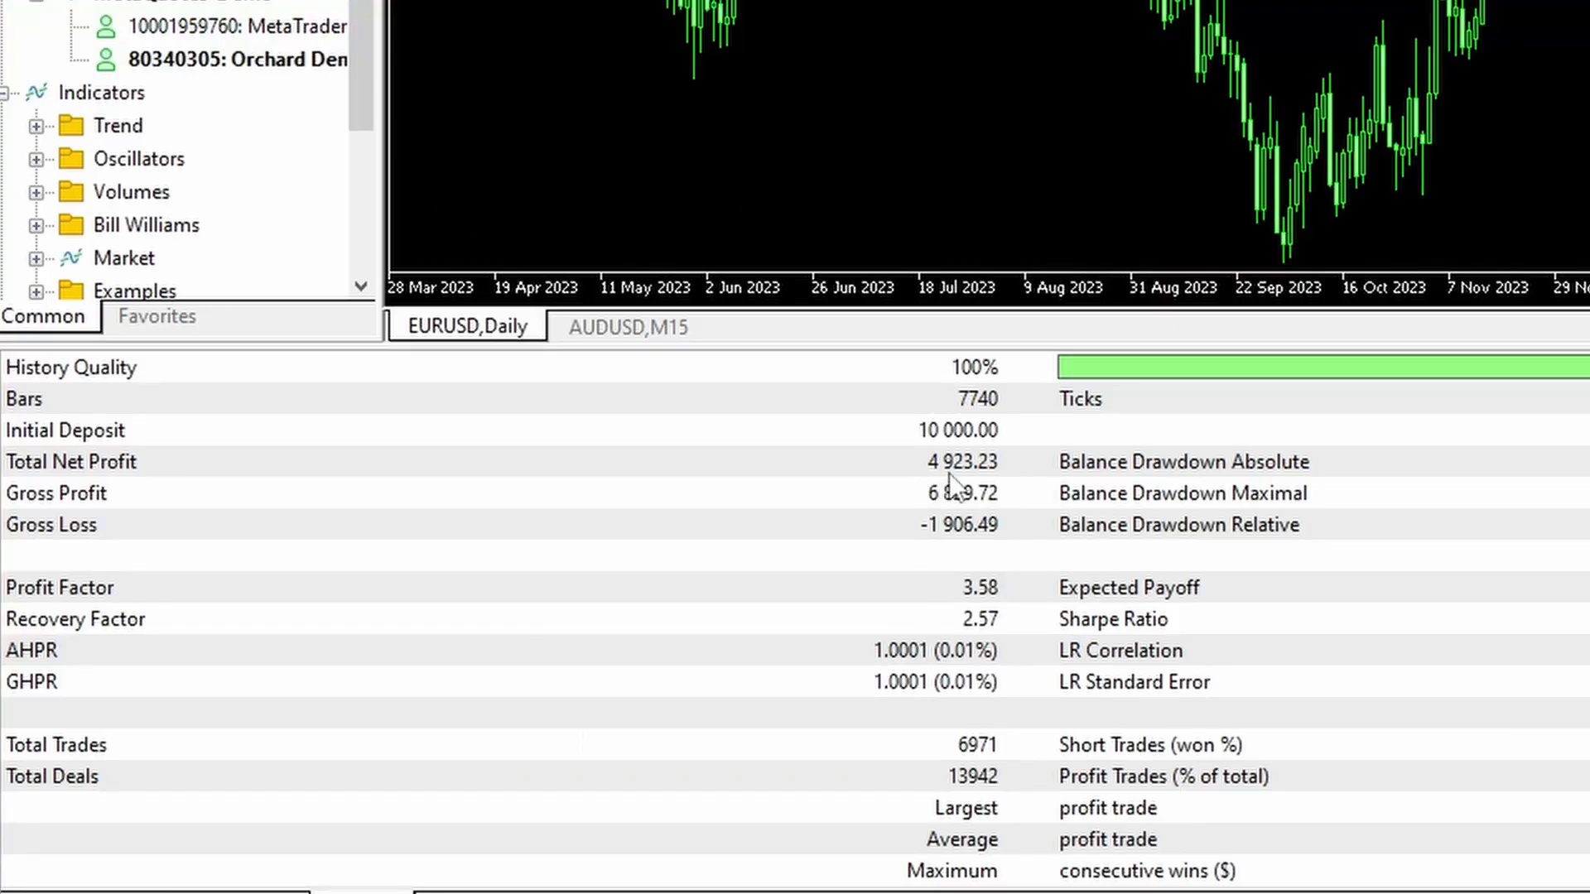
mouse_move(1007, 489)
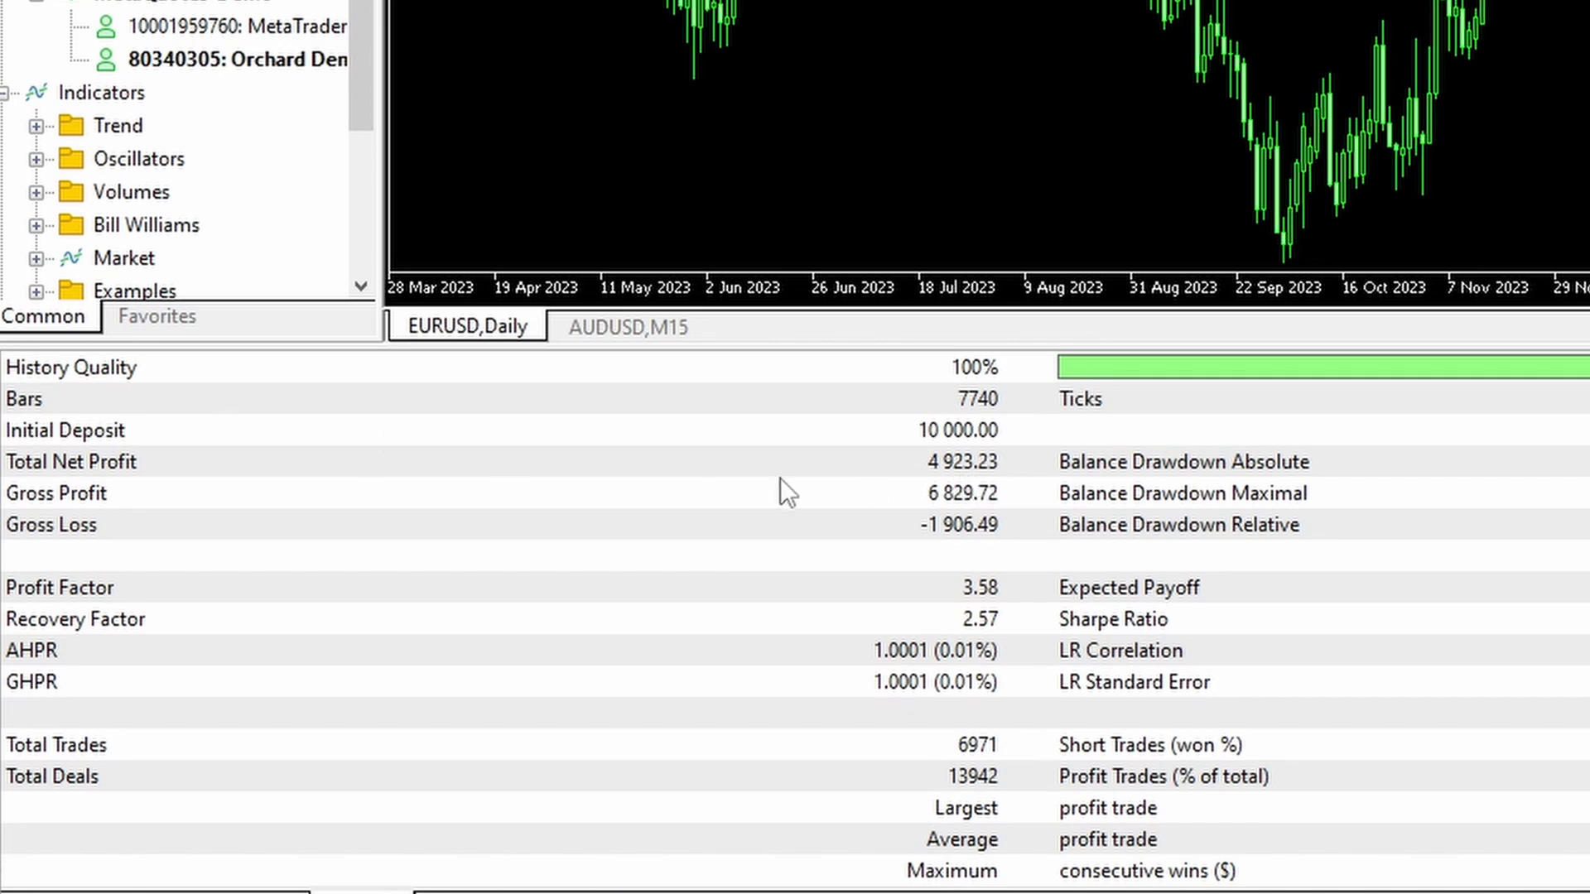
mouse_move(927, 521)
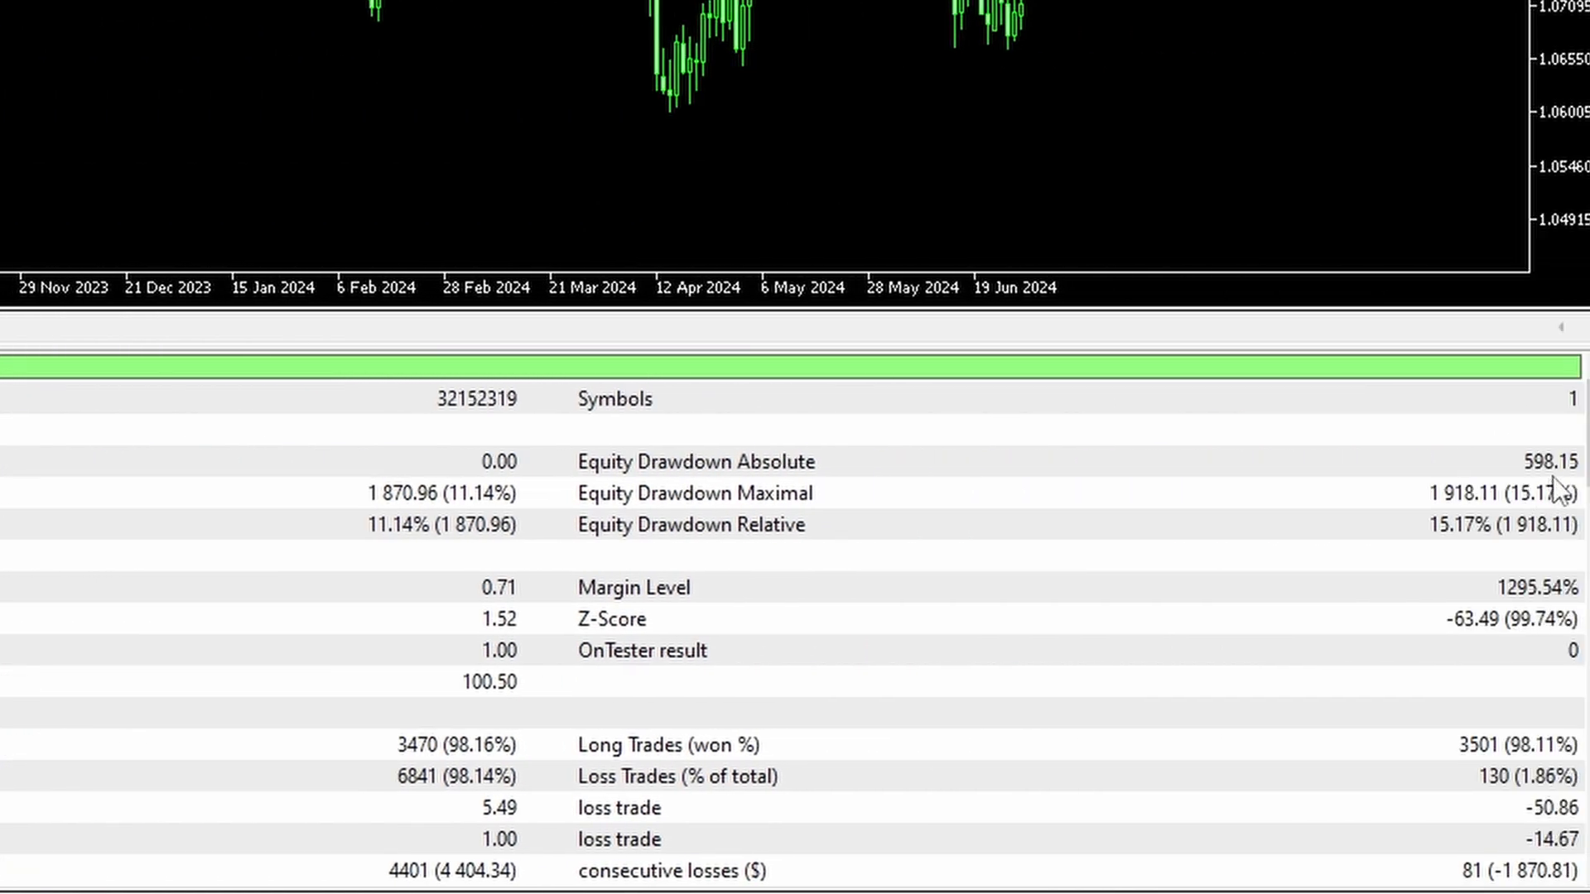
mouse_move(1541, 493)
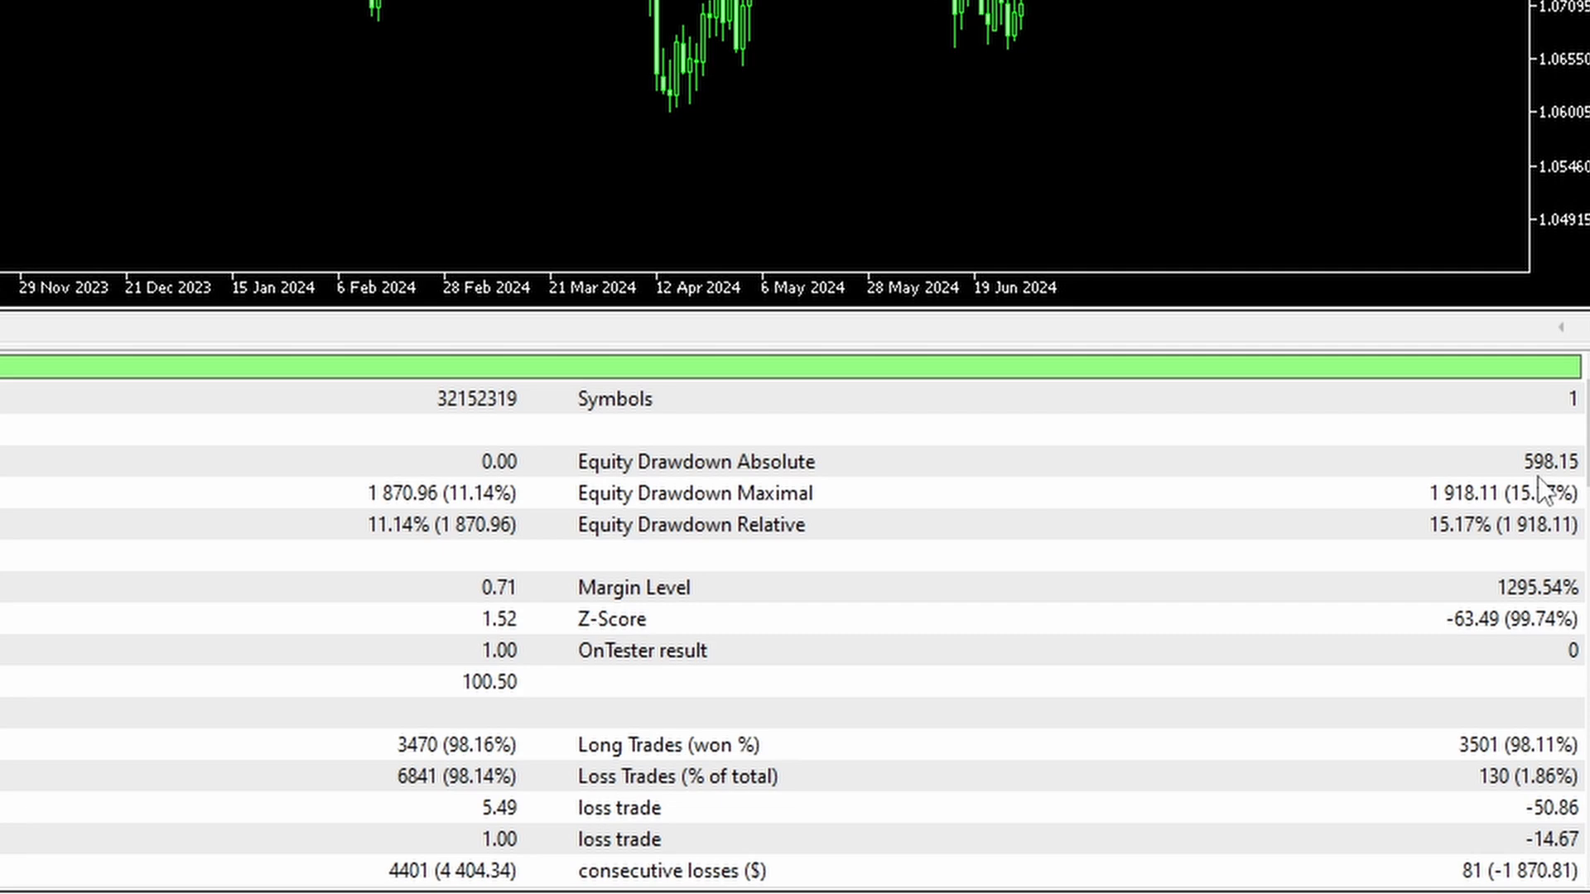
mouse_move(1200, 505)
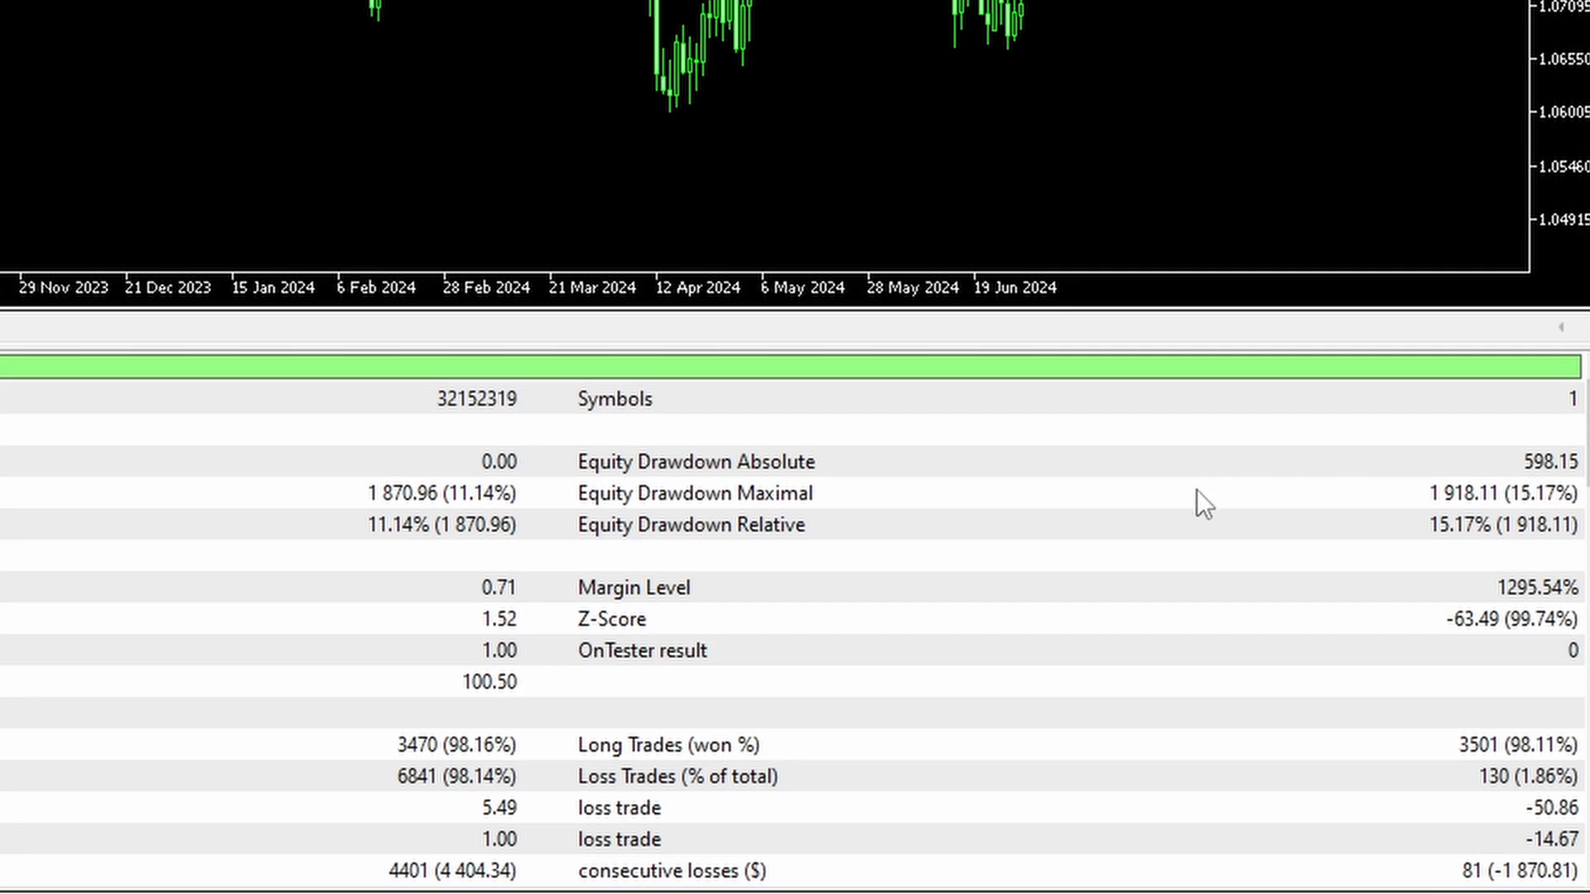
mouse_move(1401, 489)
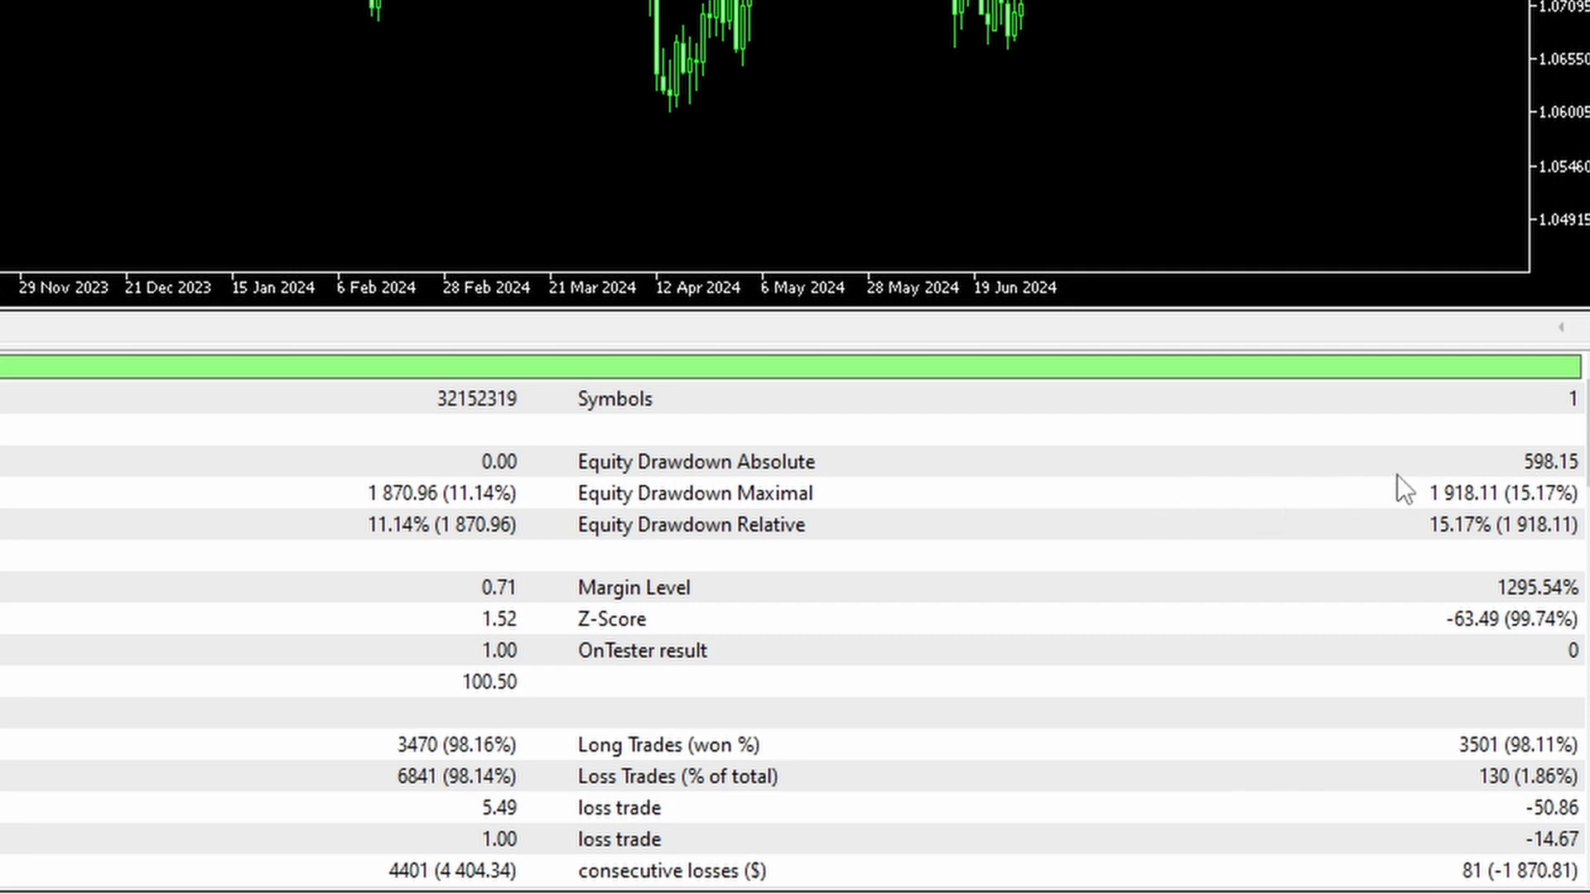
mouse_move(845, 508)
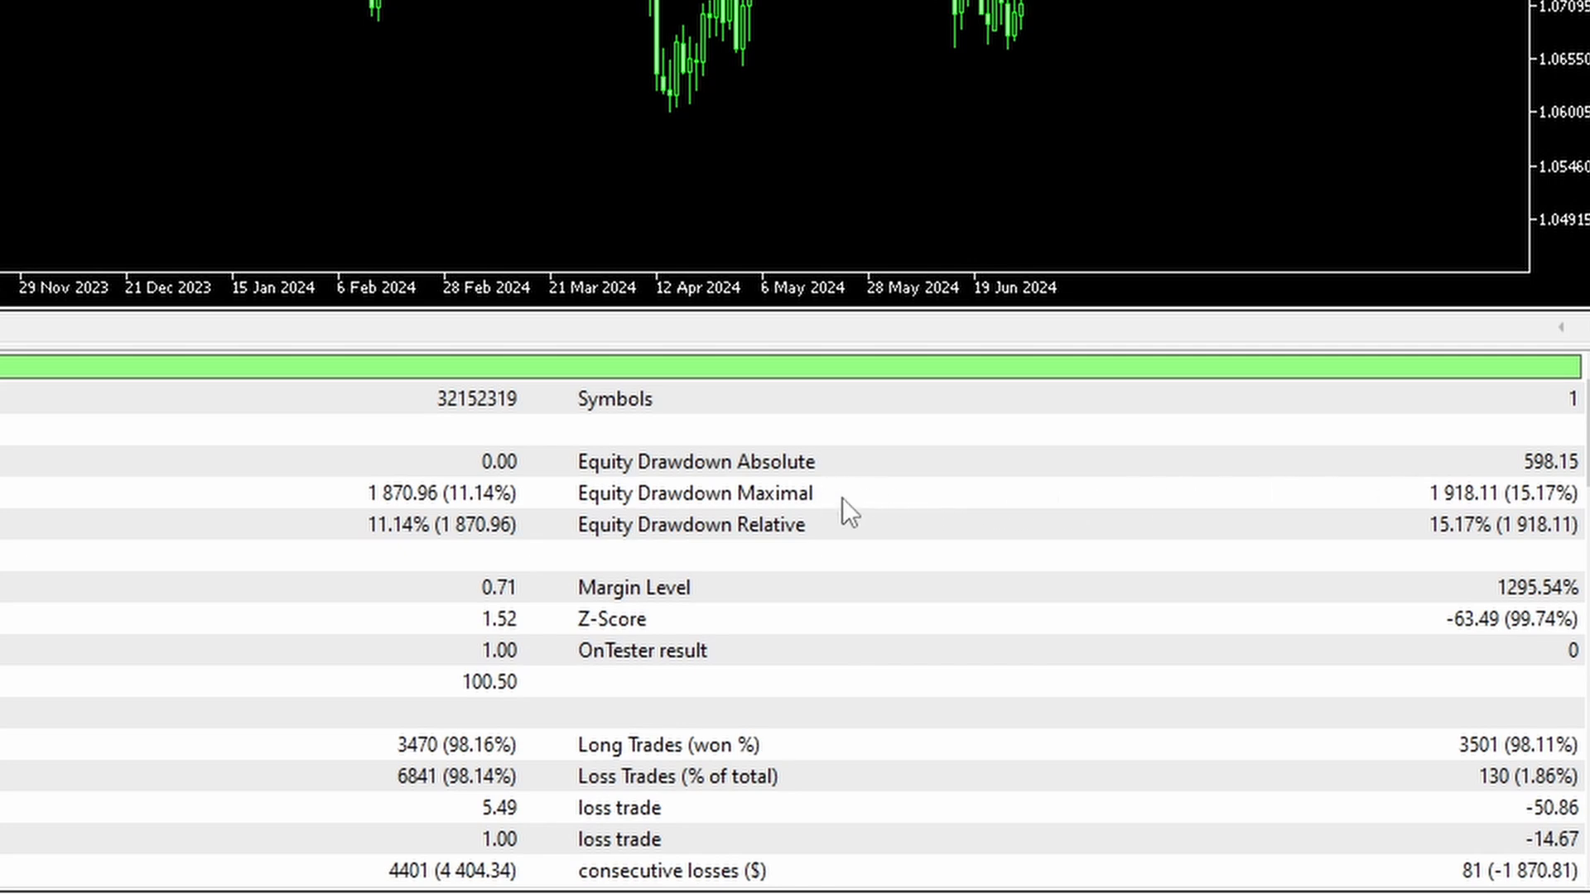
mouse_move(1431, 522)
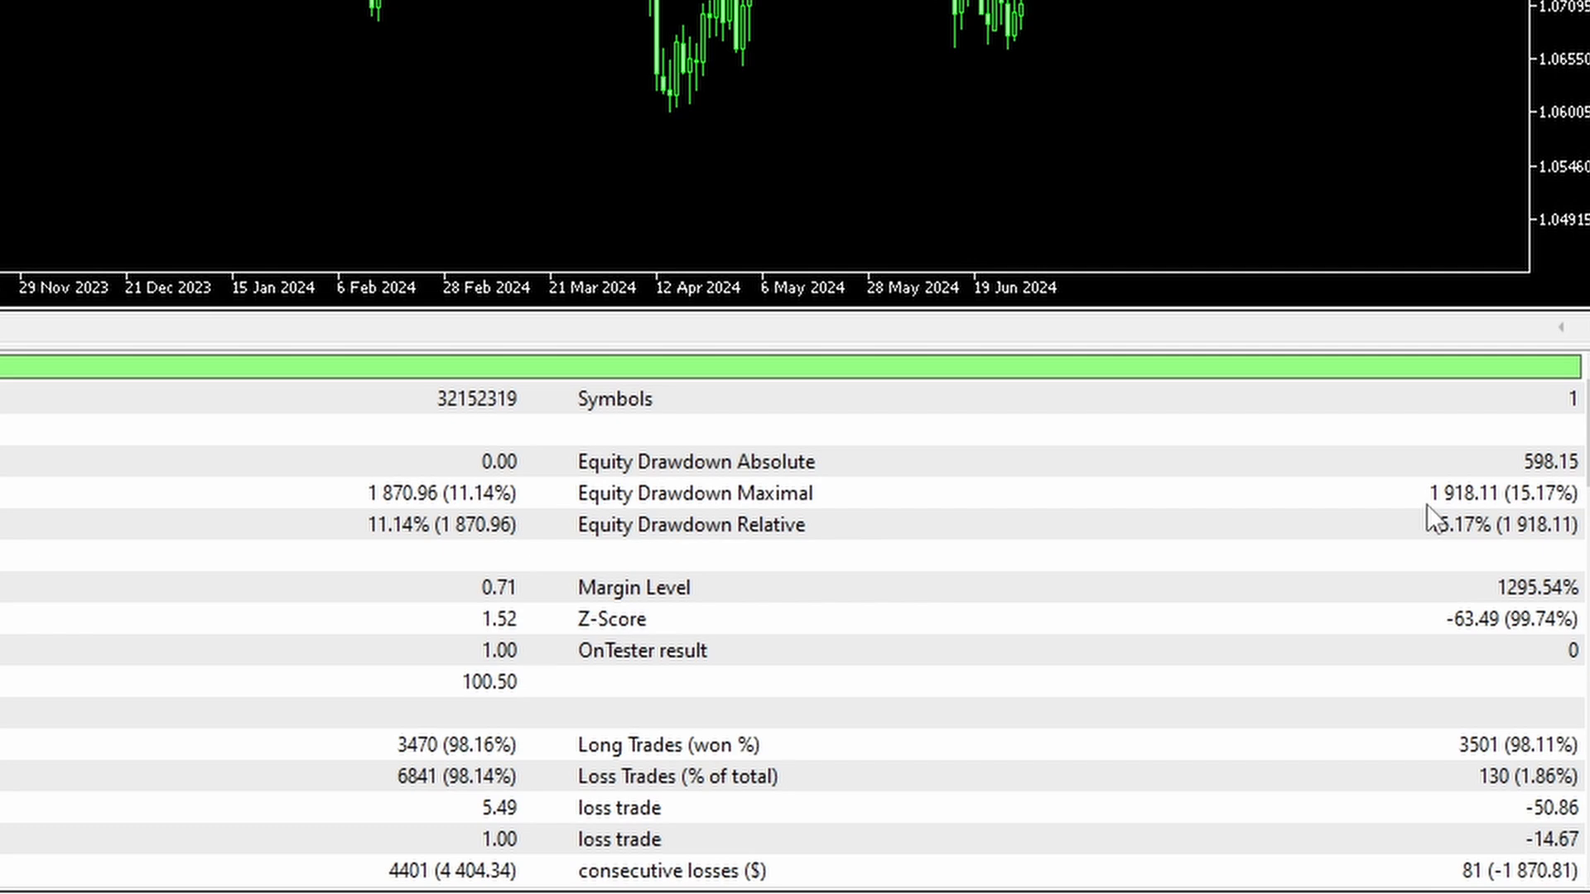
mouse_move(774, 534)
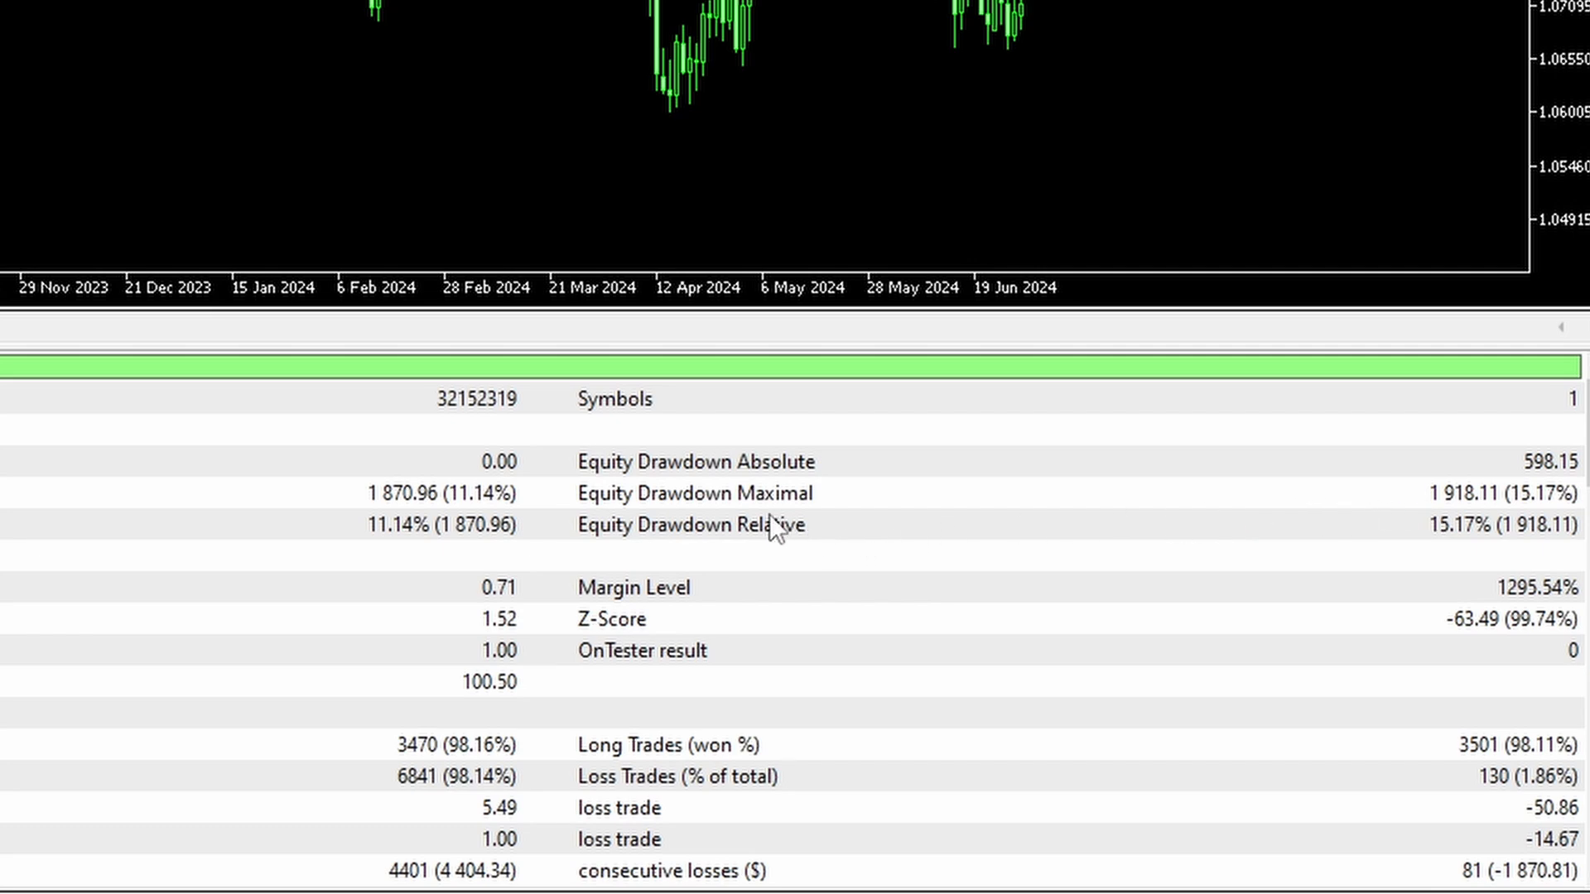
mouse_move(800, 524)
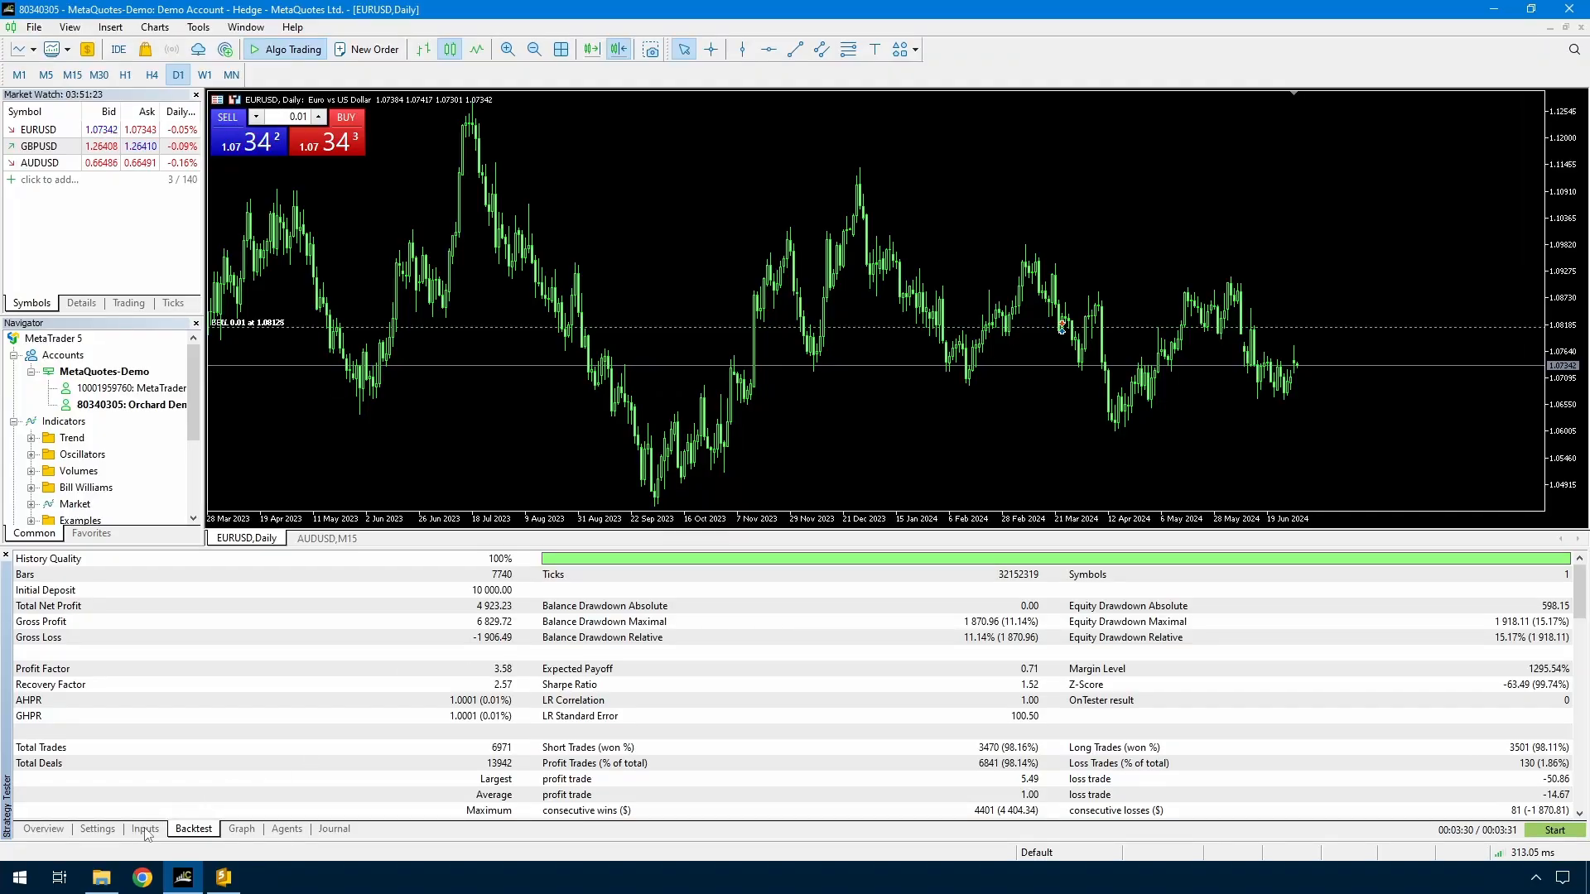
Rerun the backtest with Range high 50 and view its report (net profit 3,241.18 over 4,431 trades)
left_click(144, 828)
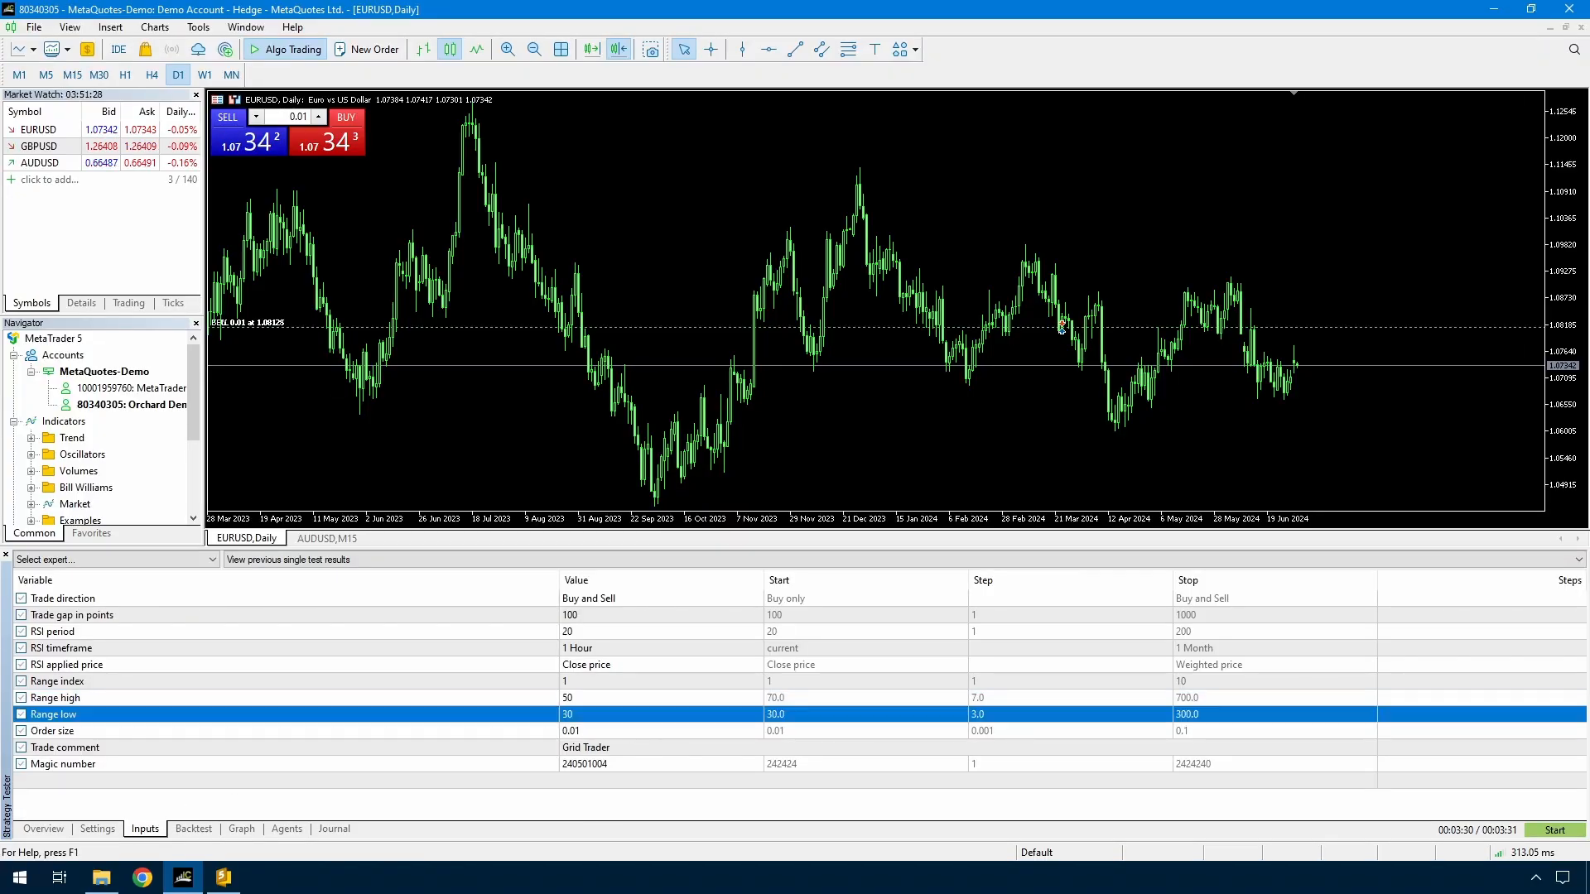
left_click(242, 829)
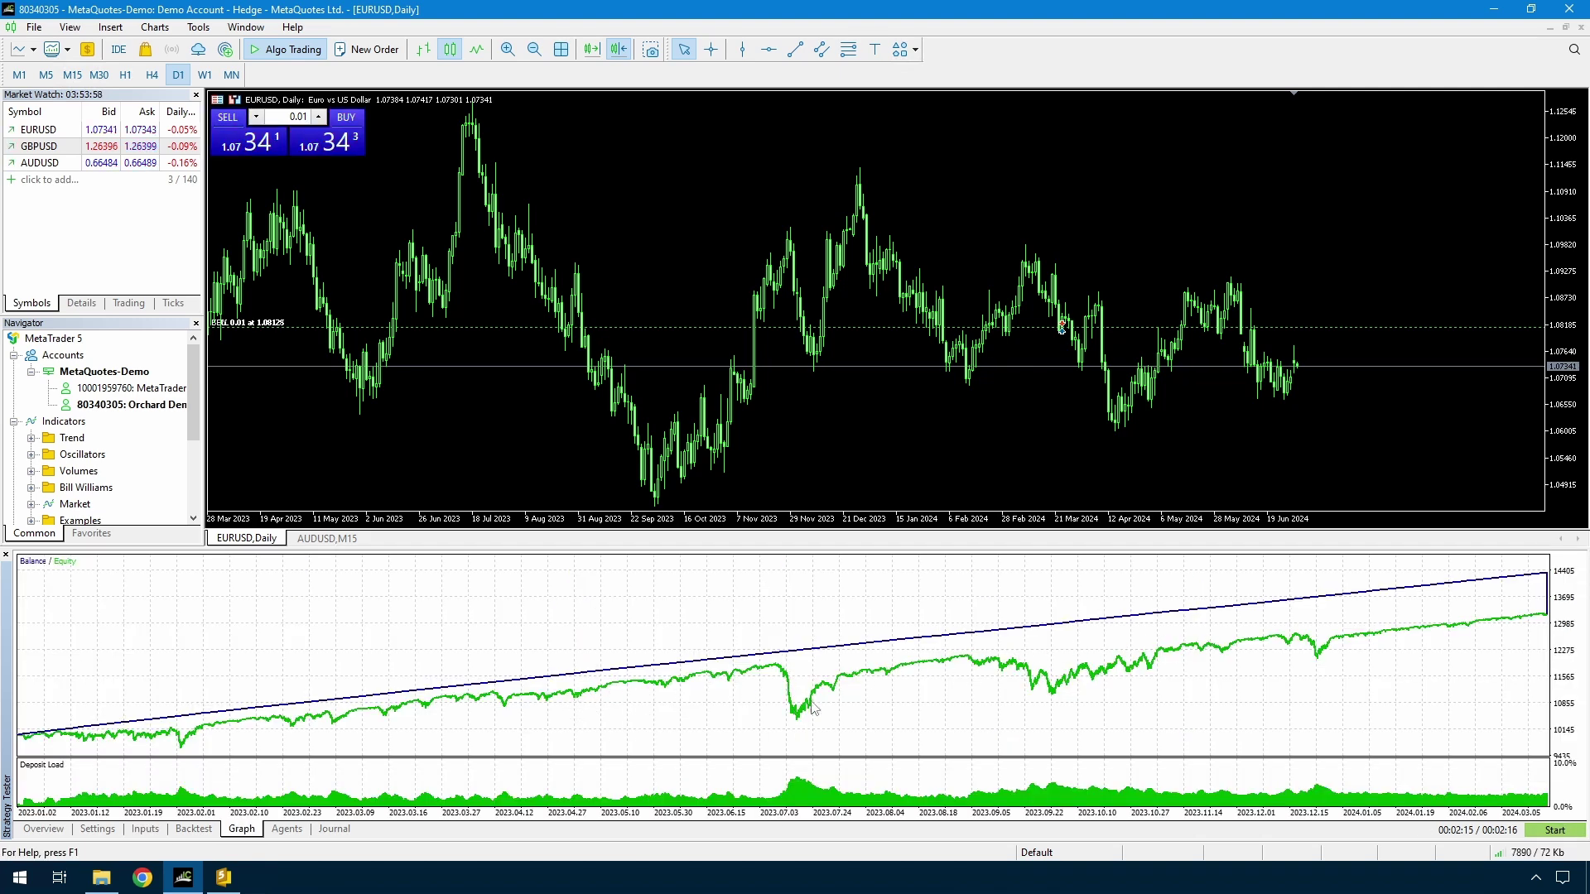
mouse_move(1451, 623)
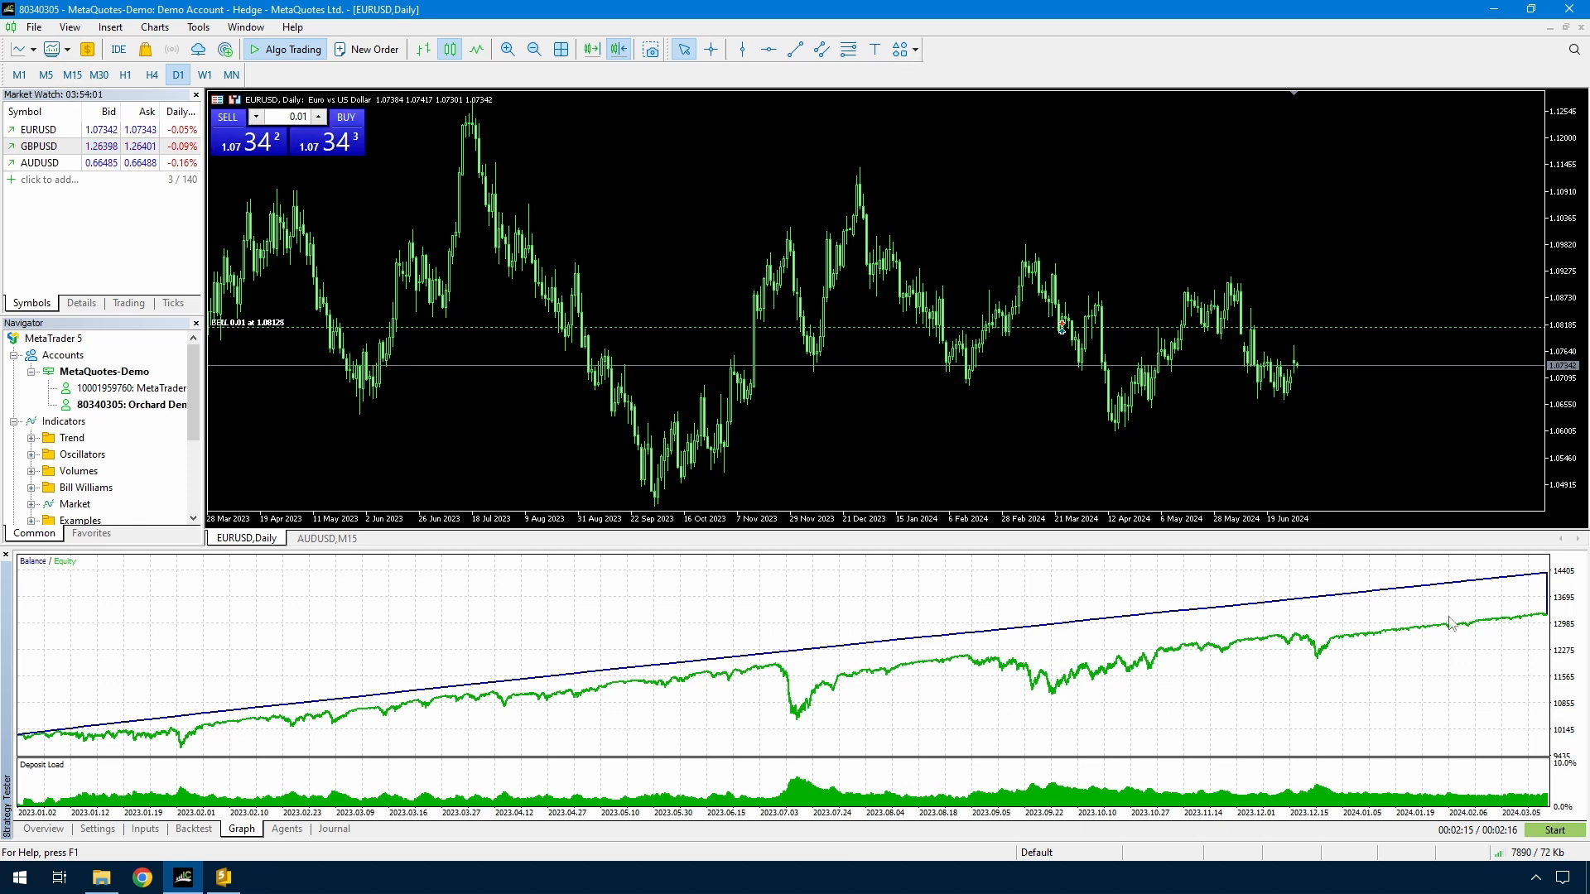
left_click(192, 828)
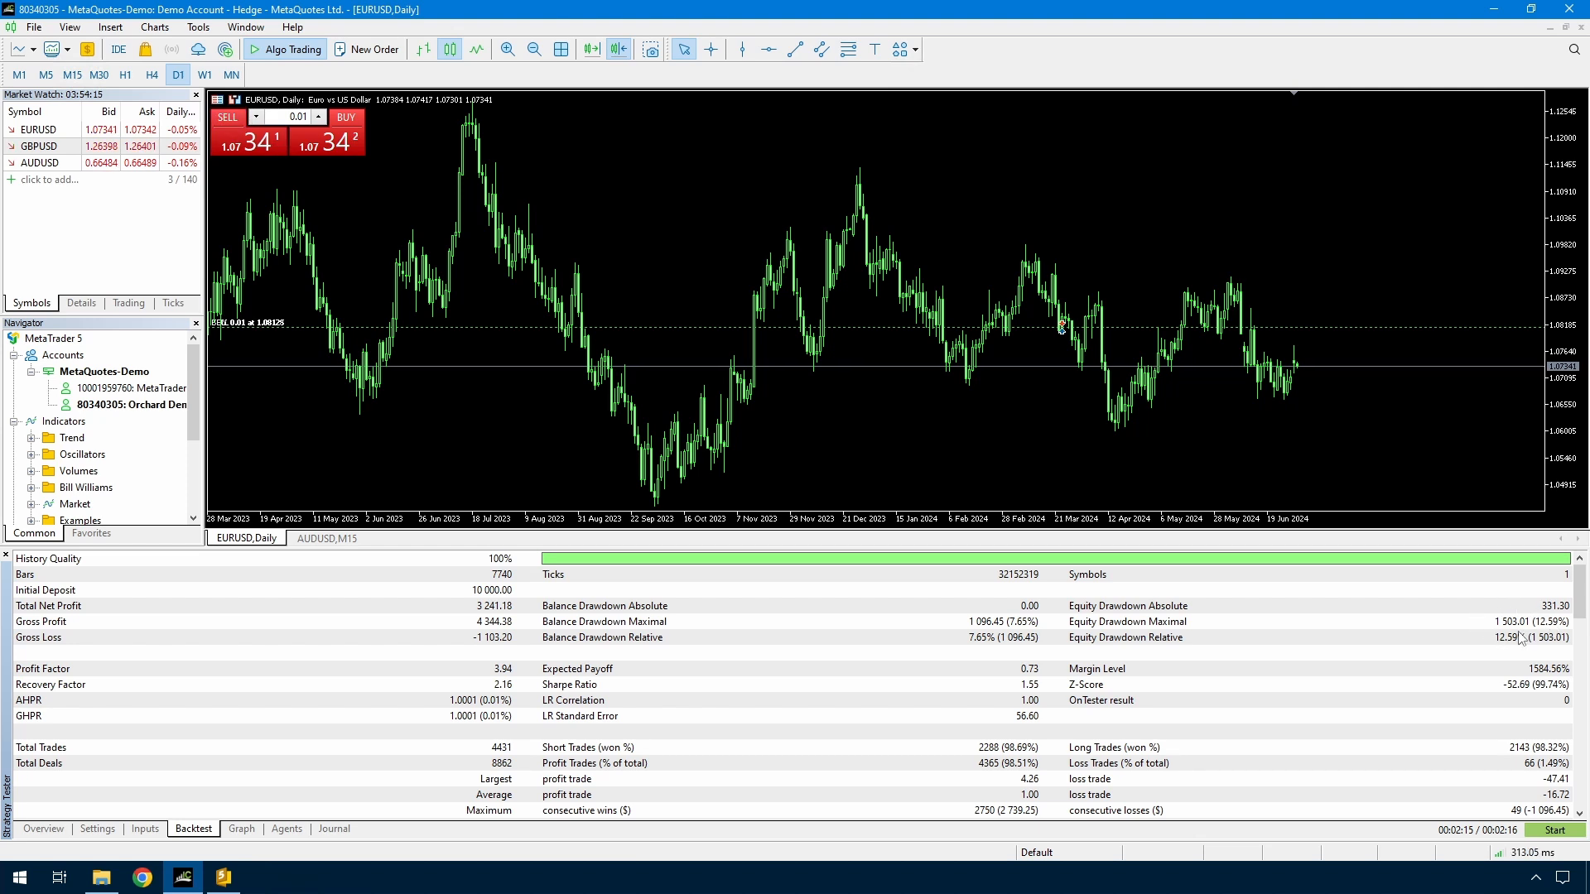
mouse_move(462, 596)
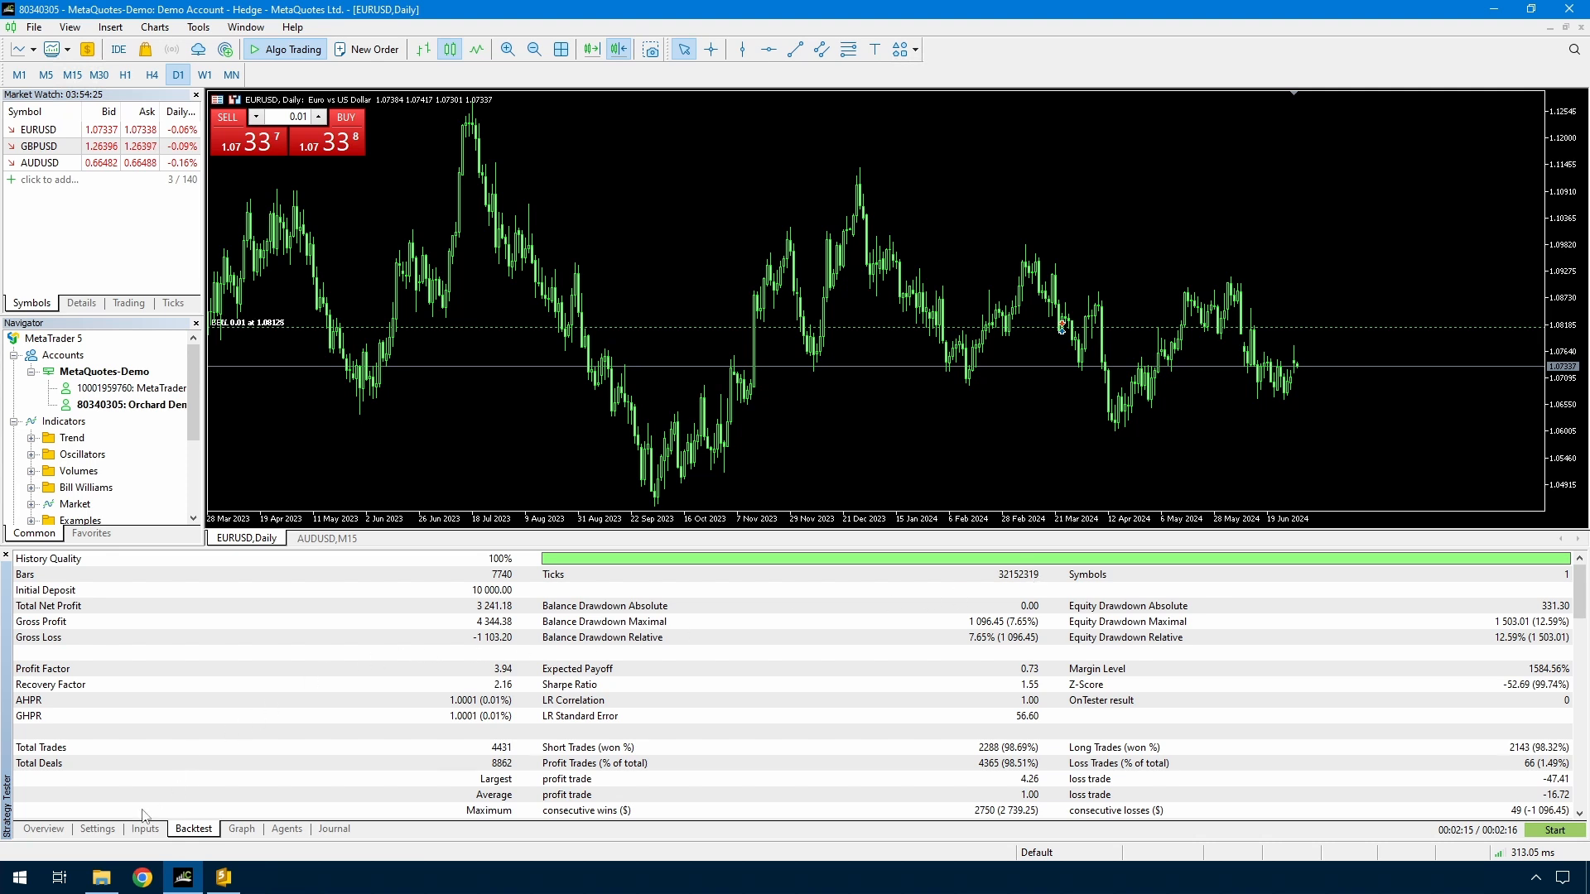
Swap the limits to Range high 30 and Range low 70 and start the backtest
left_click(146, 828)
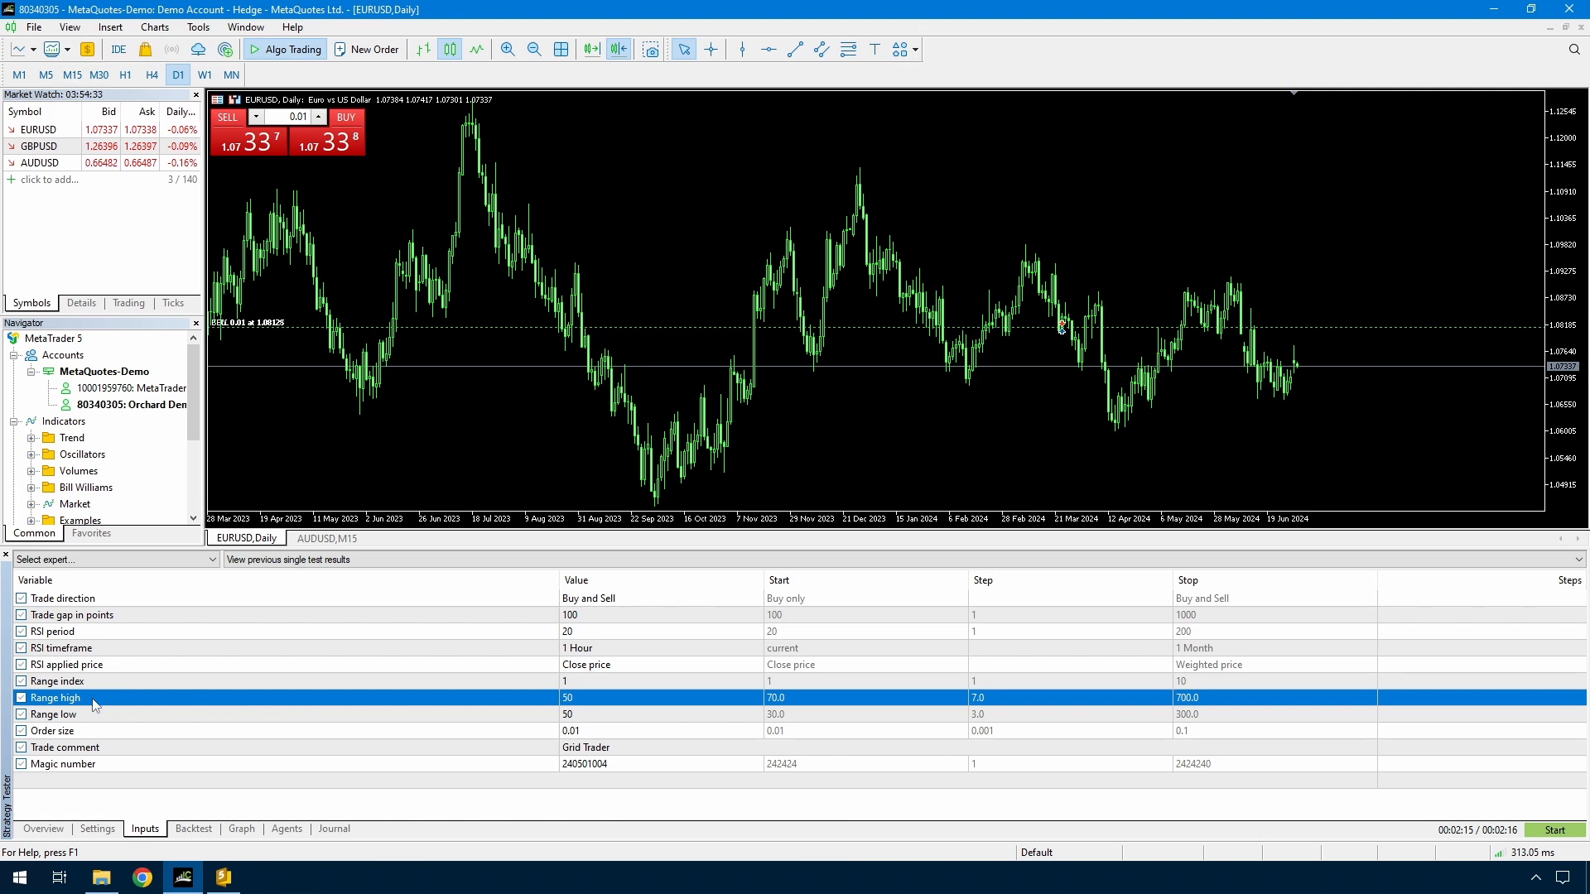
left_click(49, 714)
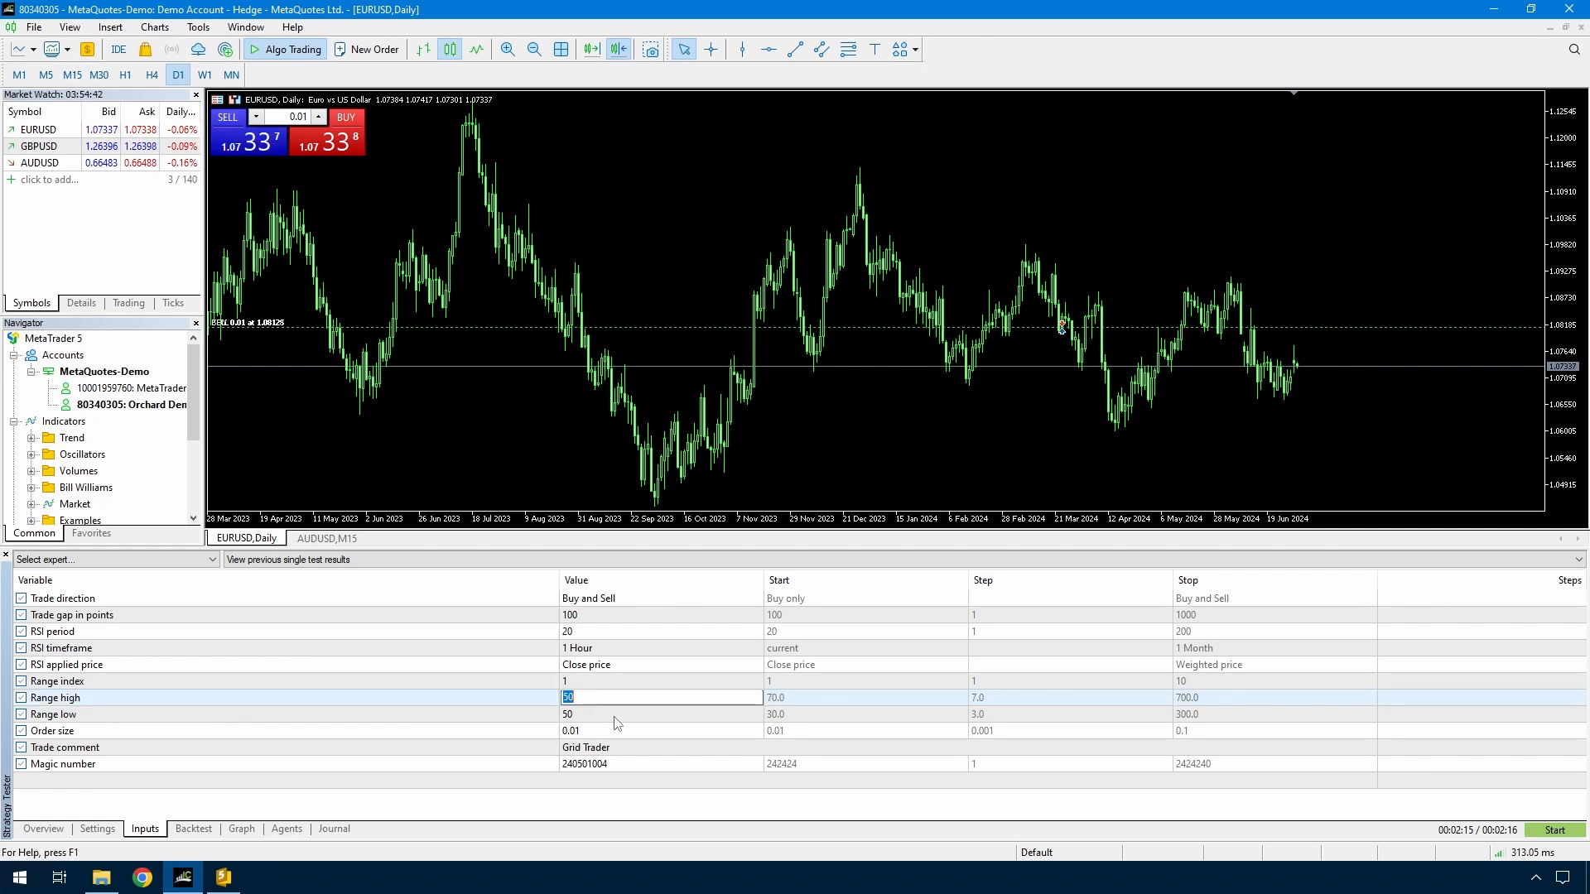
type("30")
left_click(661, 714)
type("70")
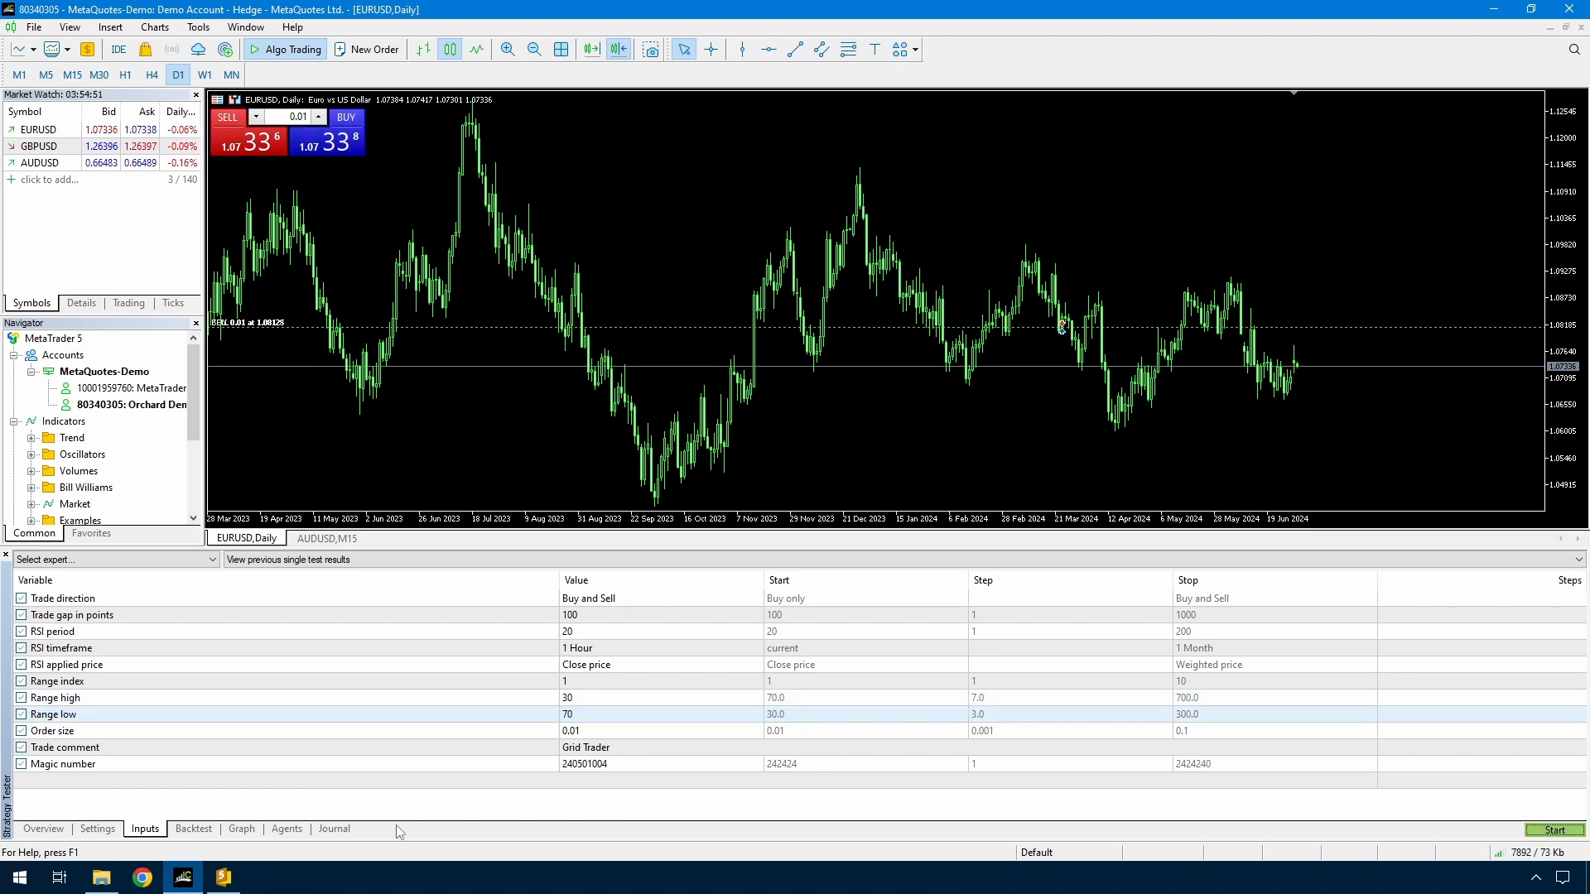
left_click(241, 829)
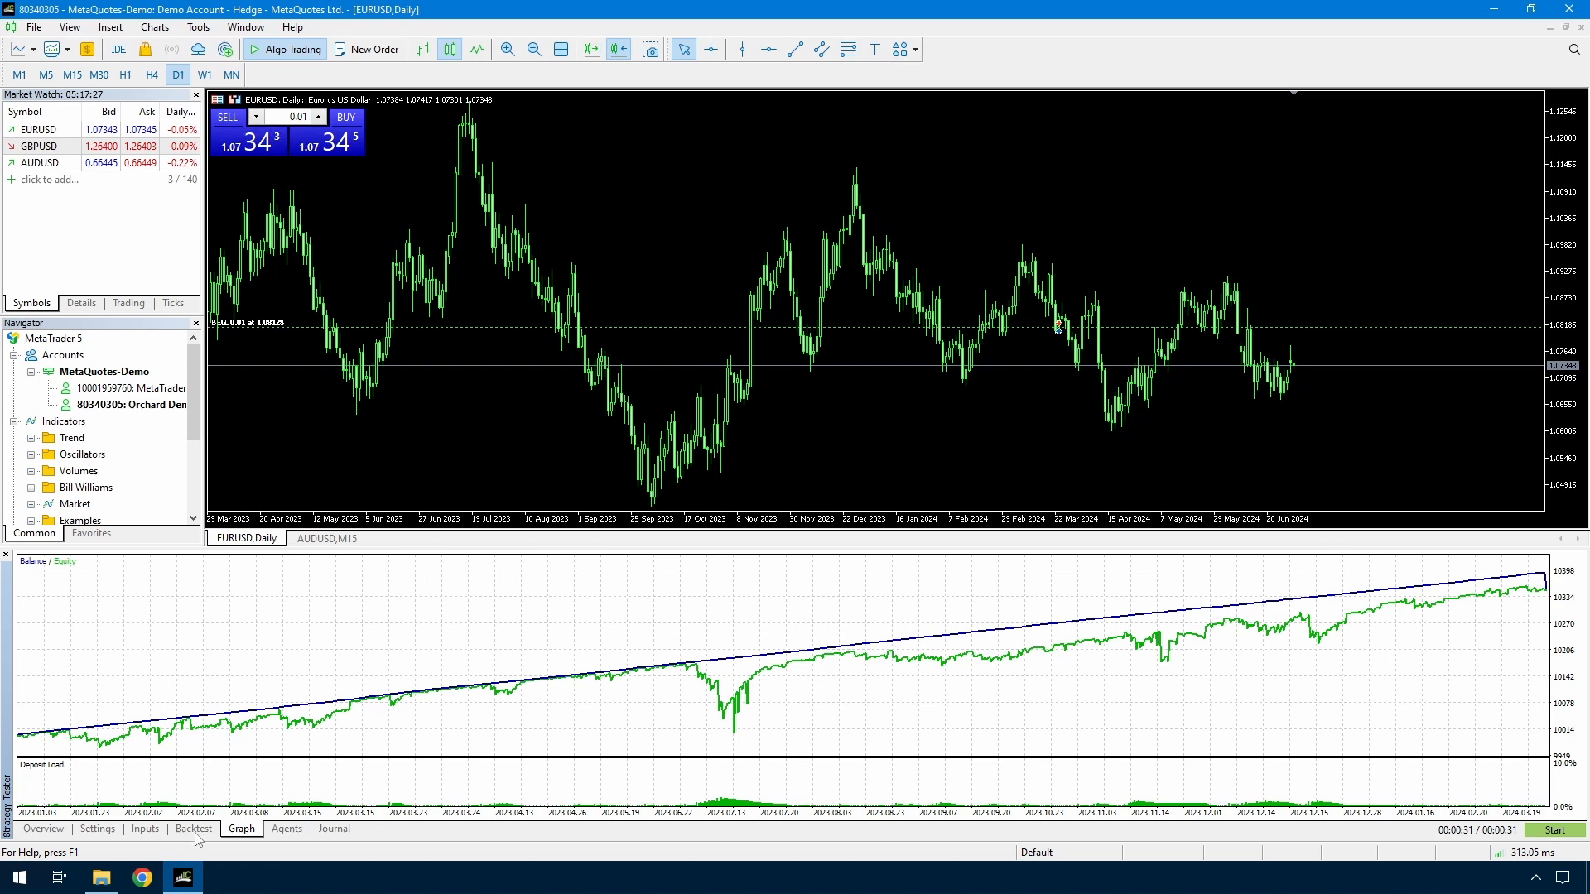
View the report for the 30/70 run showing net profit 353.59 from 393 trades
left_click(192, 828)
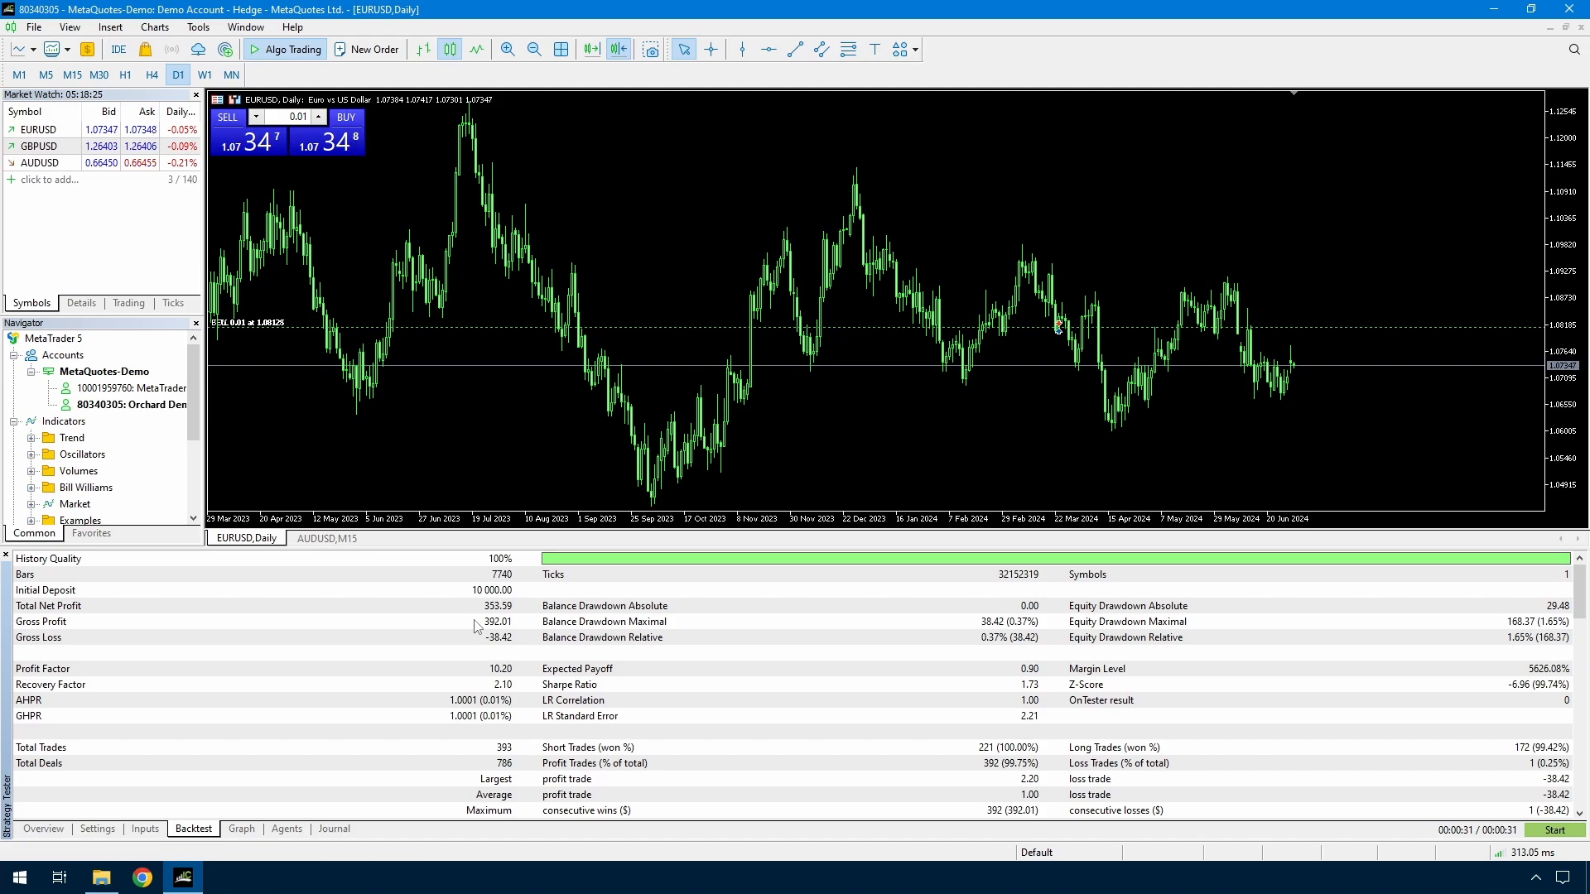
left_click(241, 828)
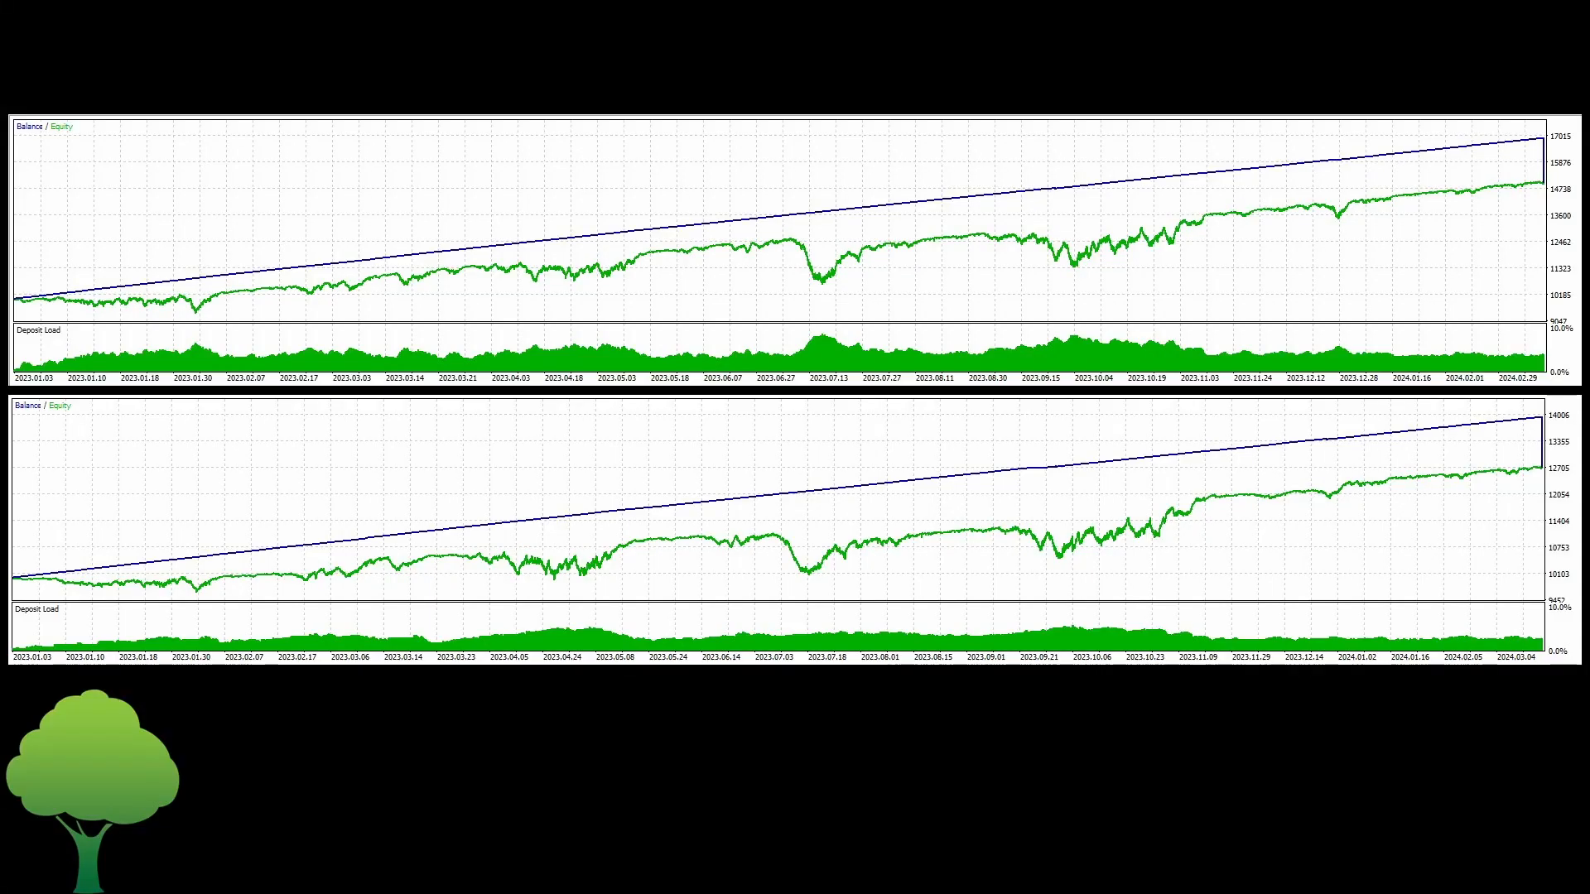